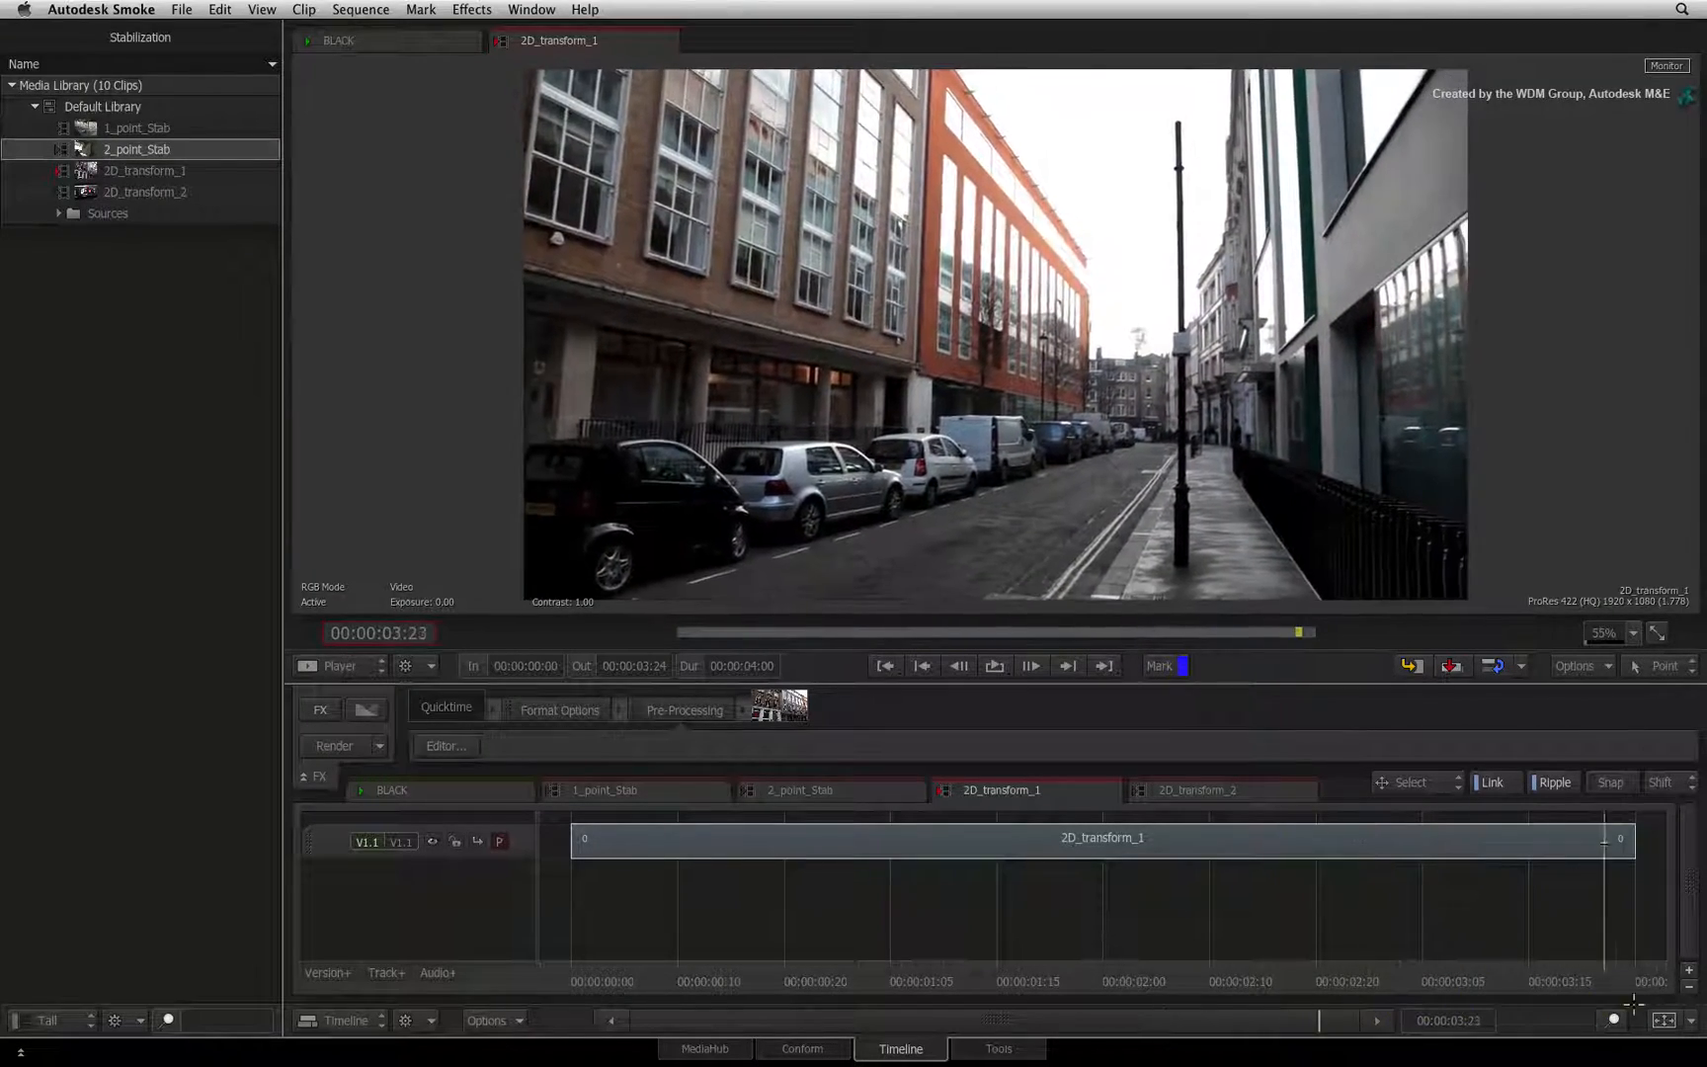
- Select the 2D_transform_1 street clip on the timeline to take it into ConnectFX
left_click(737, 848)
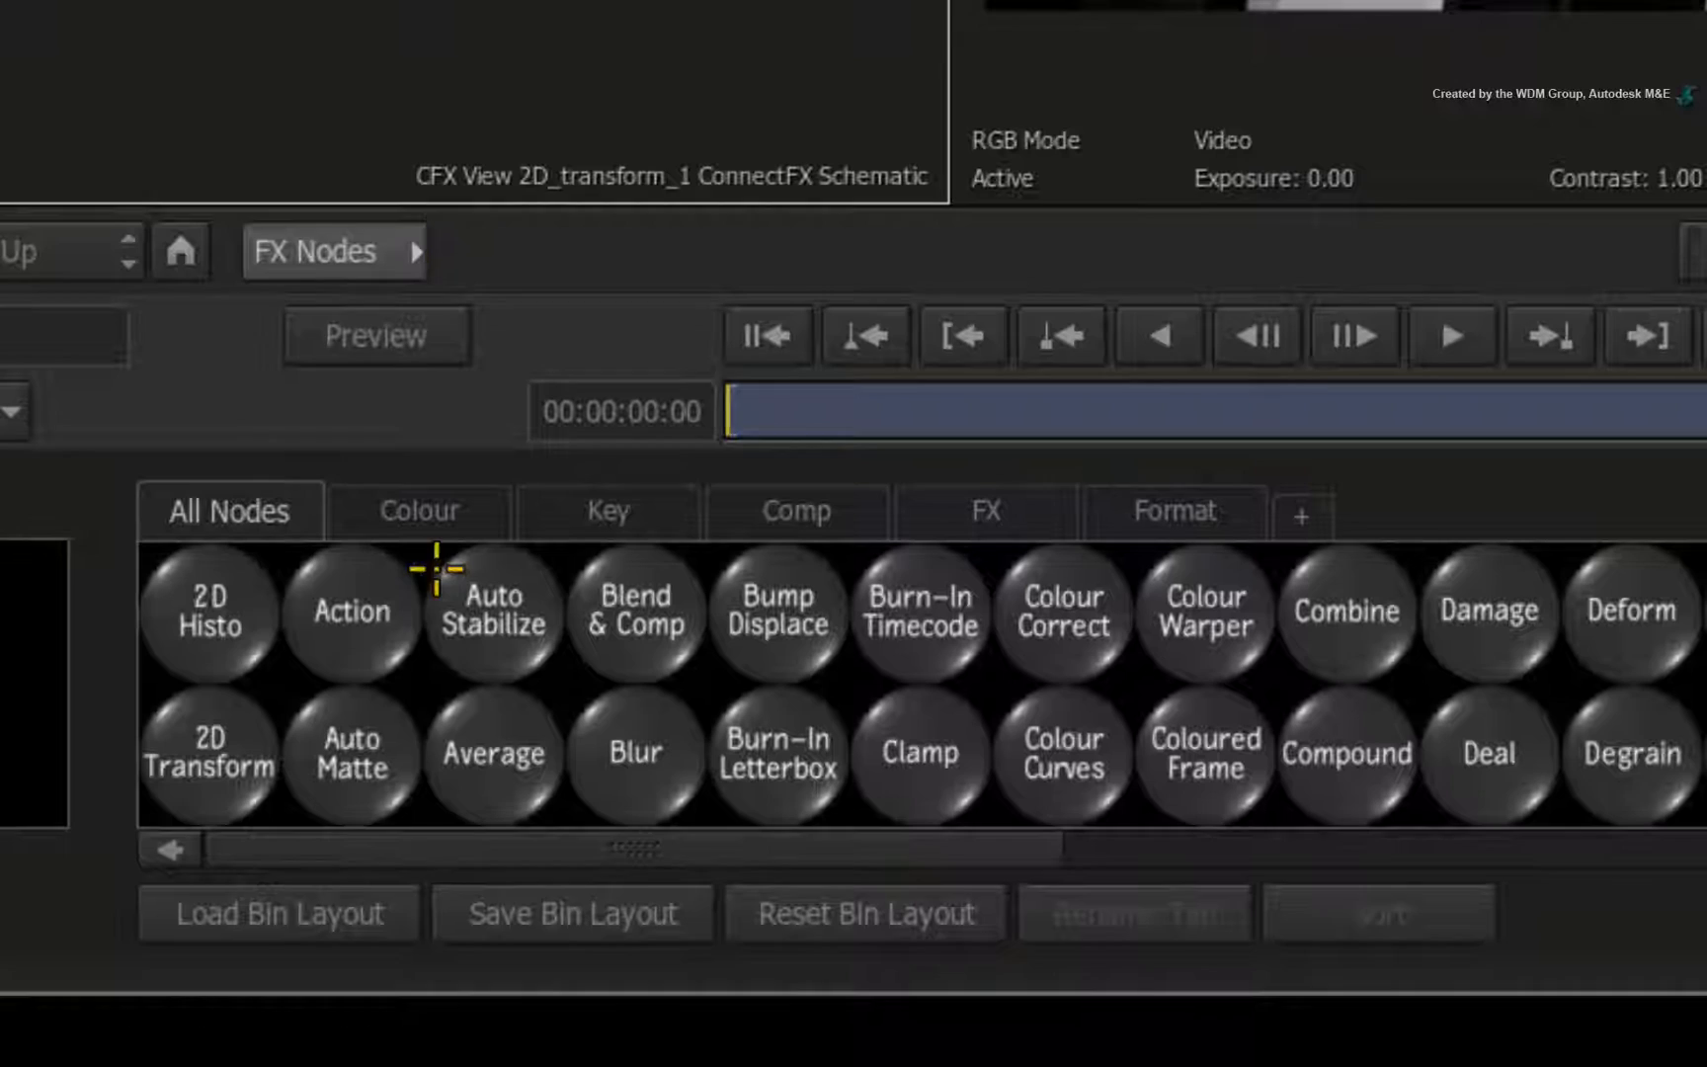
- Add a 2D Transform node from the FX Nodes bin to the schematic
left_click(210, 763)
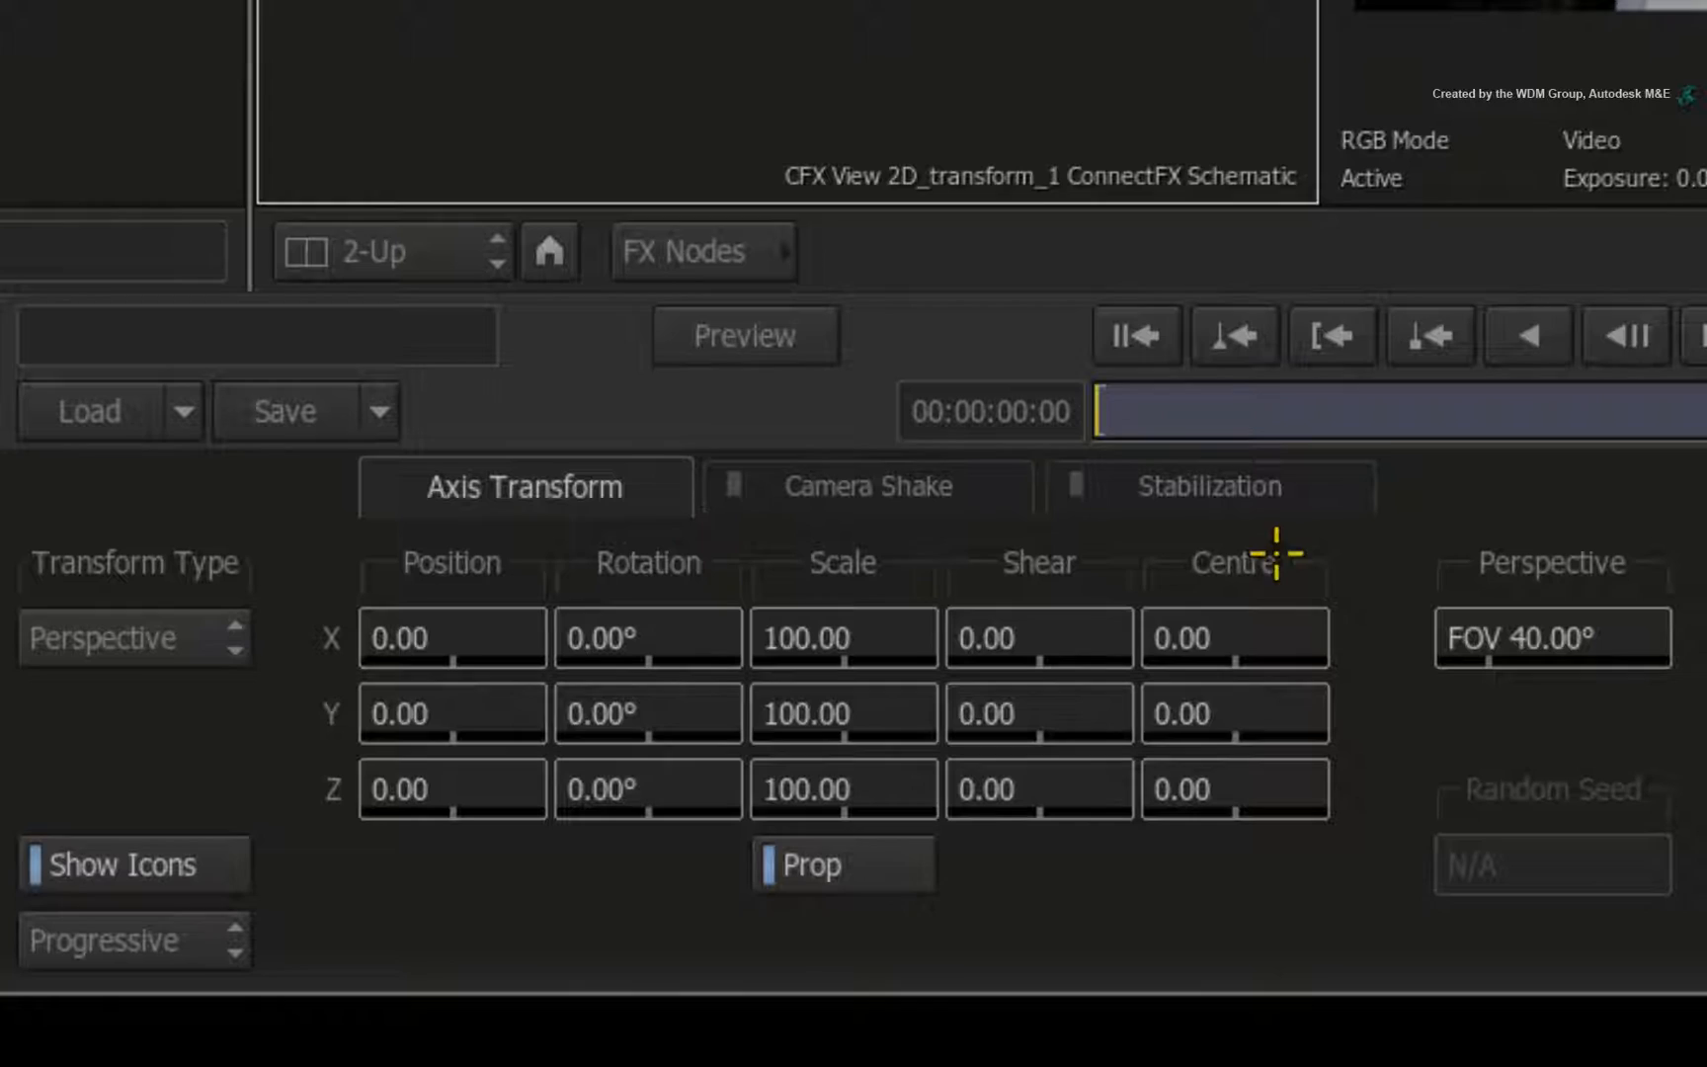
mouse_move(1320, 478)
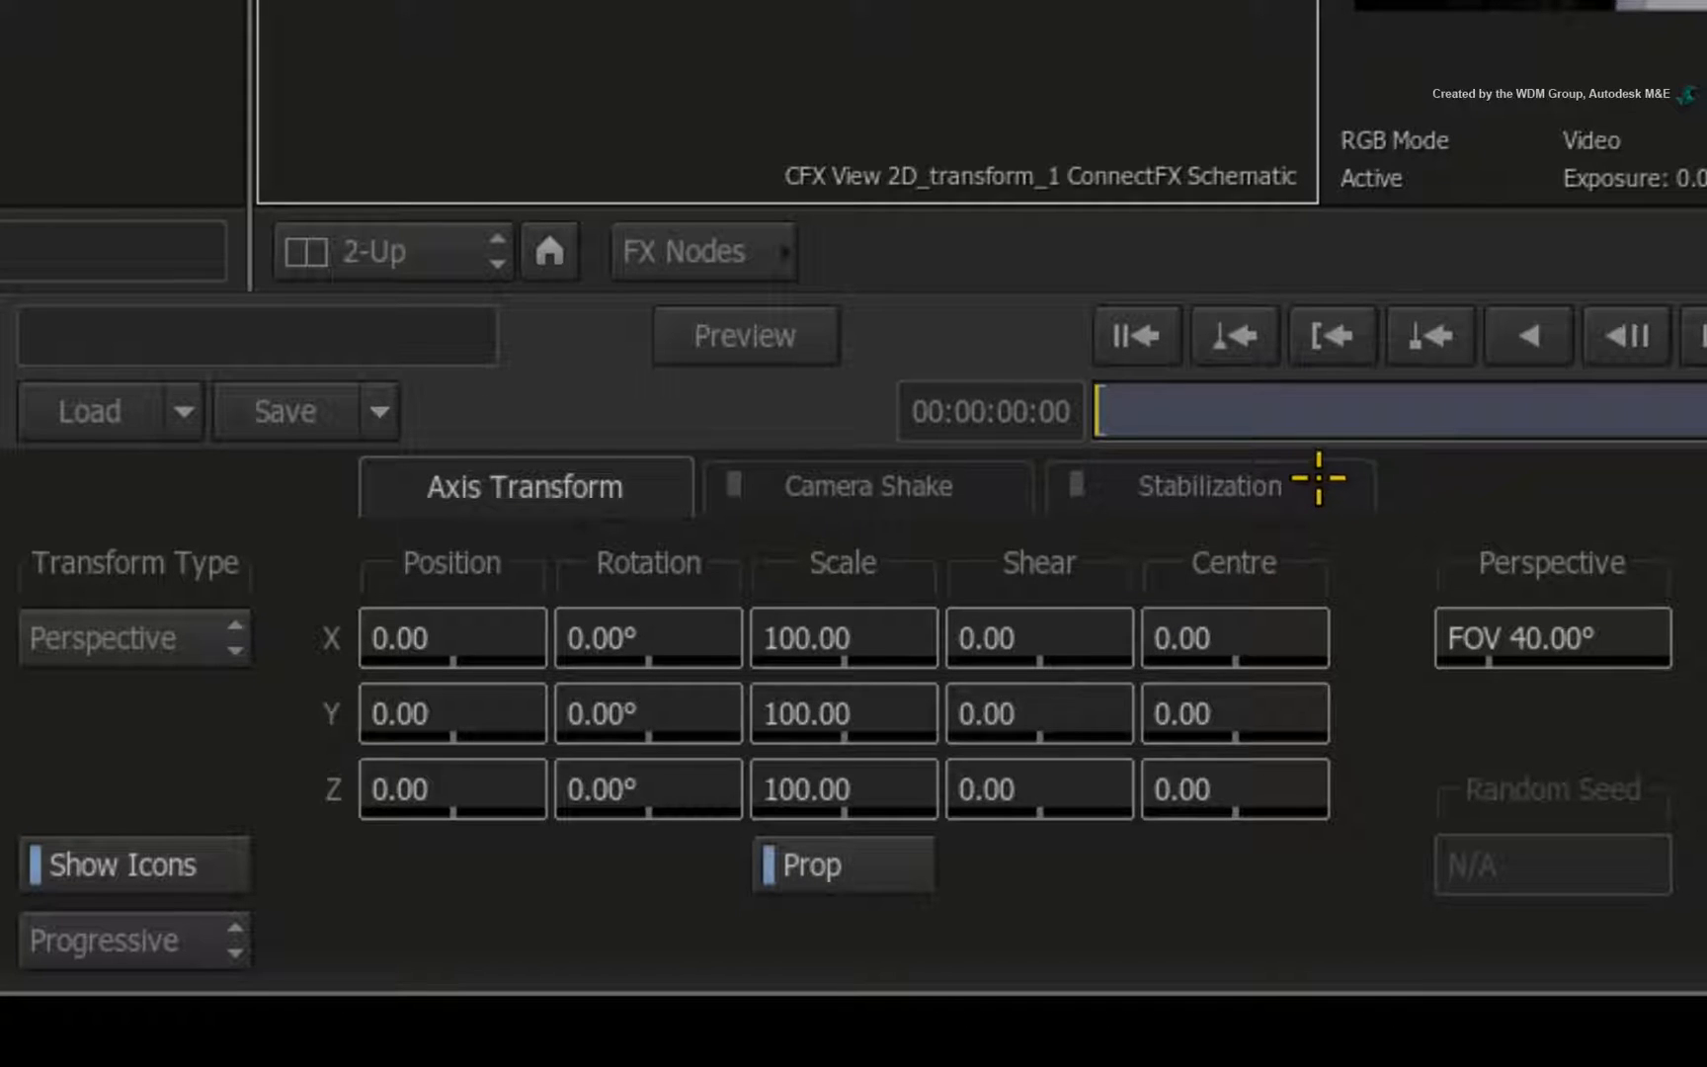
- Switch the 2D Transform editor to its Stabilization settings
left_click(1210, 486)
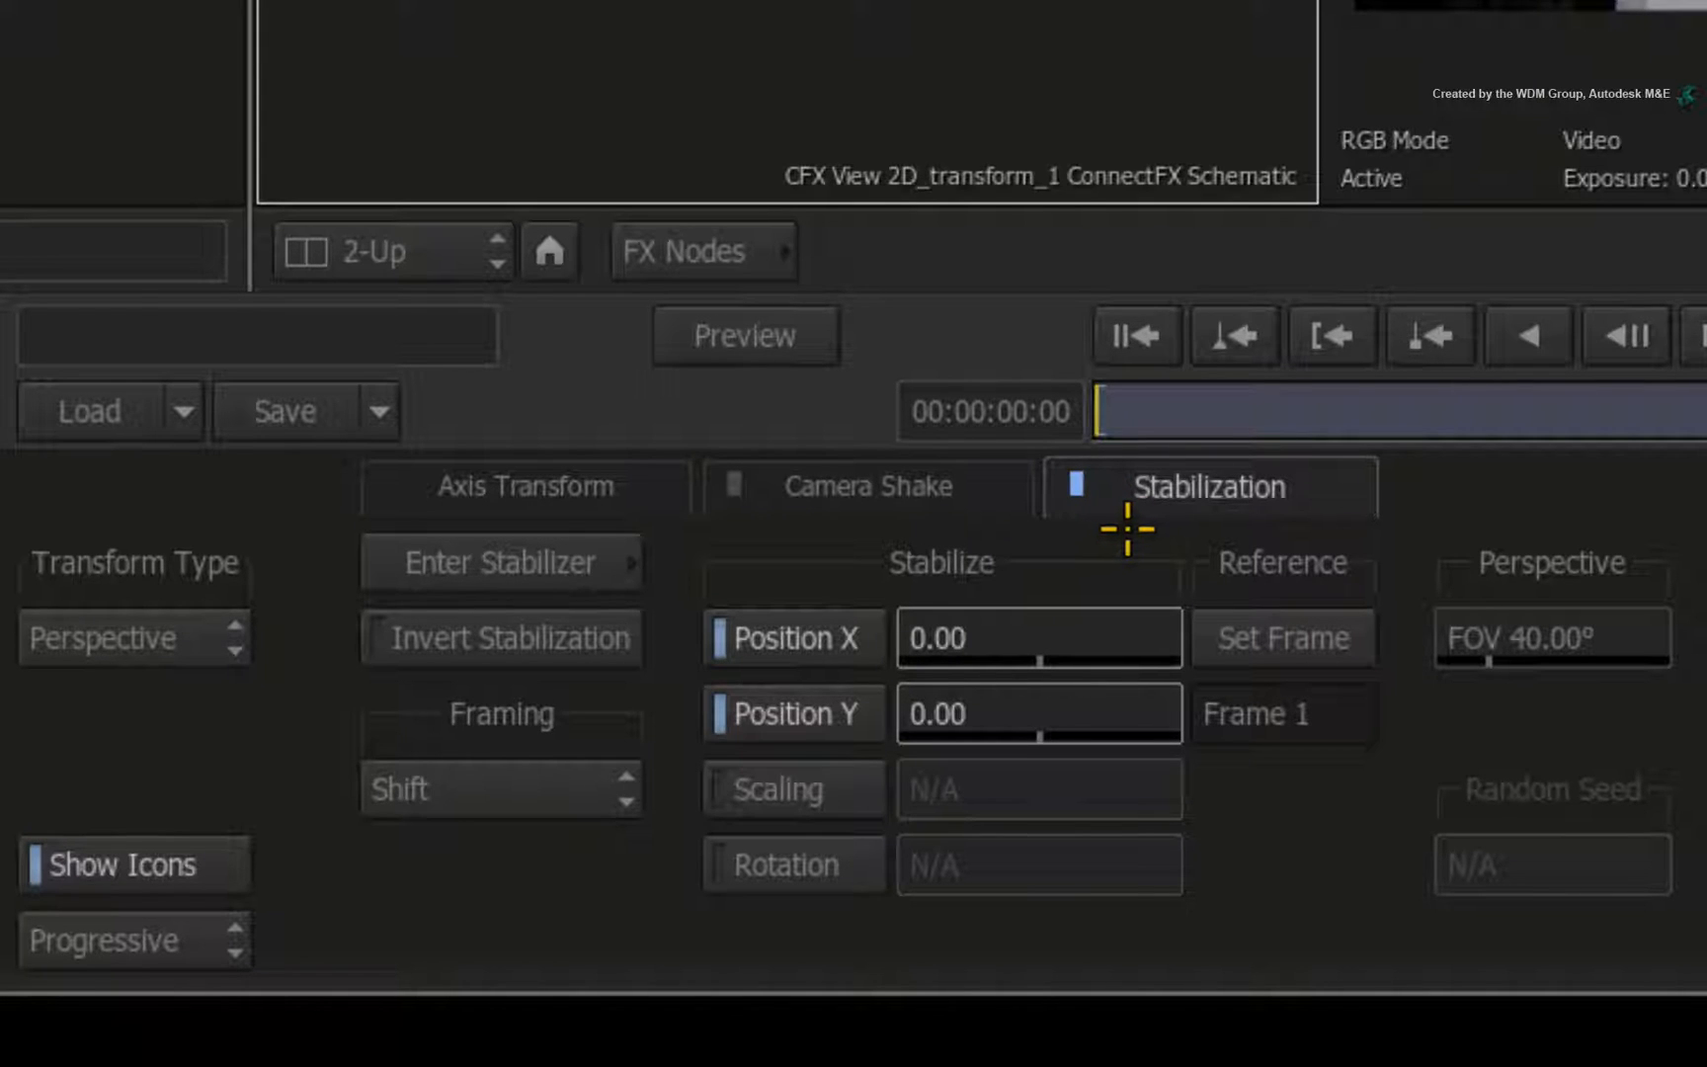
mouse_move(1462, 490)
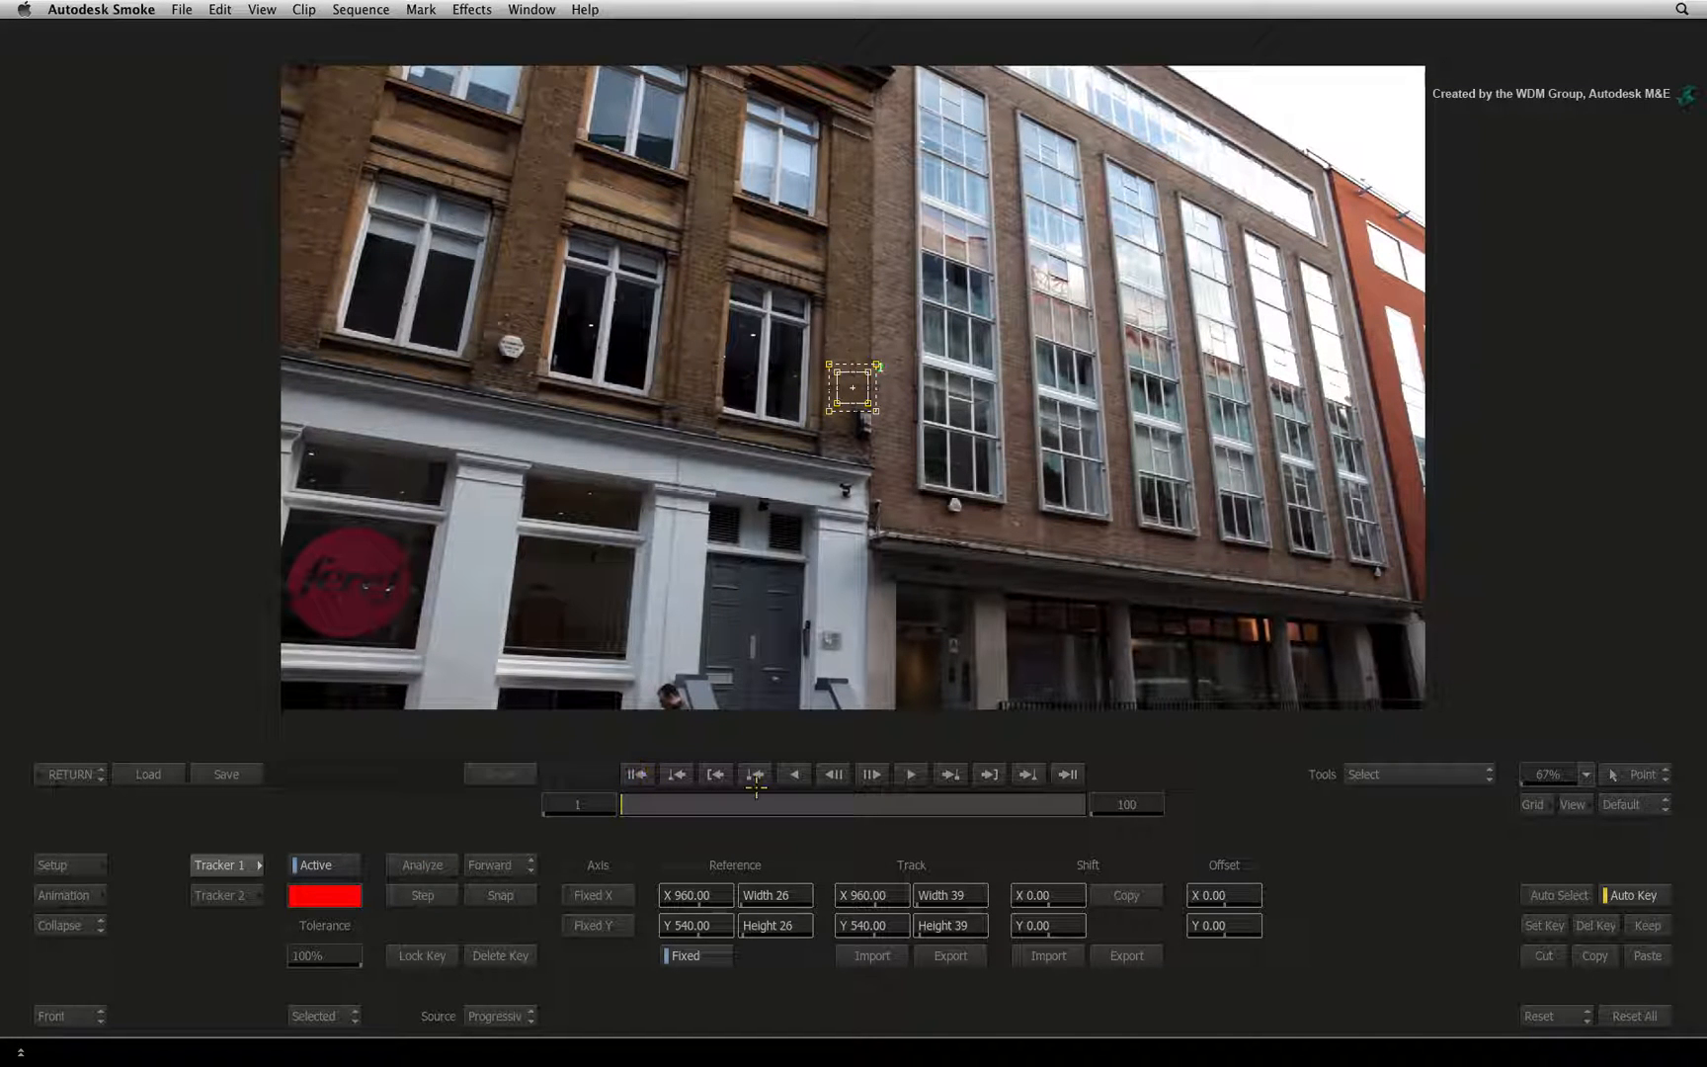
- Place Tracker 1 on a window corner and Tracker 2 on the building facade
left_click(1561, 774)
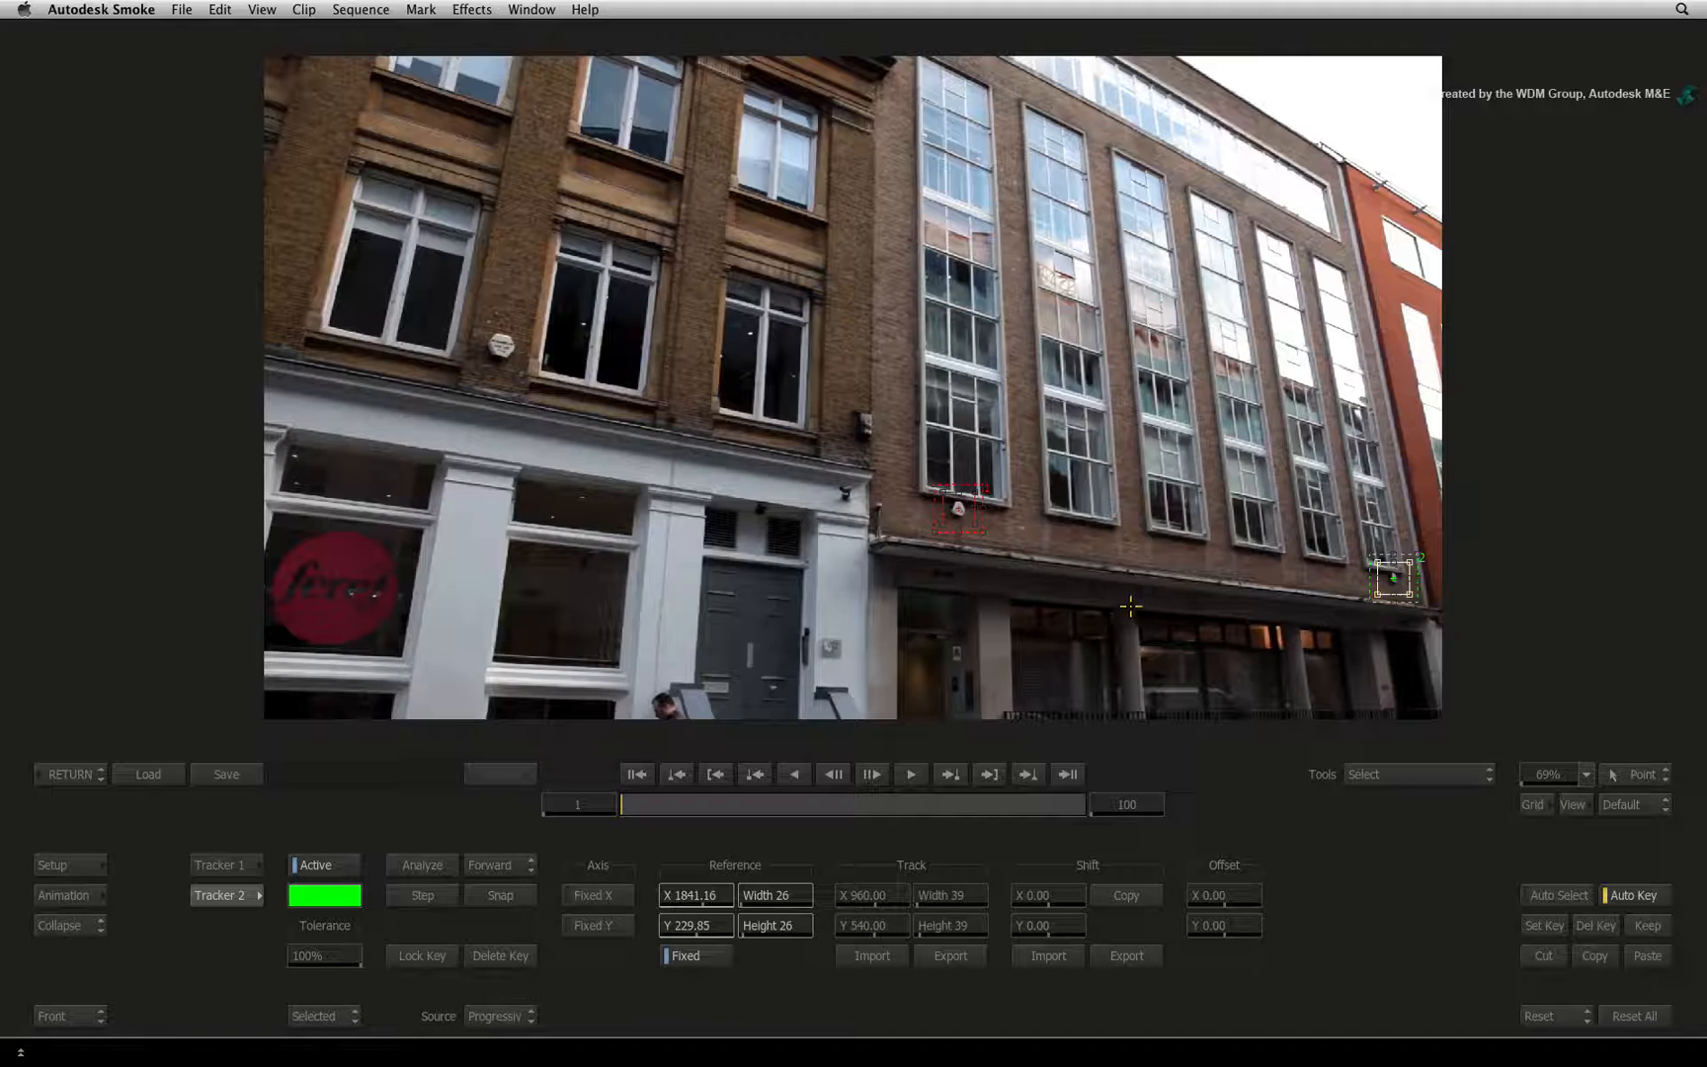
left_click(421, 866)
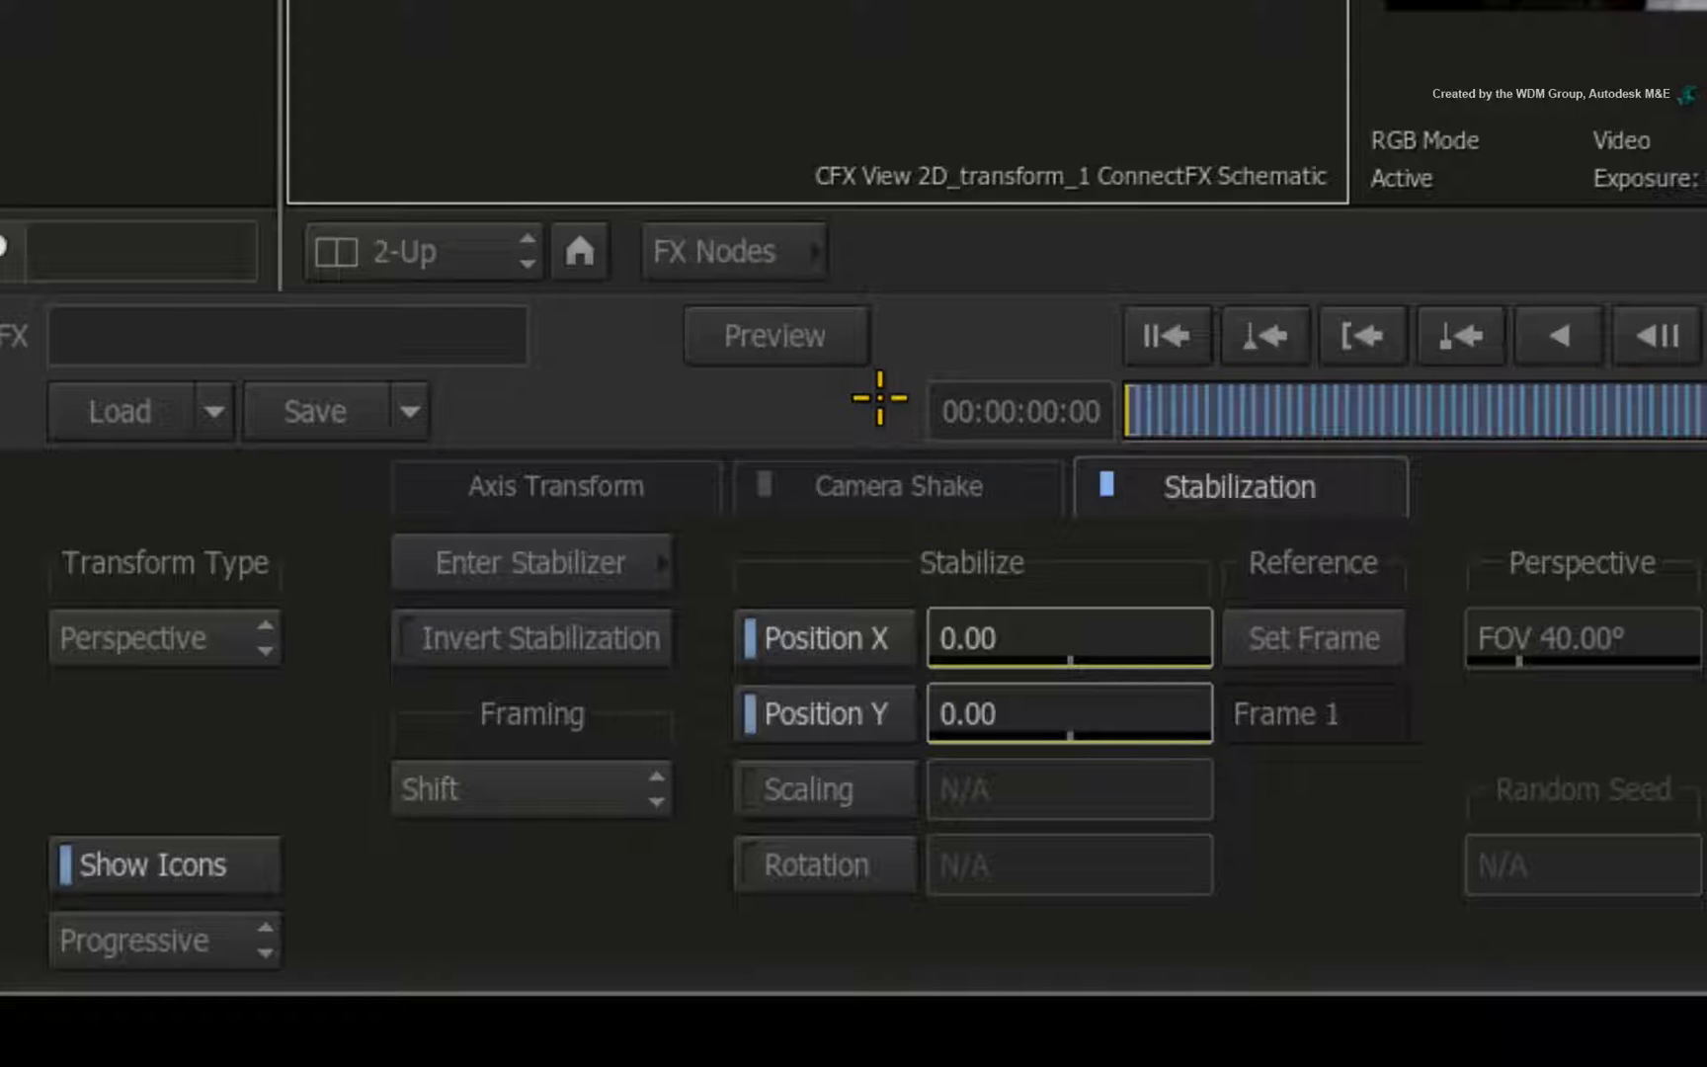
mouse_move(840, 531)
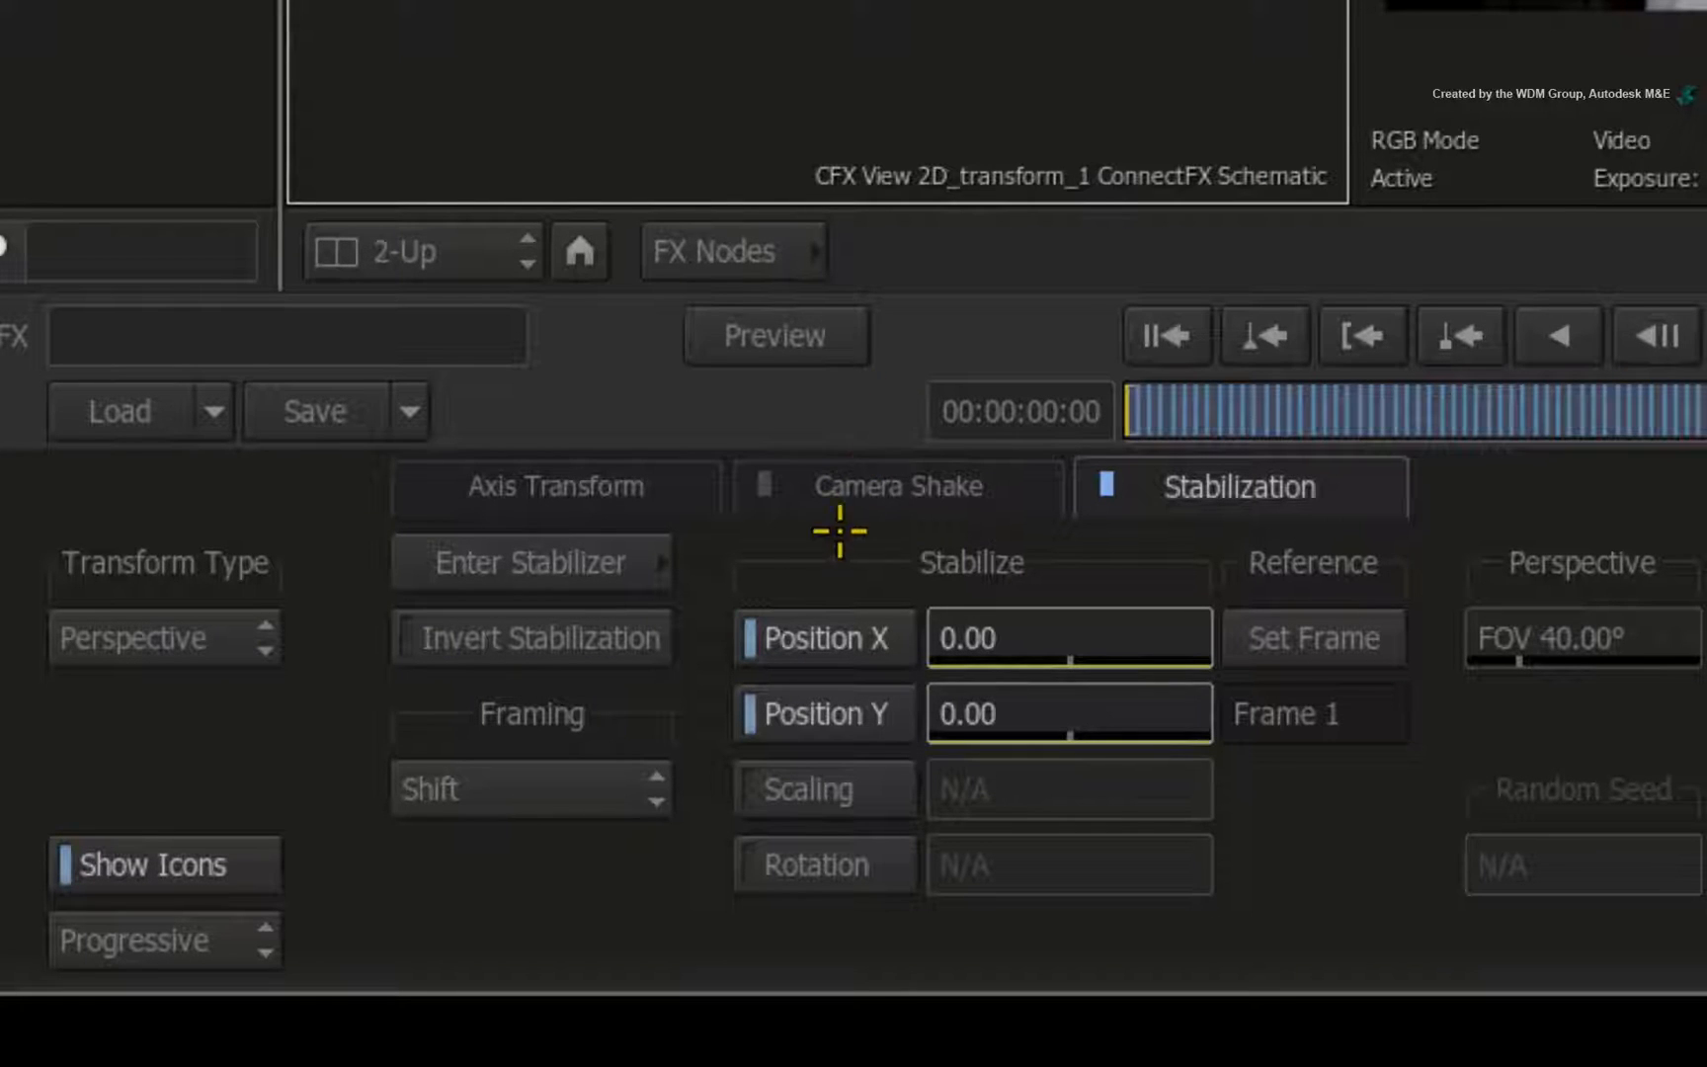
mouse_move(695, 684)
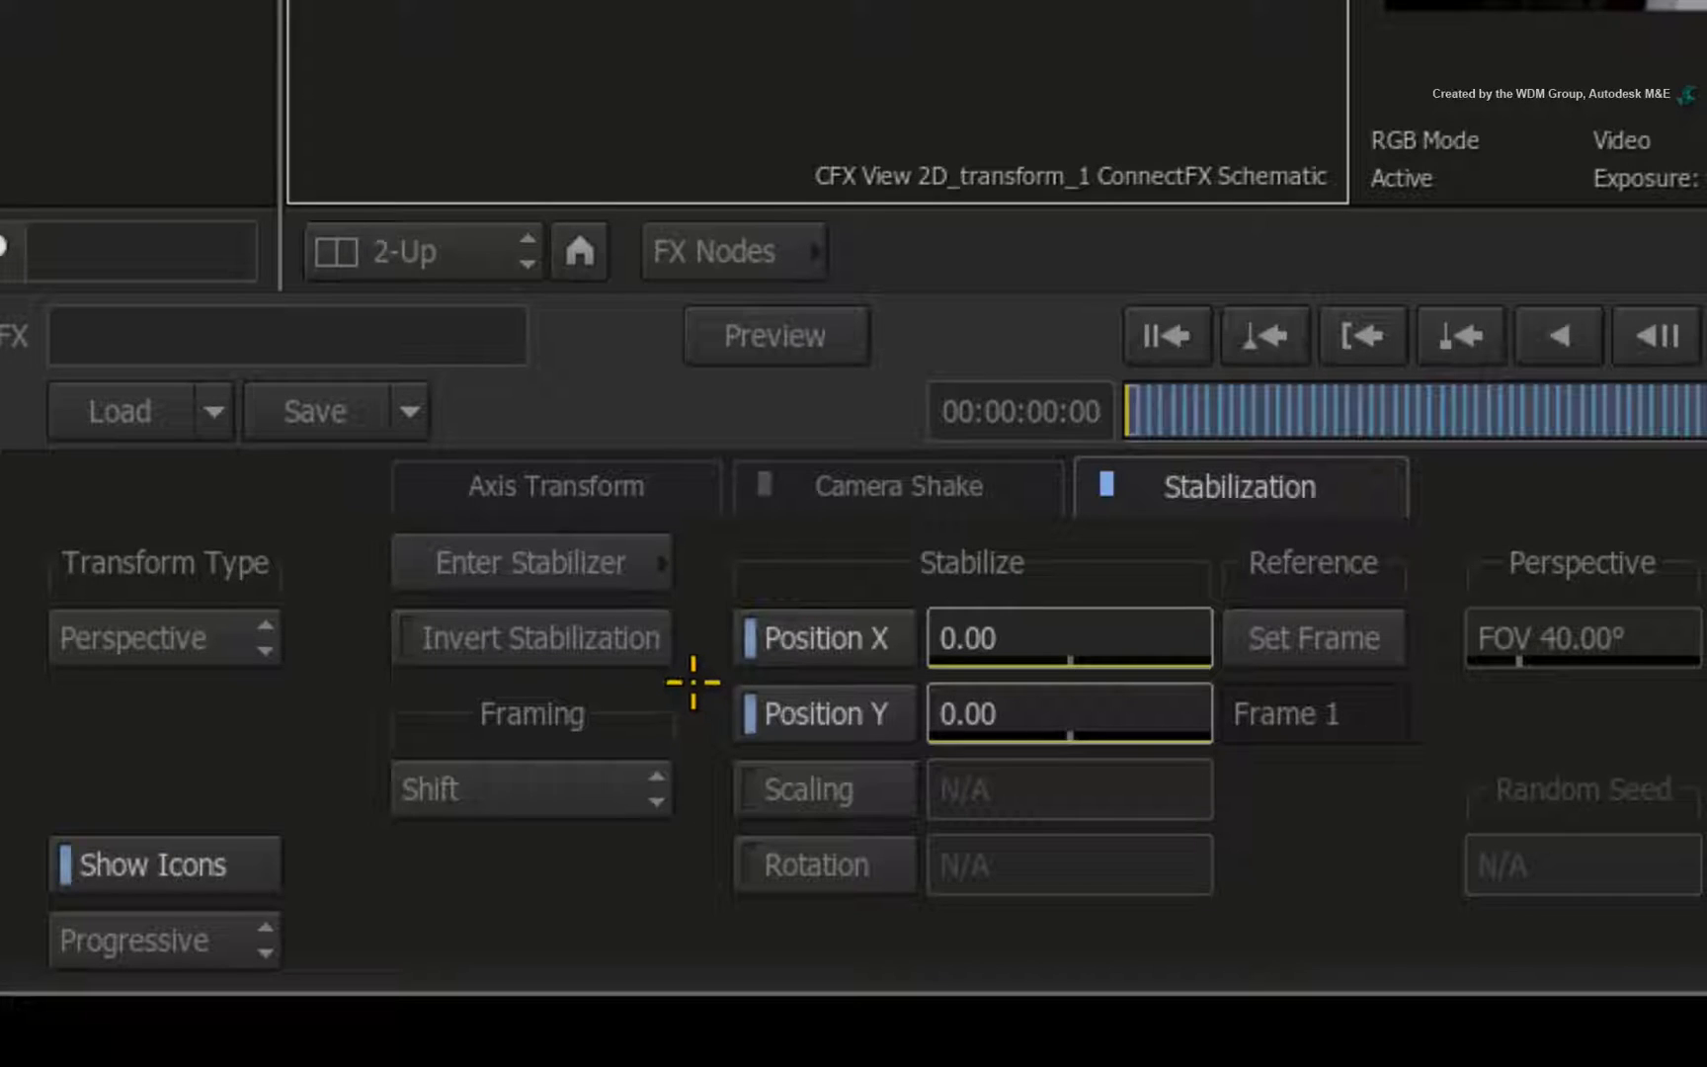
mouse_move(707, 676)
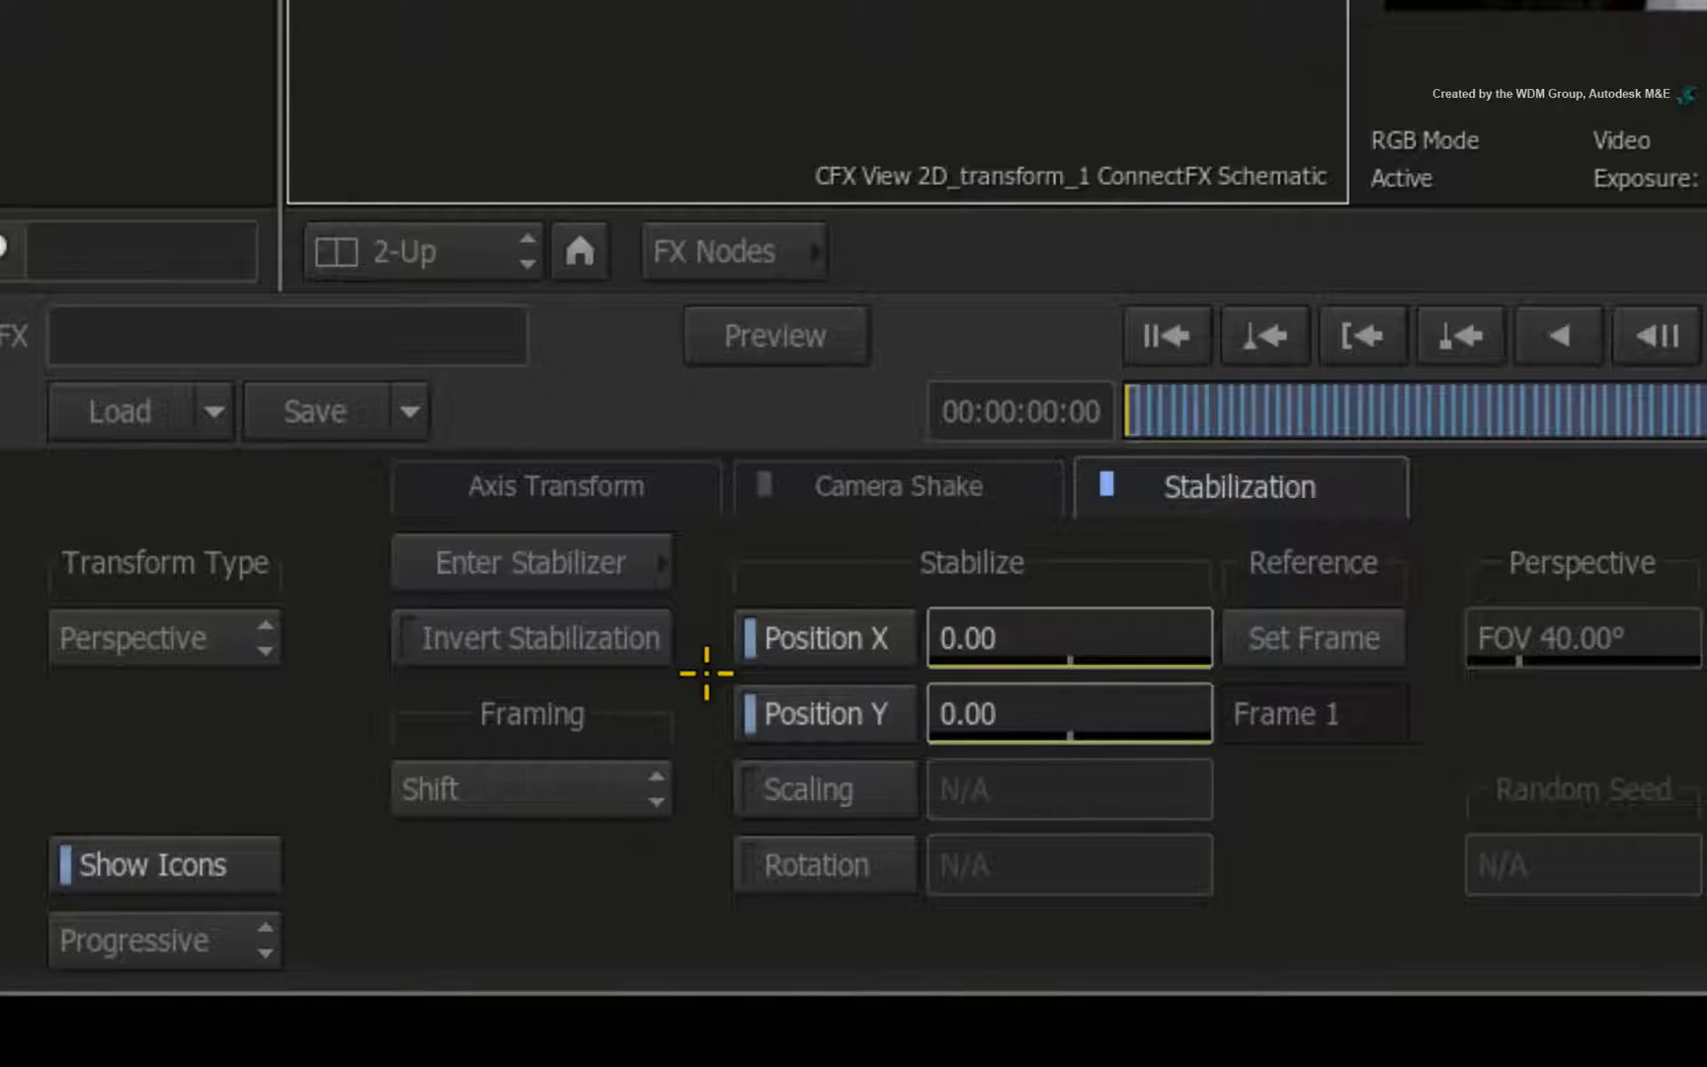
mouse_move(848, 638)
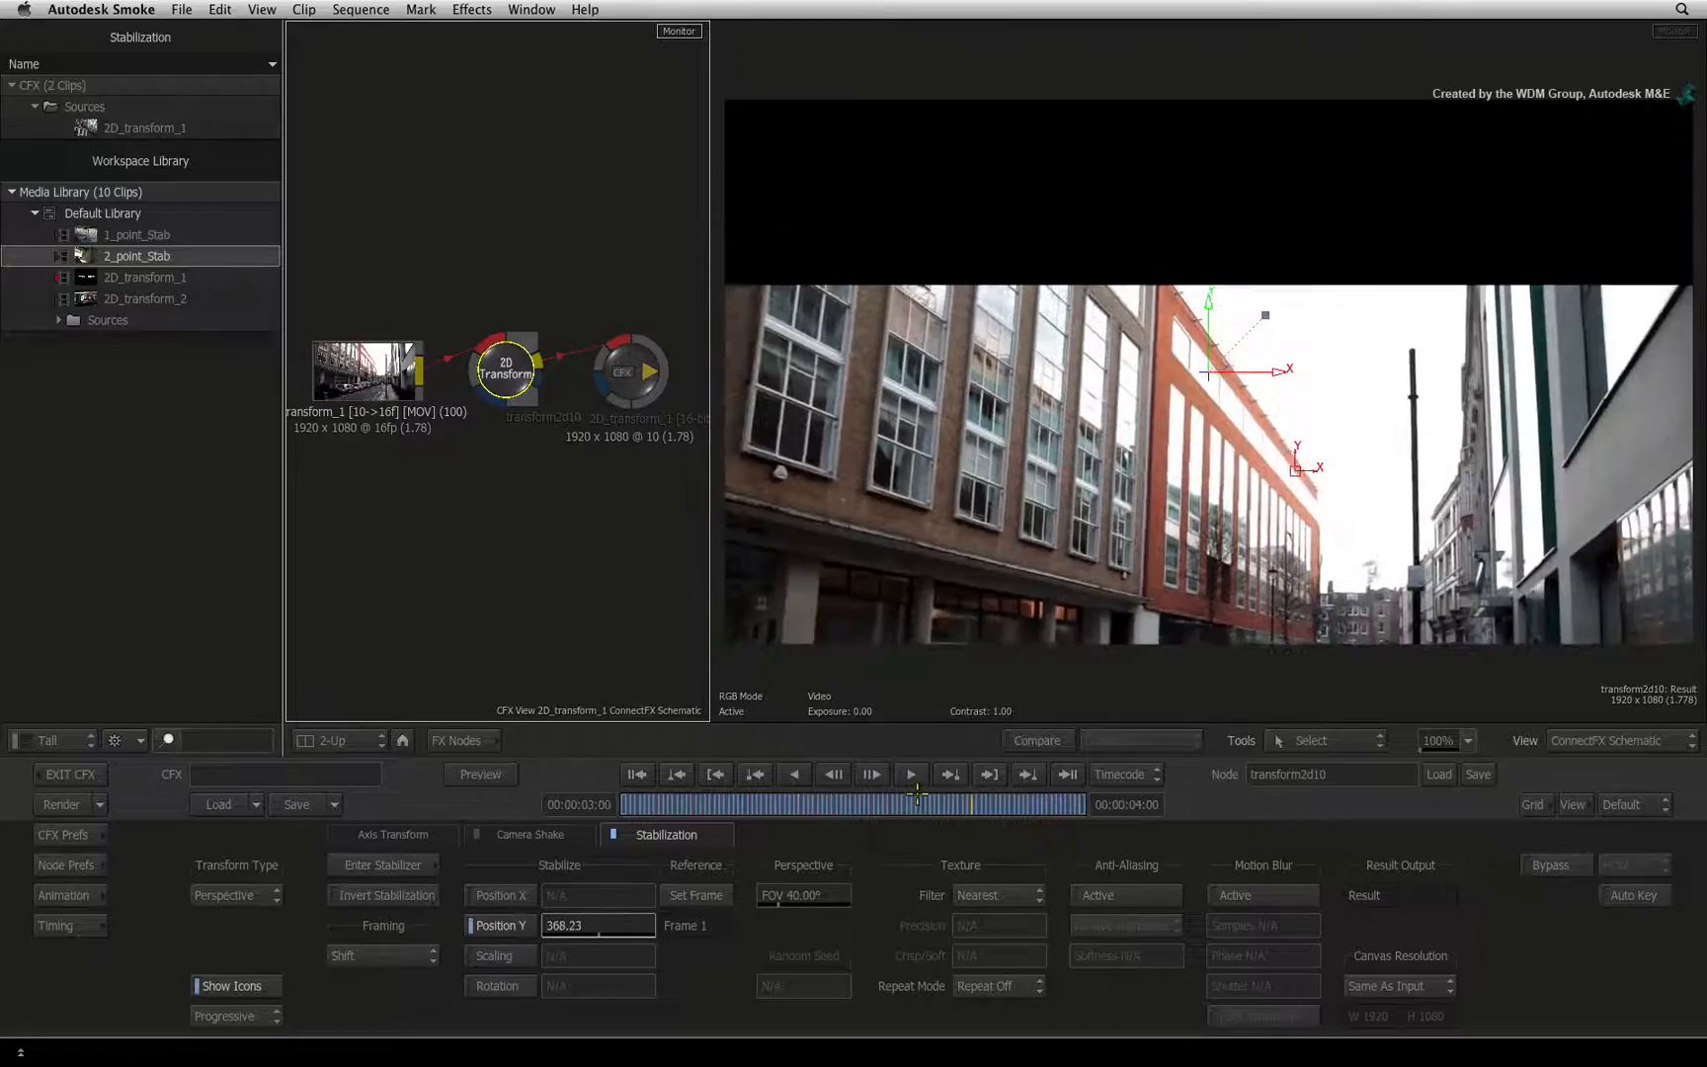
- Scrub through the clip frames to review the position stabilization
left_click_drag(915, 805, 888, 804)
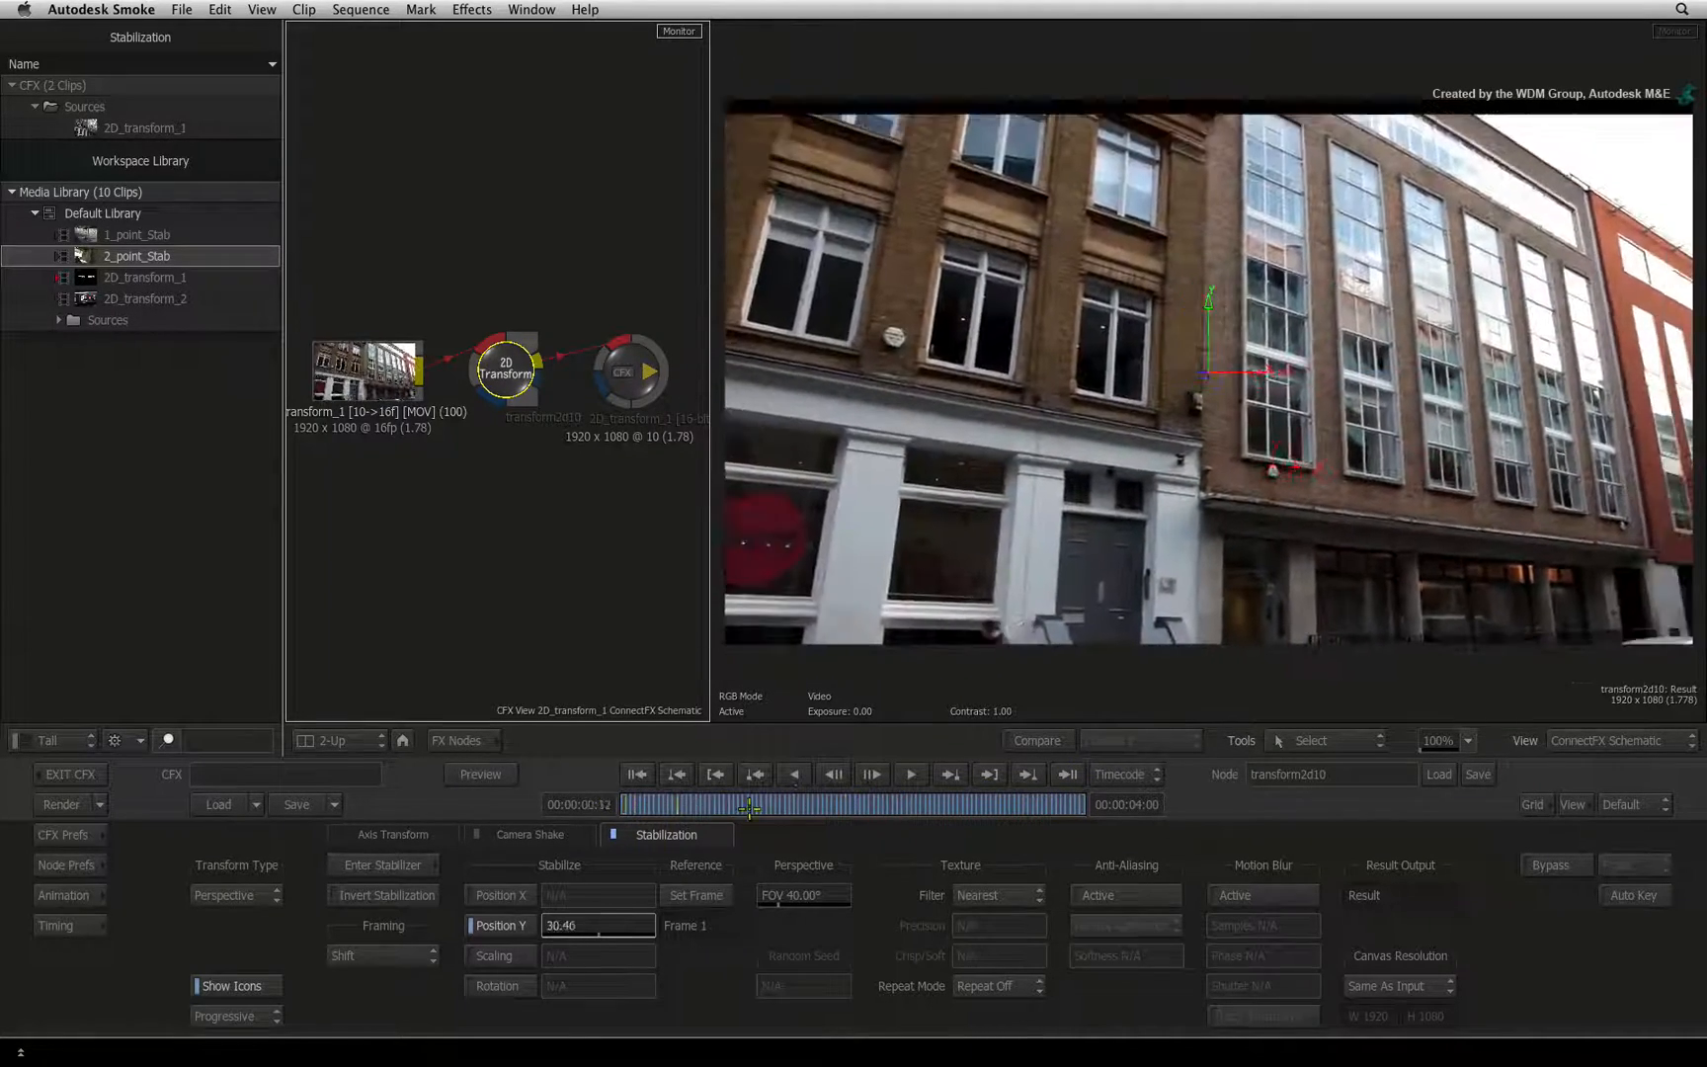
left_click_drag(745, 804, 697, 805)
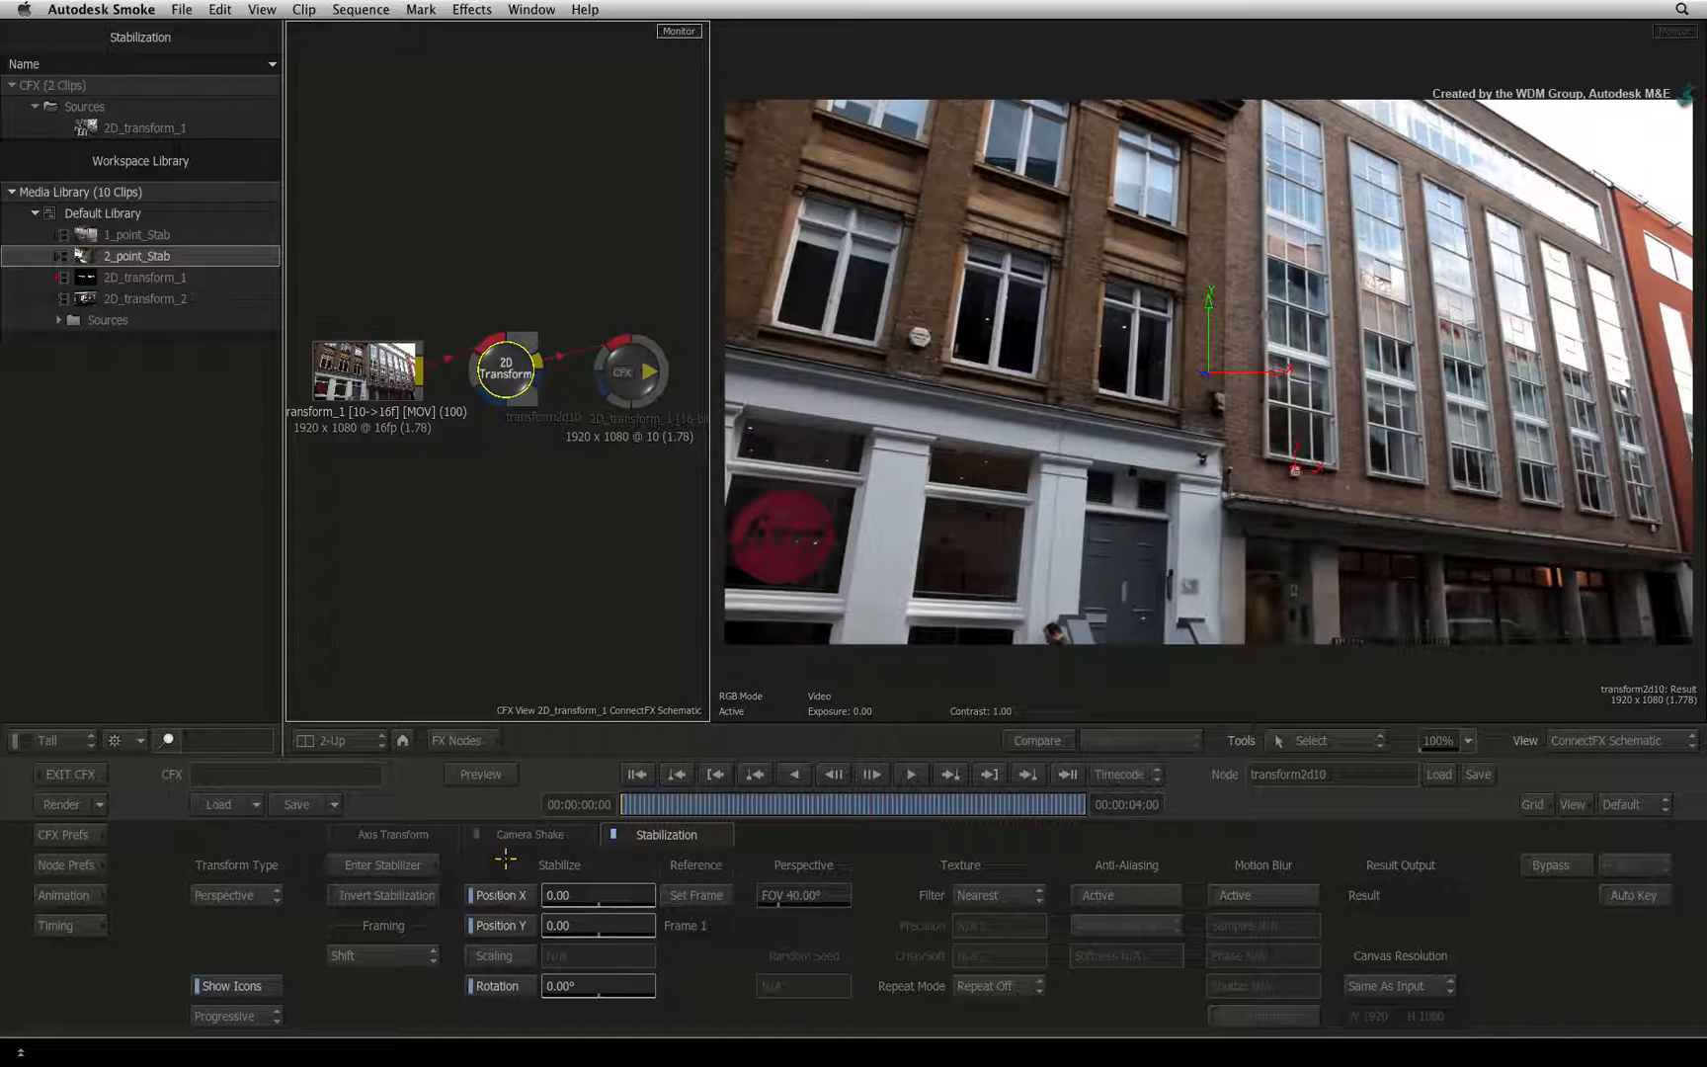
left_click(763, 805)
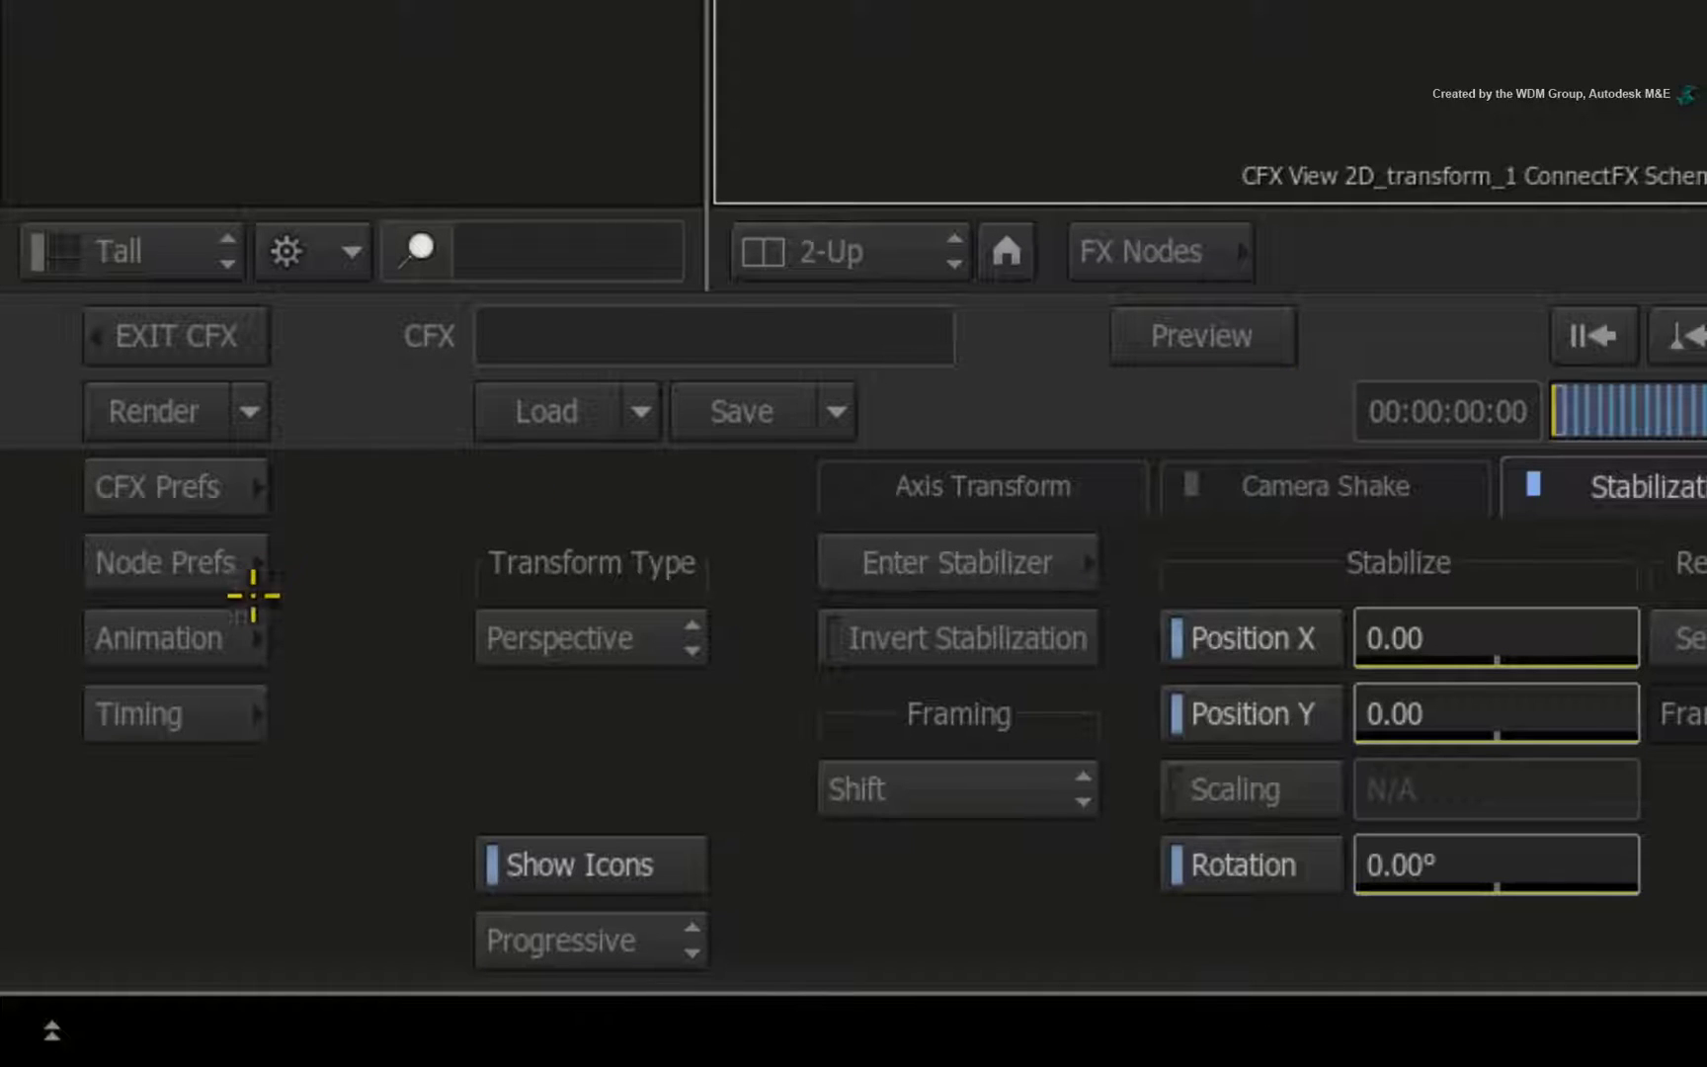
- Show transform2d10's Stabilization channels in the animation curve editor
left_click(158, 638)
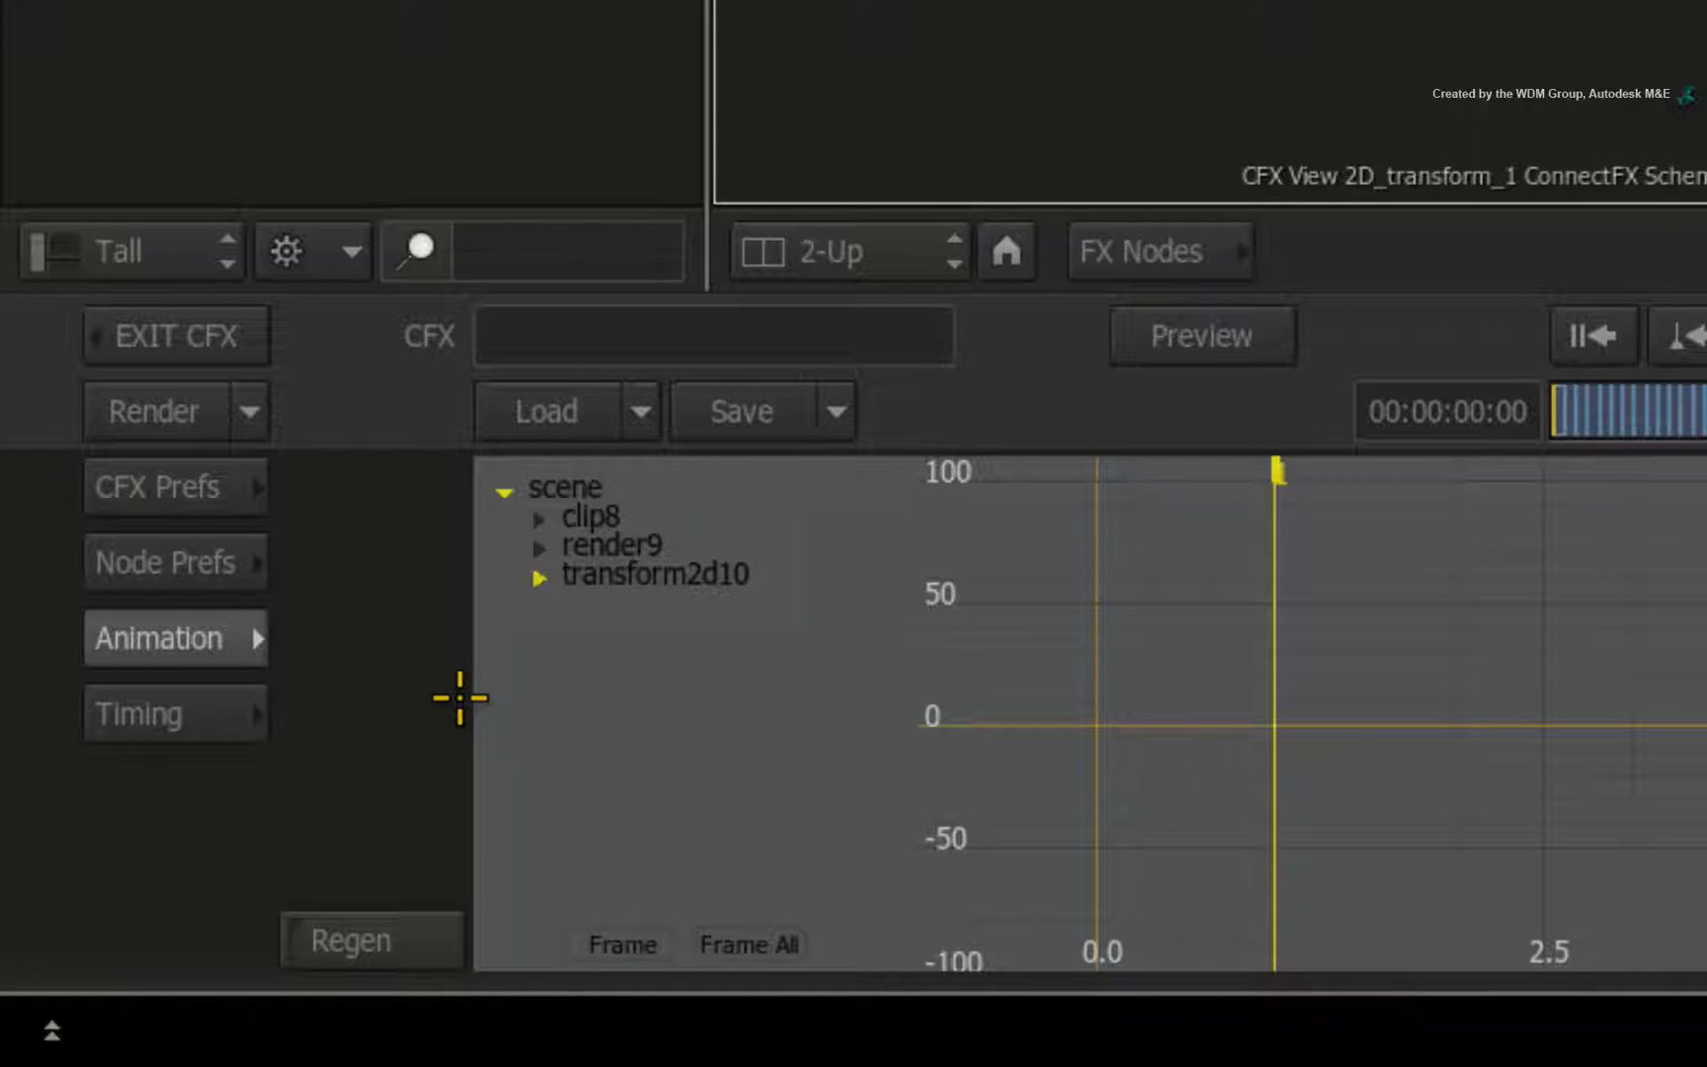
left_click(541, 575)
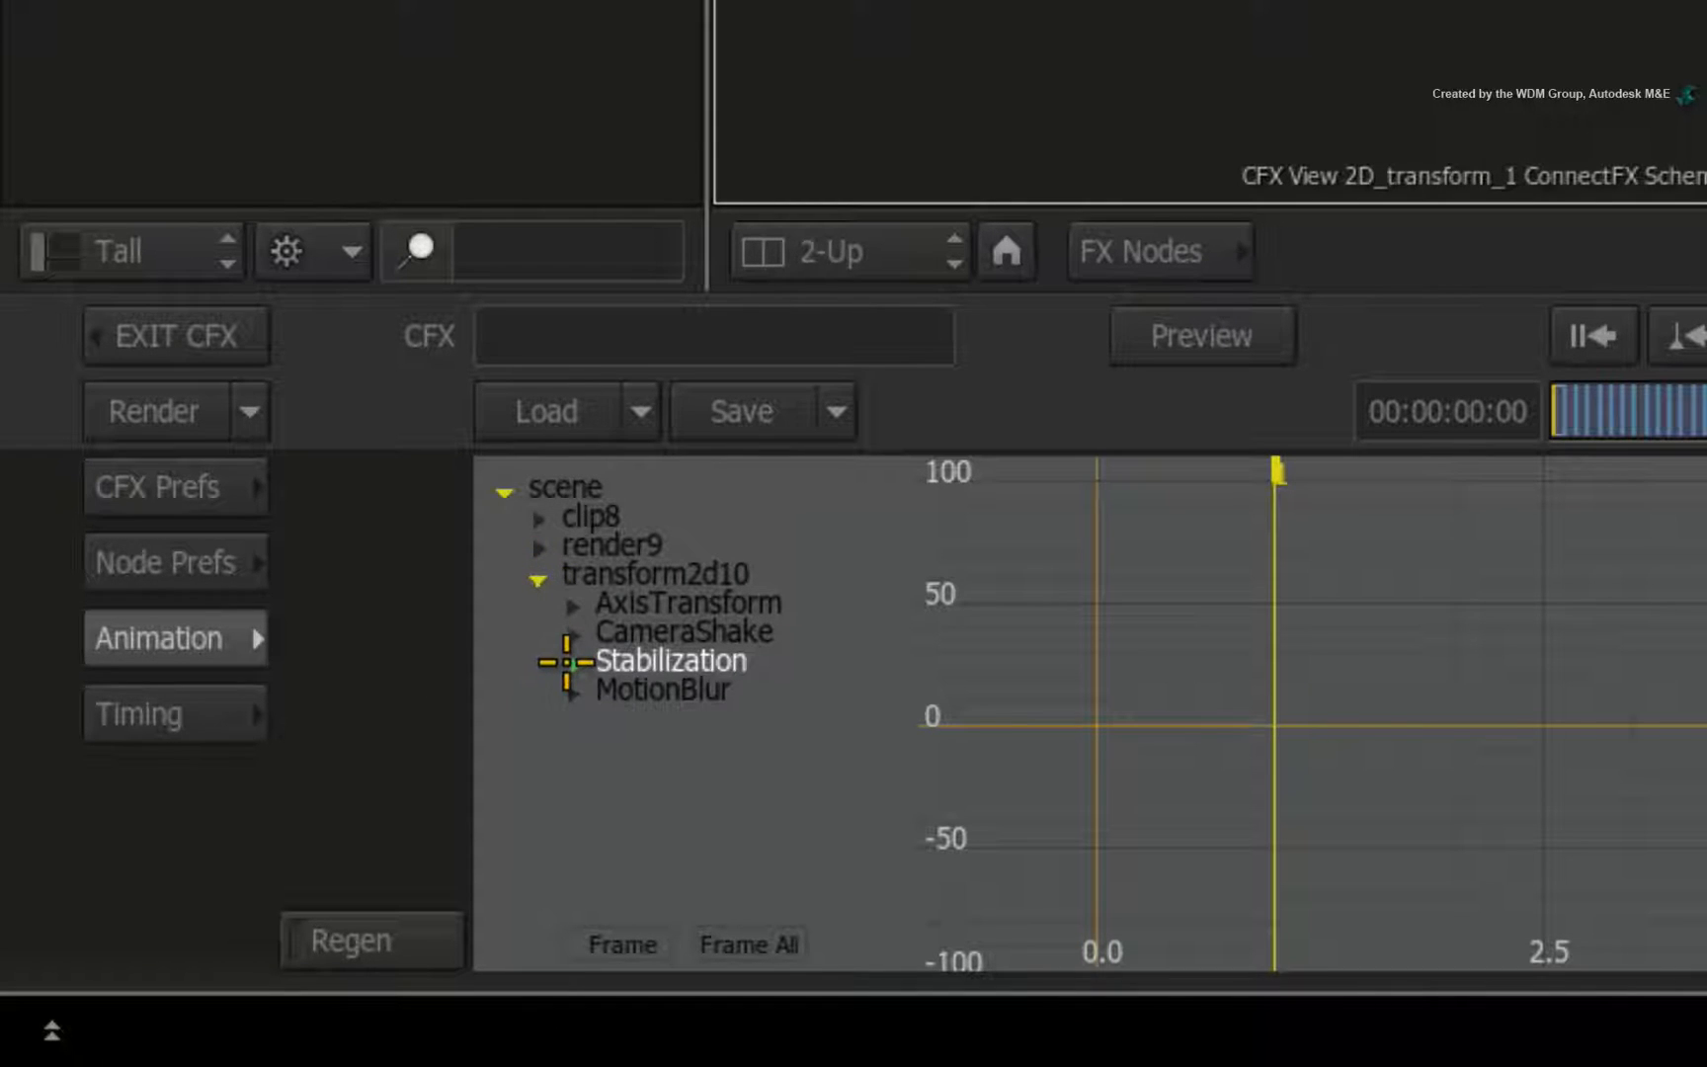
left_click(575, 662)
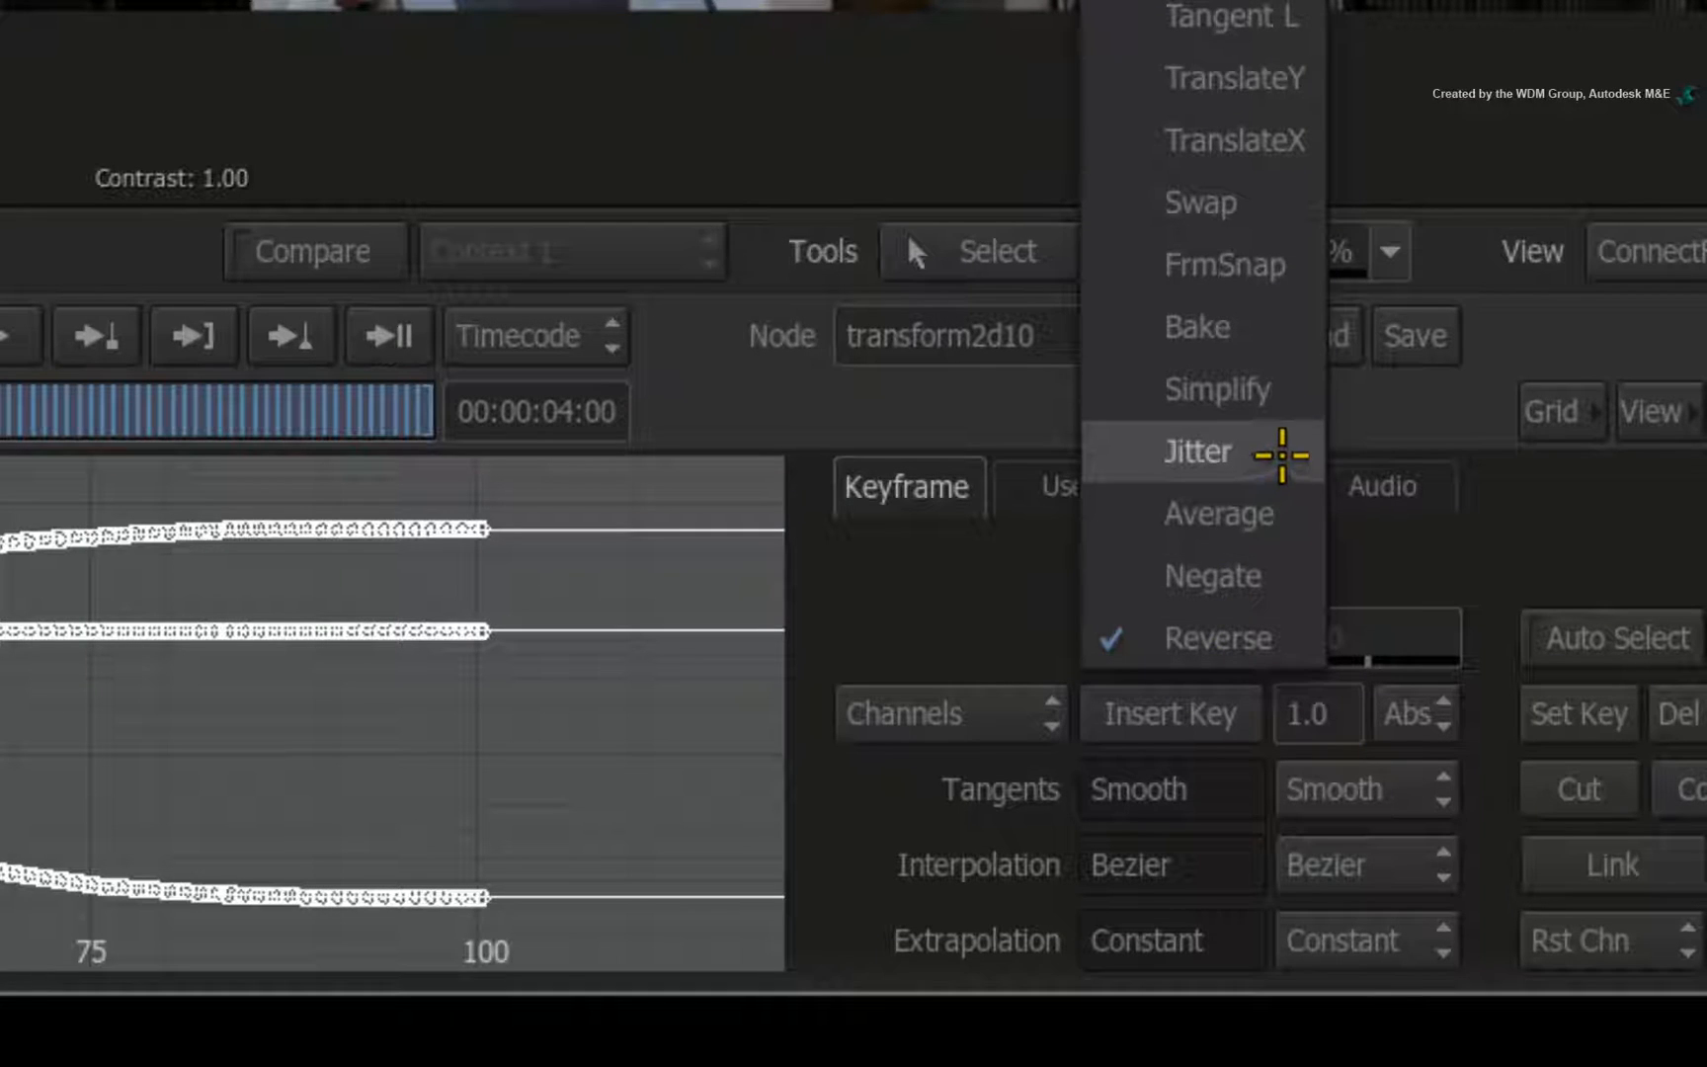
- Choose Jitter as the curve operation for the stabilization channels
left_click(1198, 450)
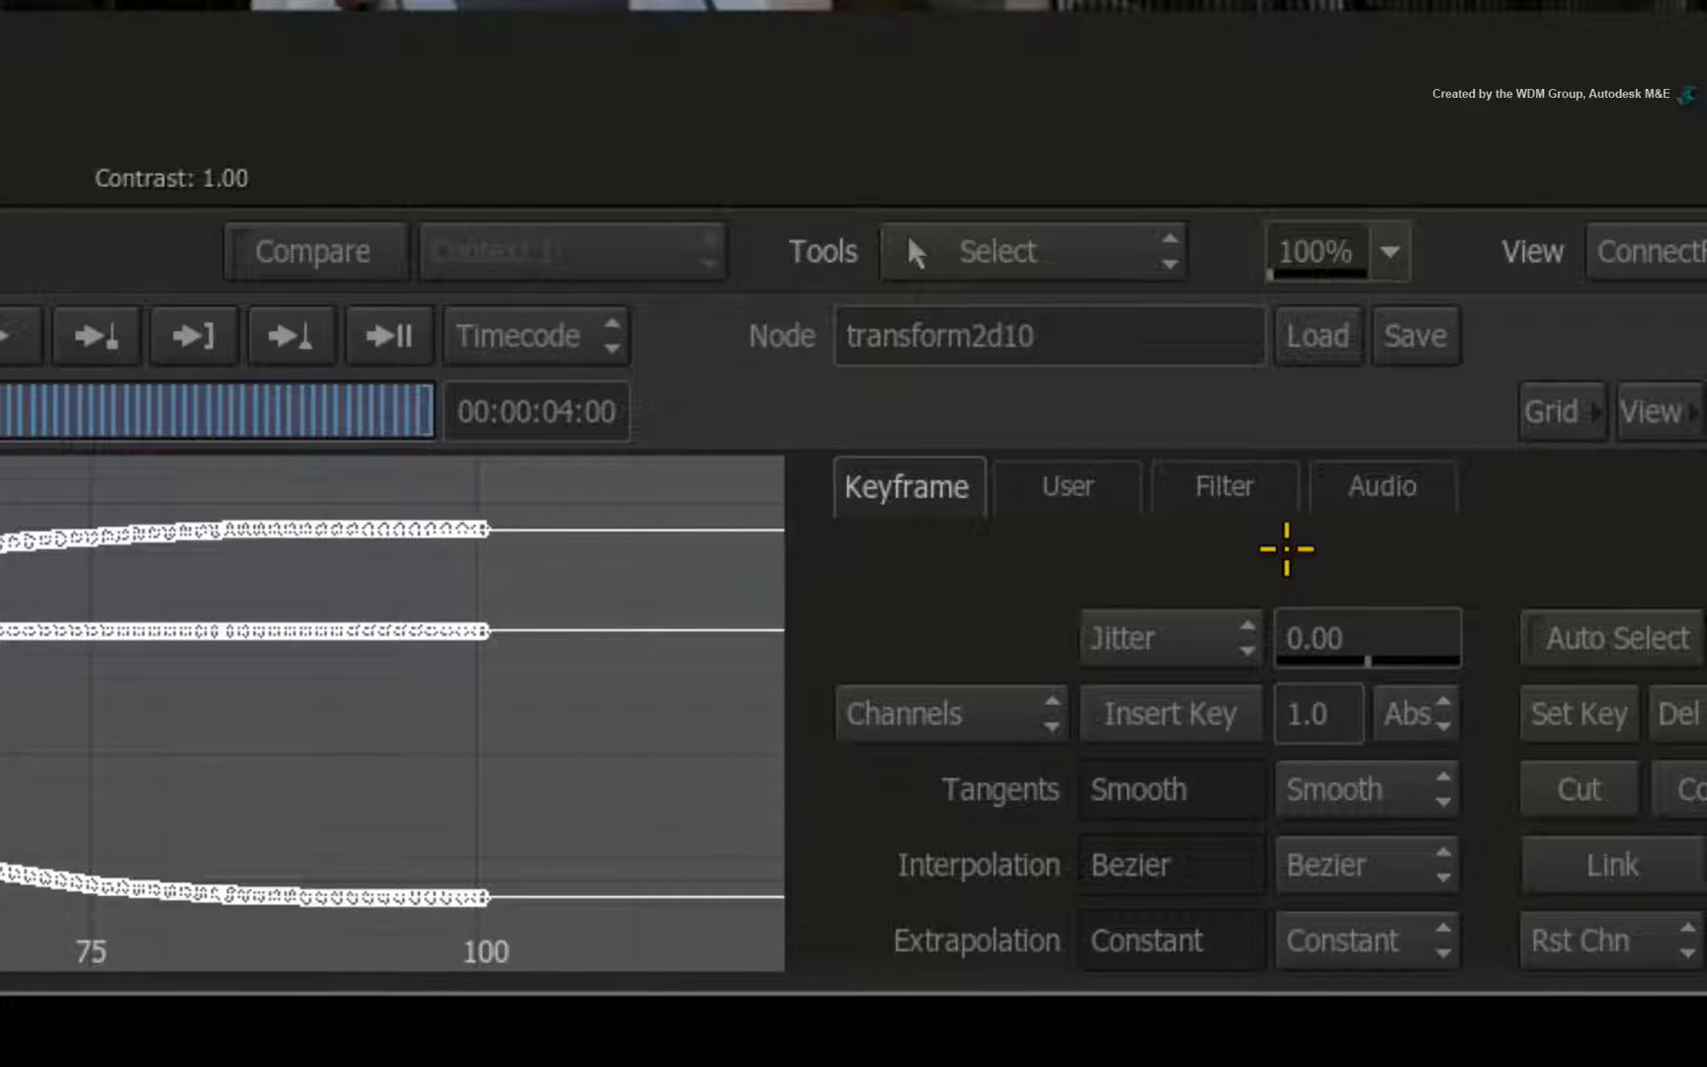
mouse_move(1366, 554)
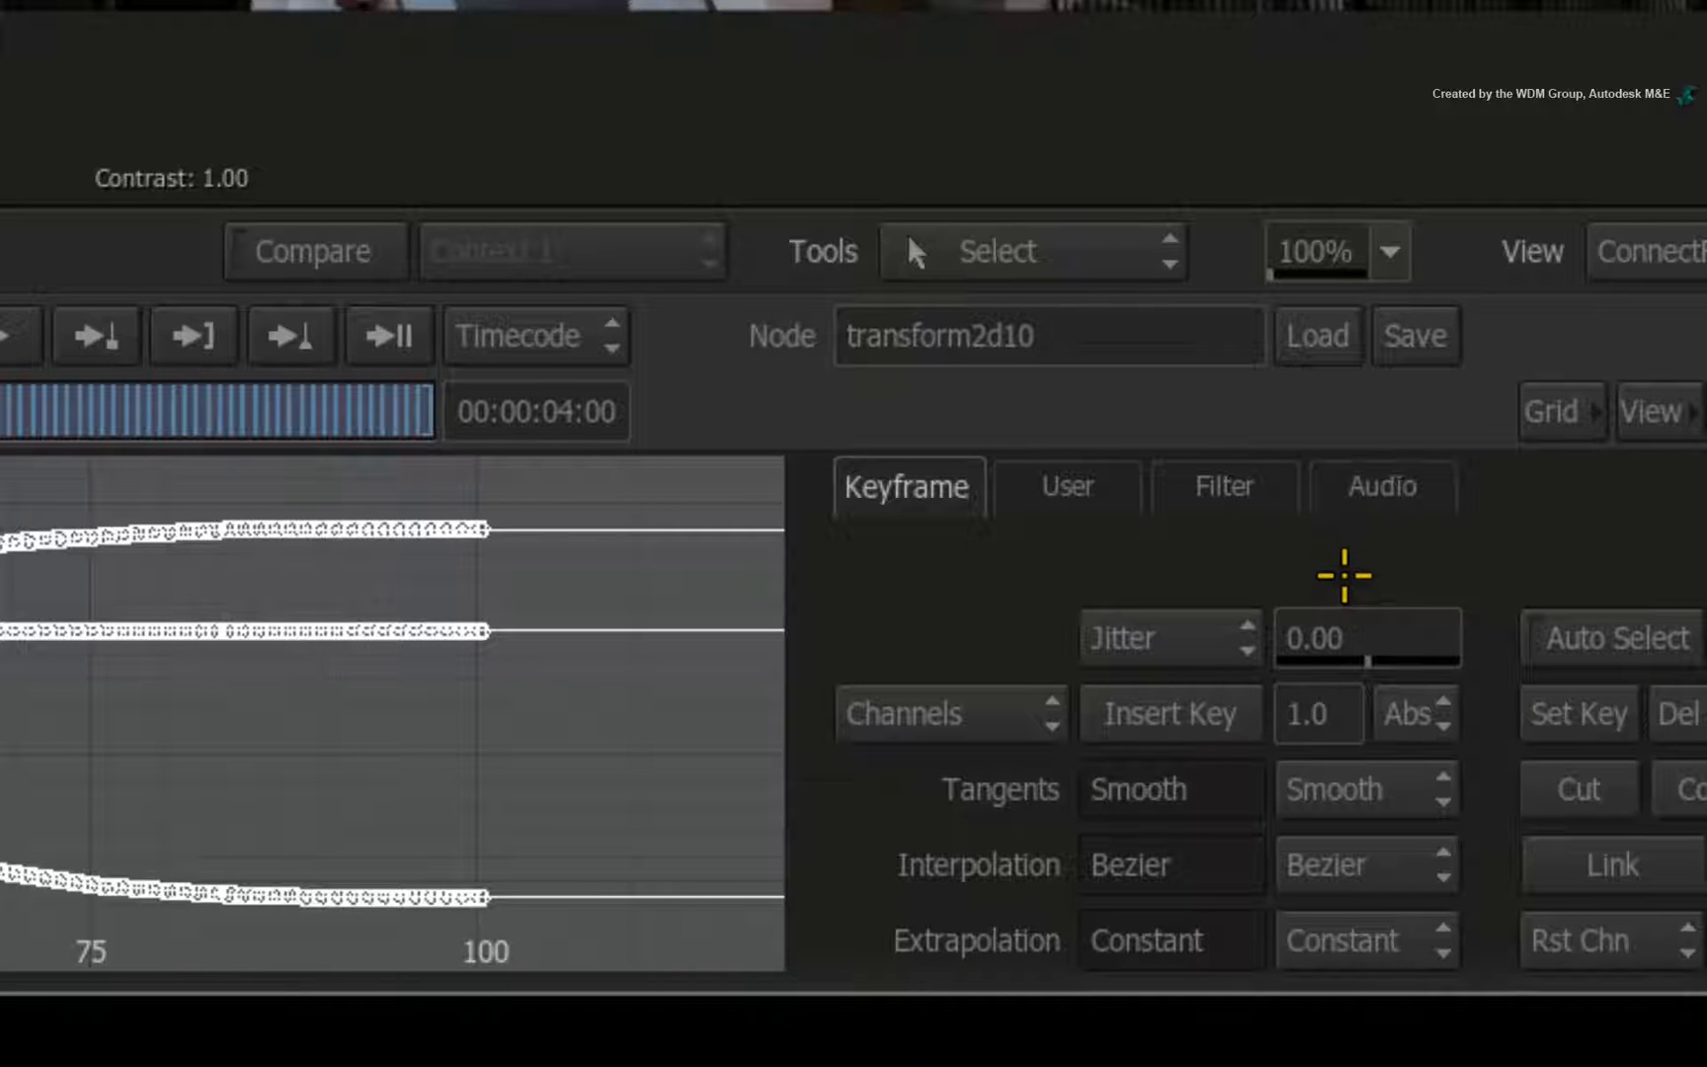
mouse_move(1391, 589)
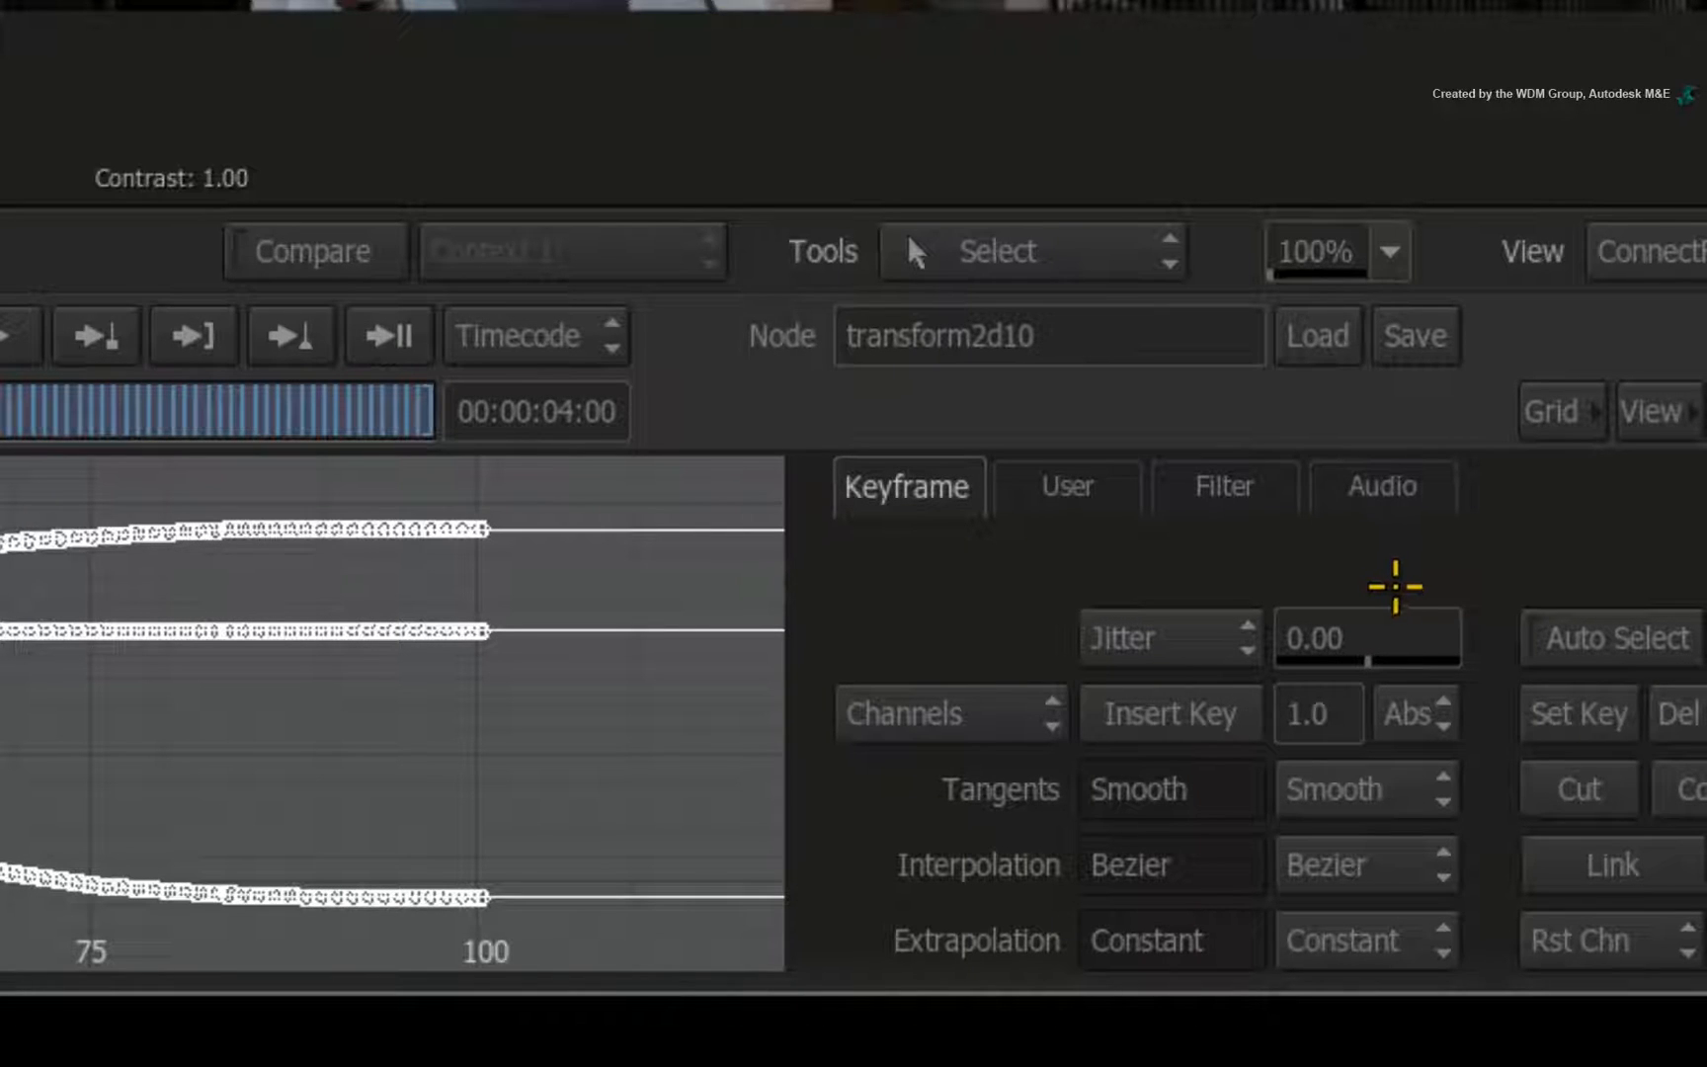
mouse_move(1371, 593)
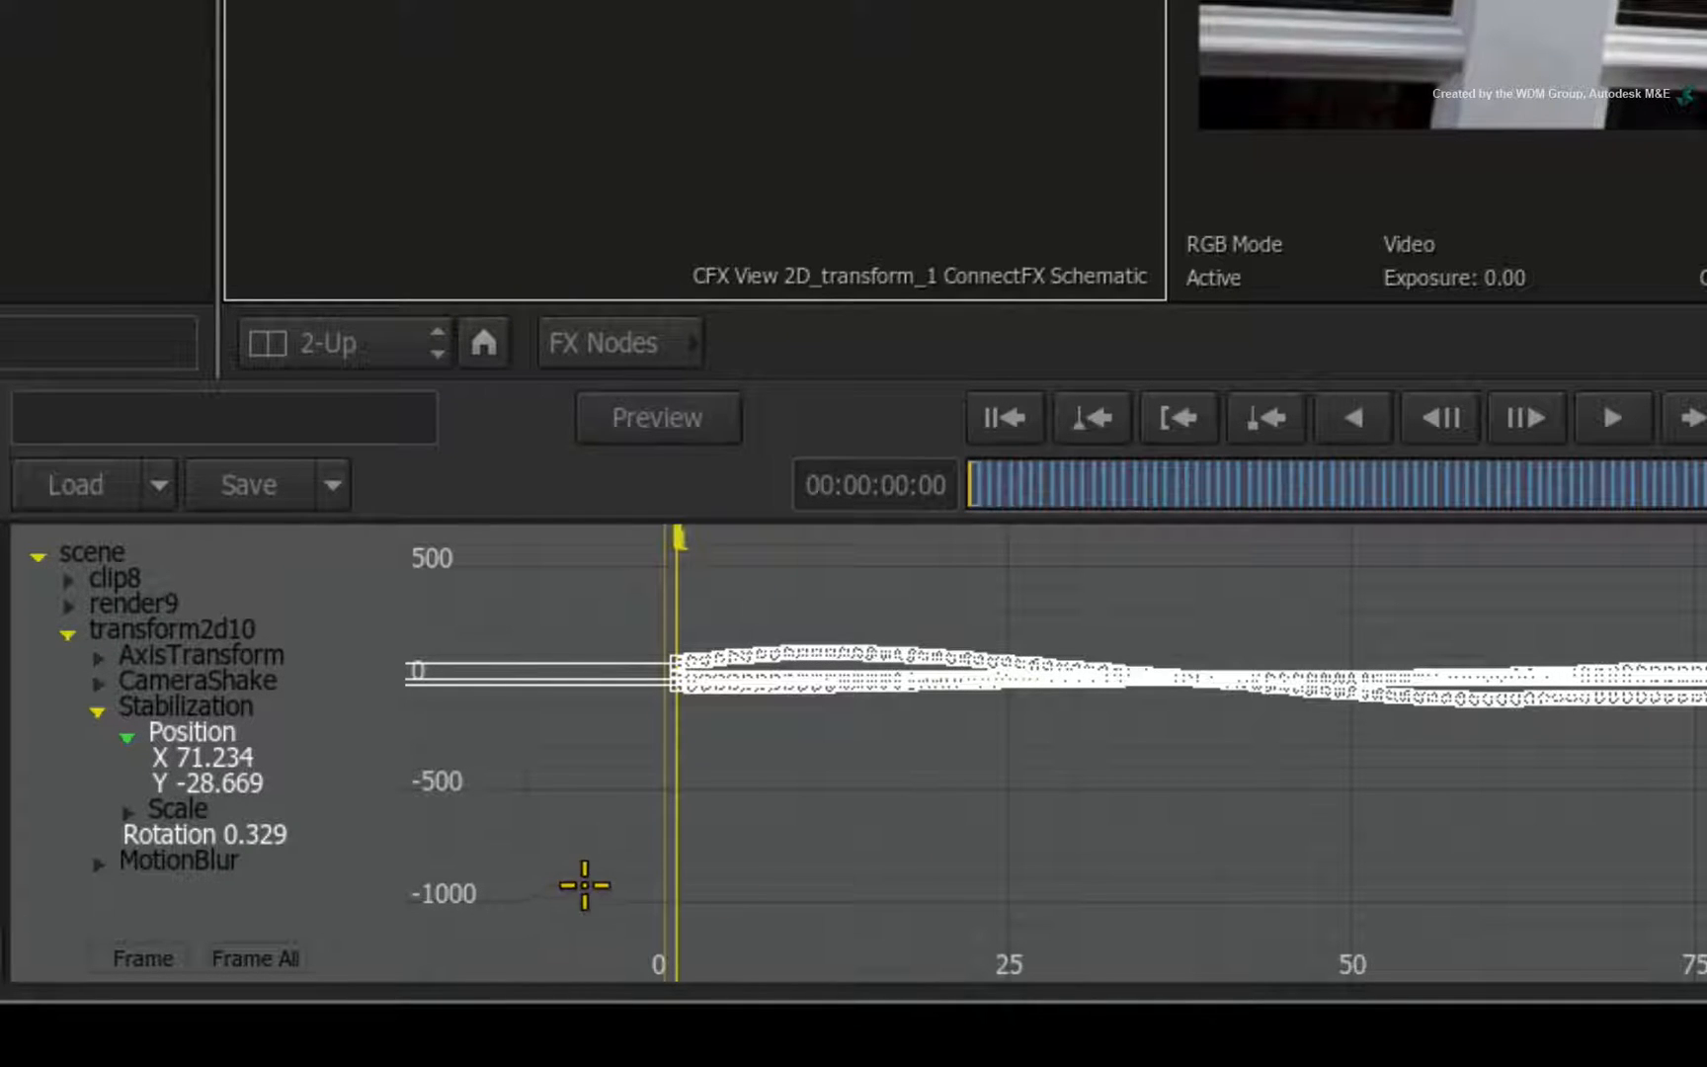
mouse_move(707, 816)
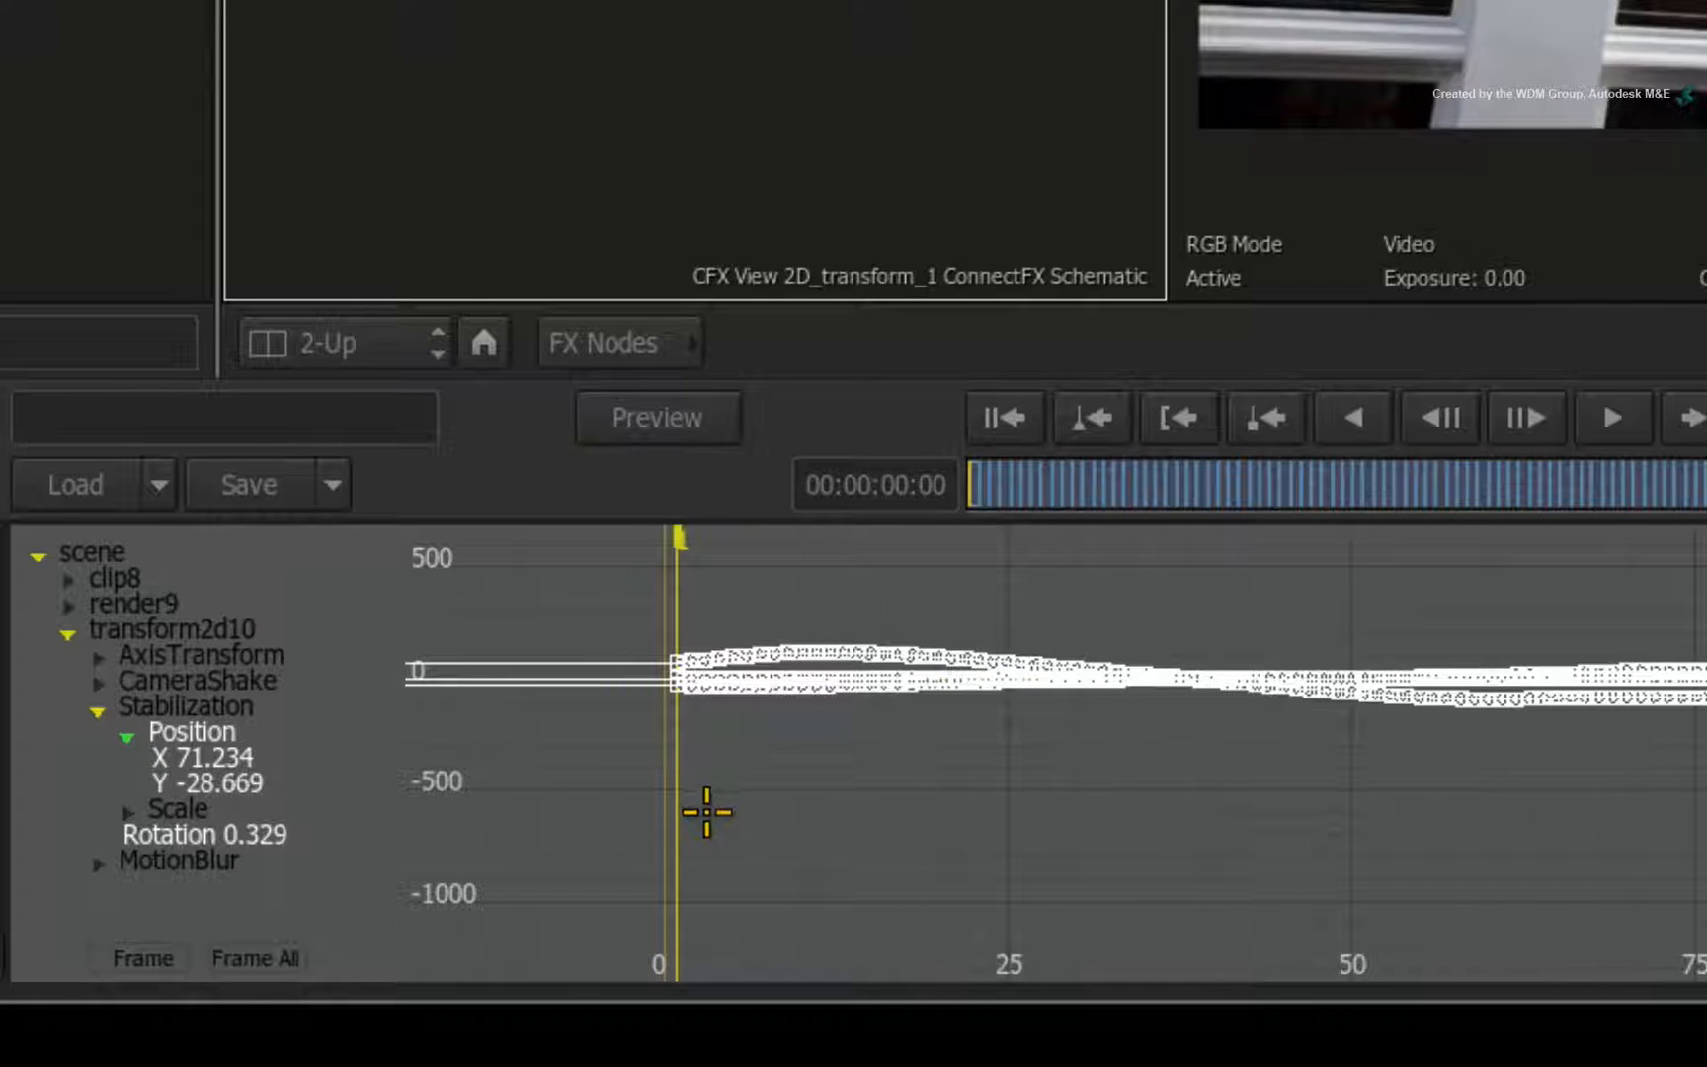
mouse_move(352, 751)
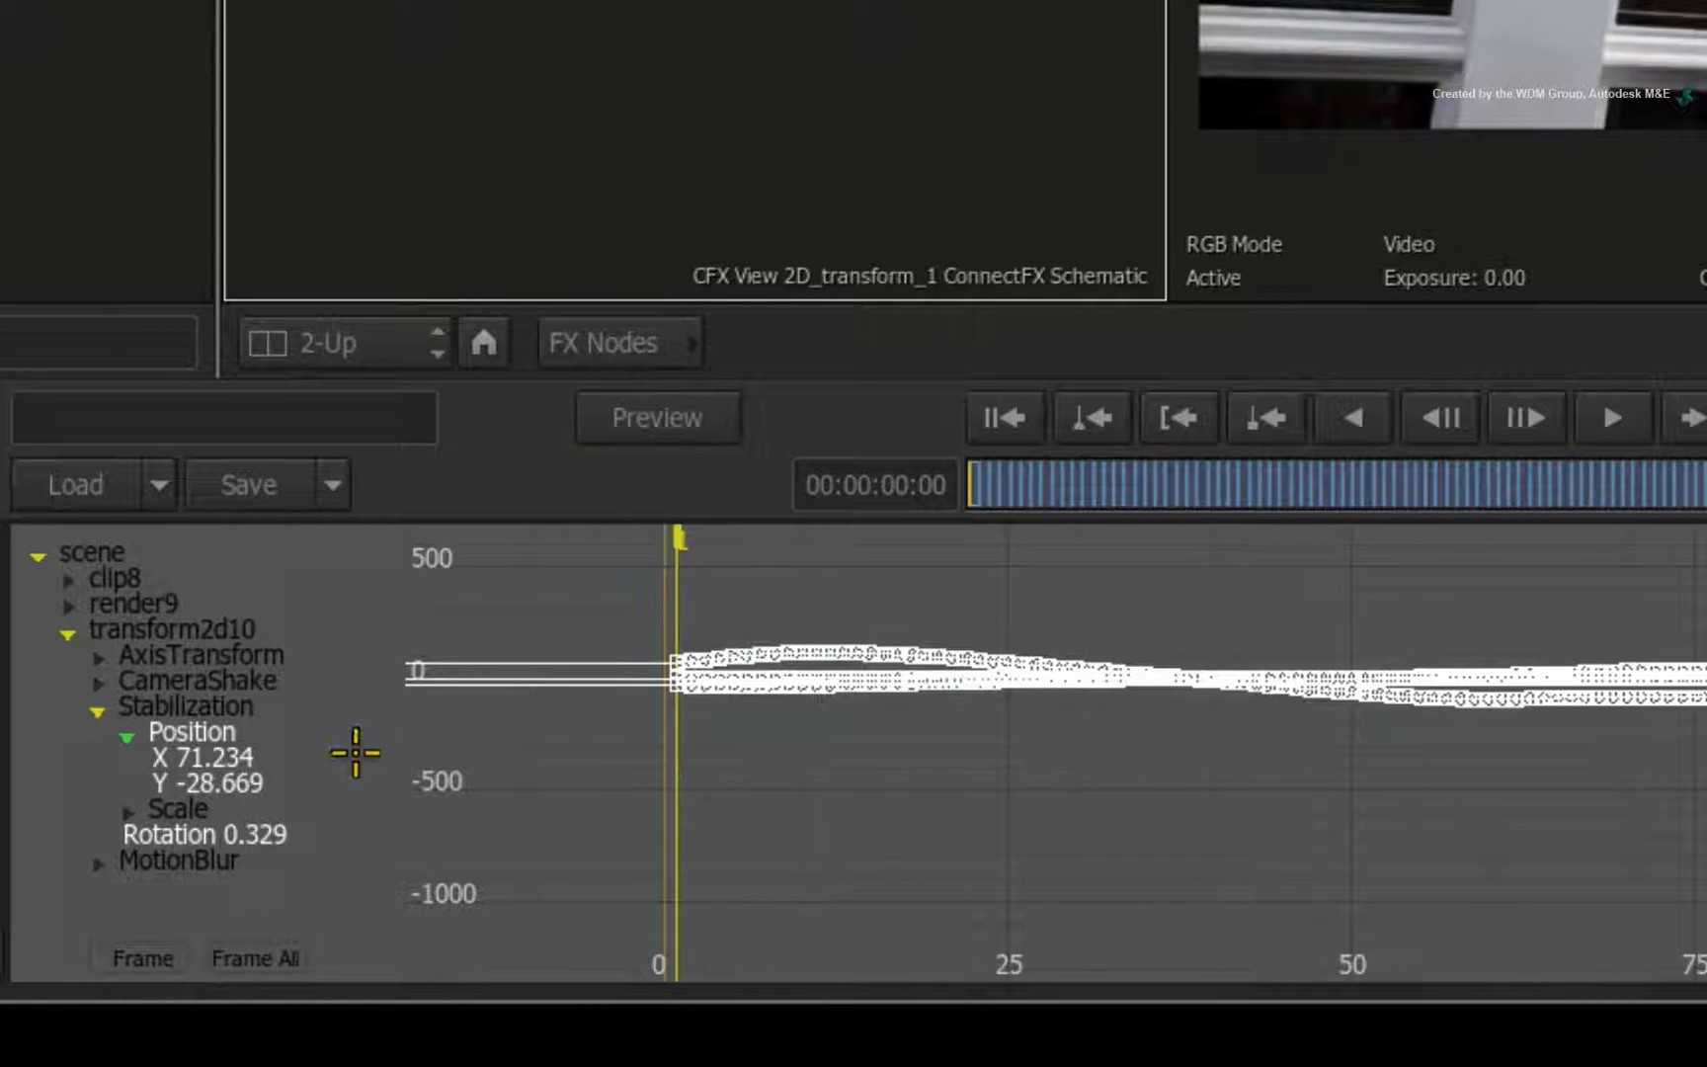
- Frame the Position X, Y and Rotation curves to fill the graph view
left_click(138, 959)
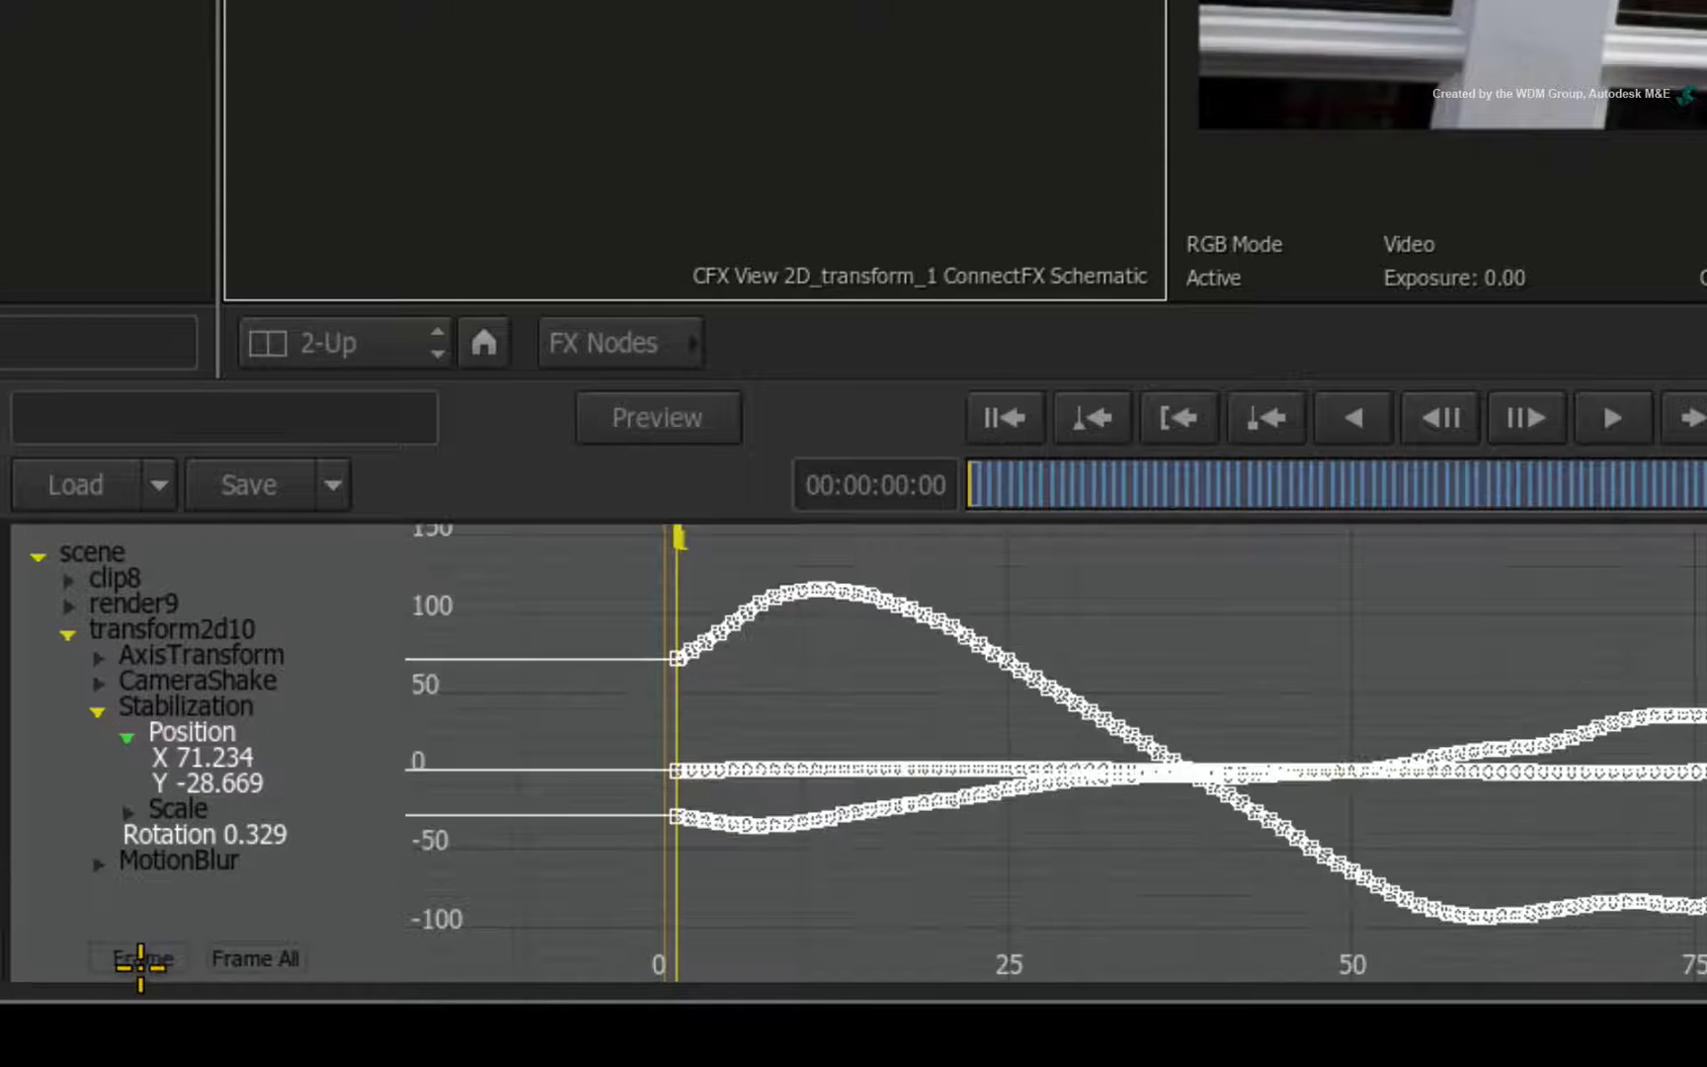
mouse_move(263, 897)
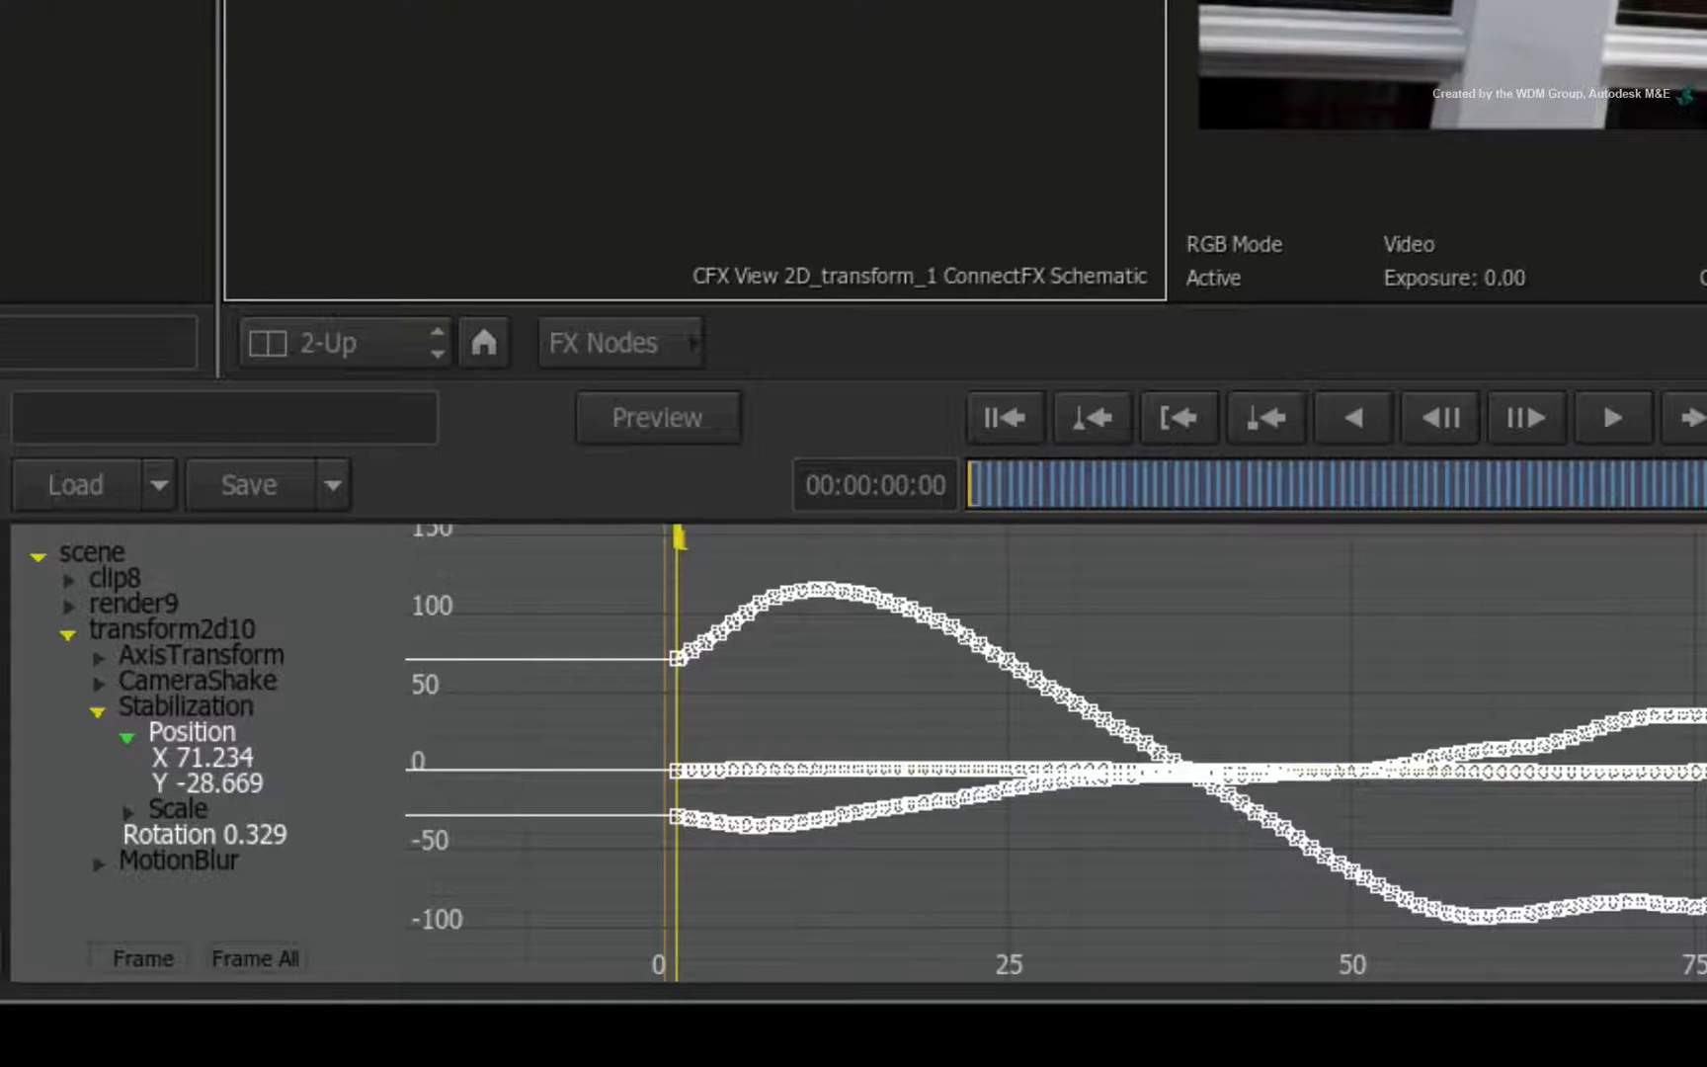
mouse_move(1304, 631)
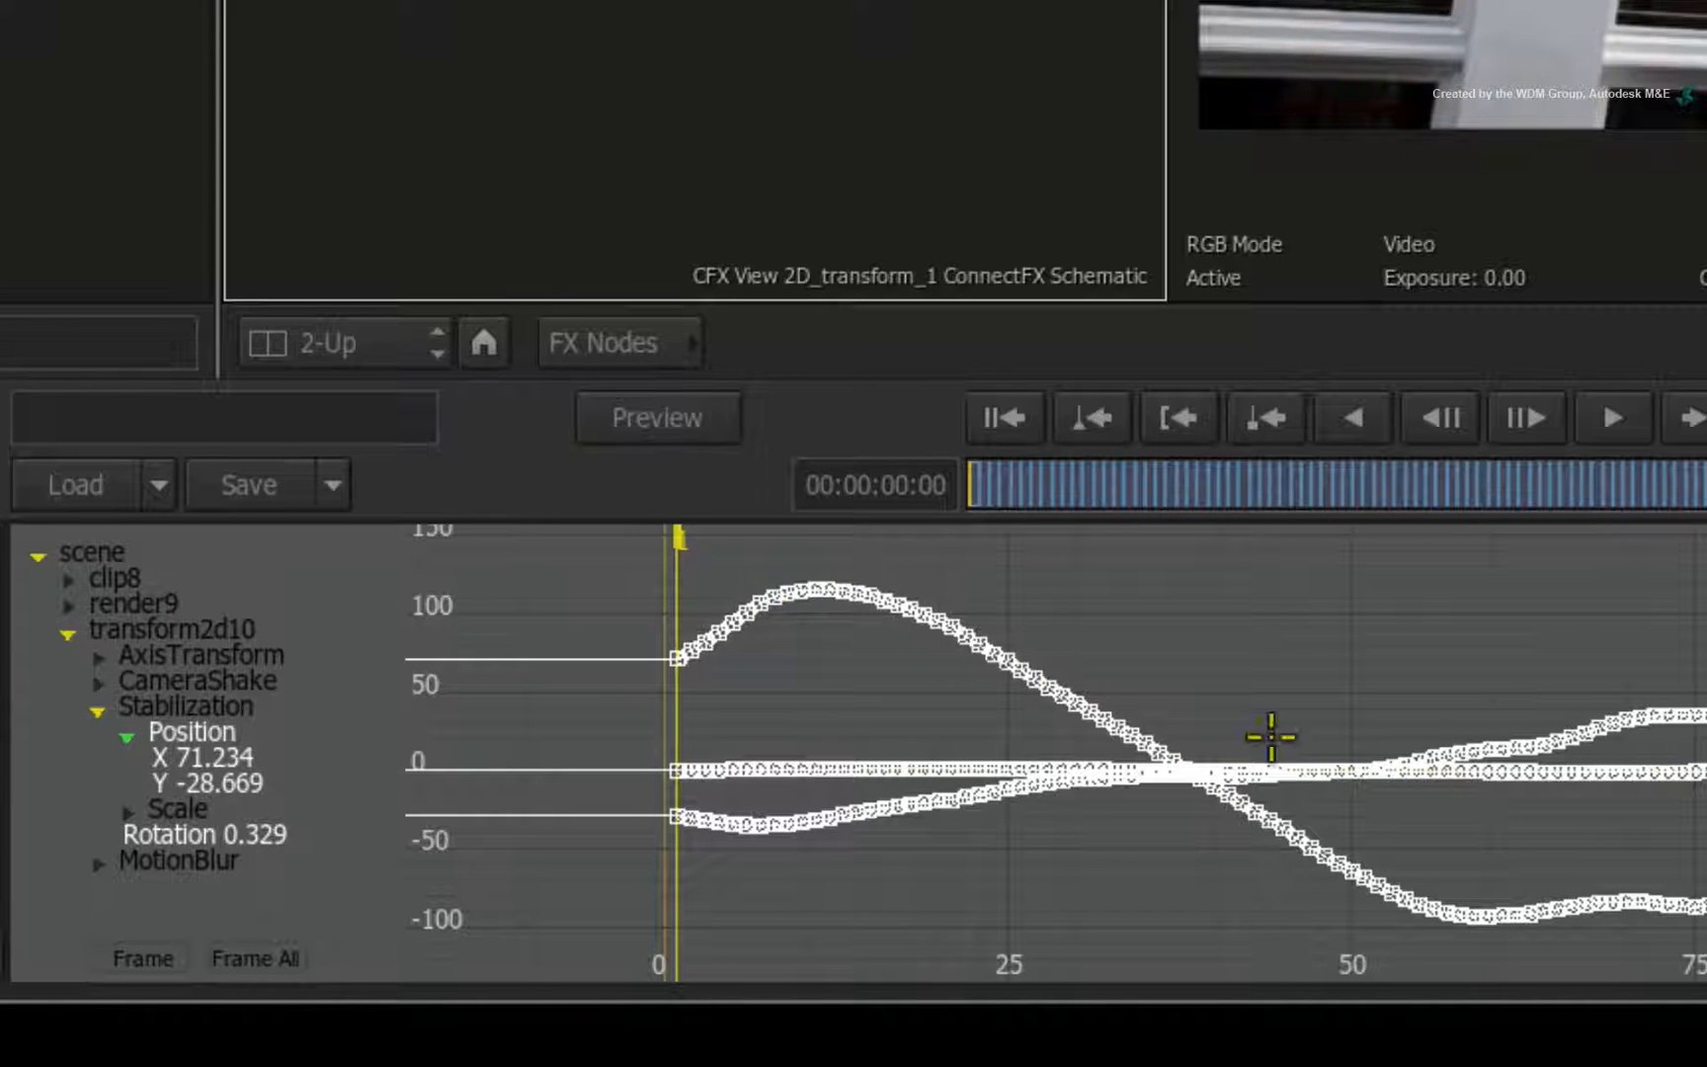
mouse_move(1071, 664)
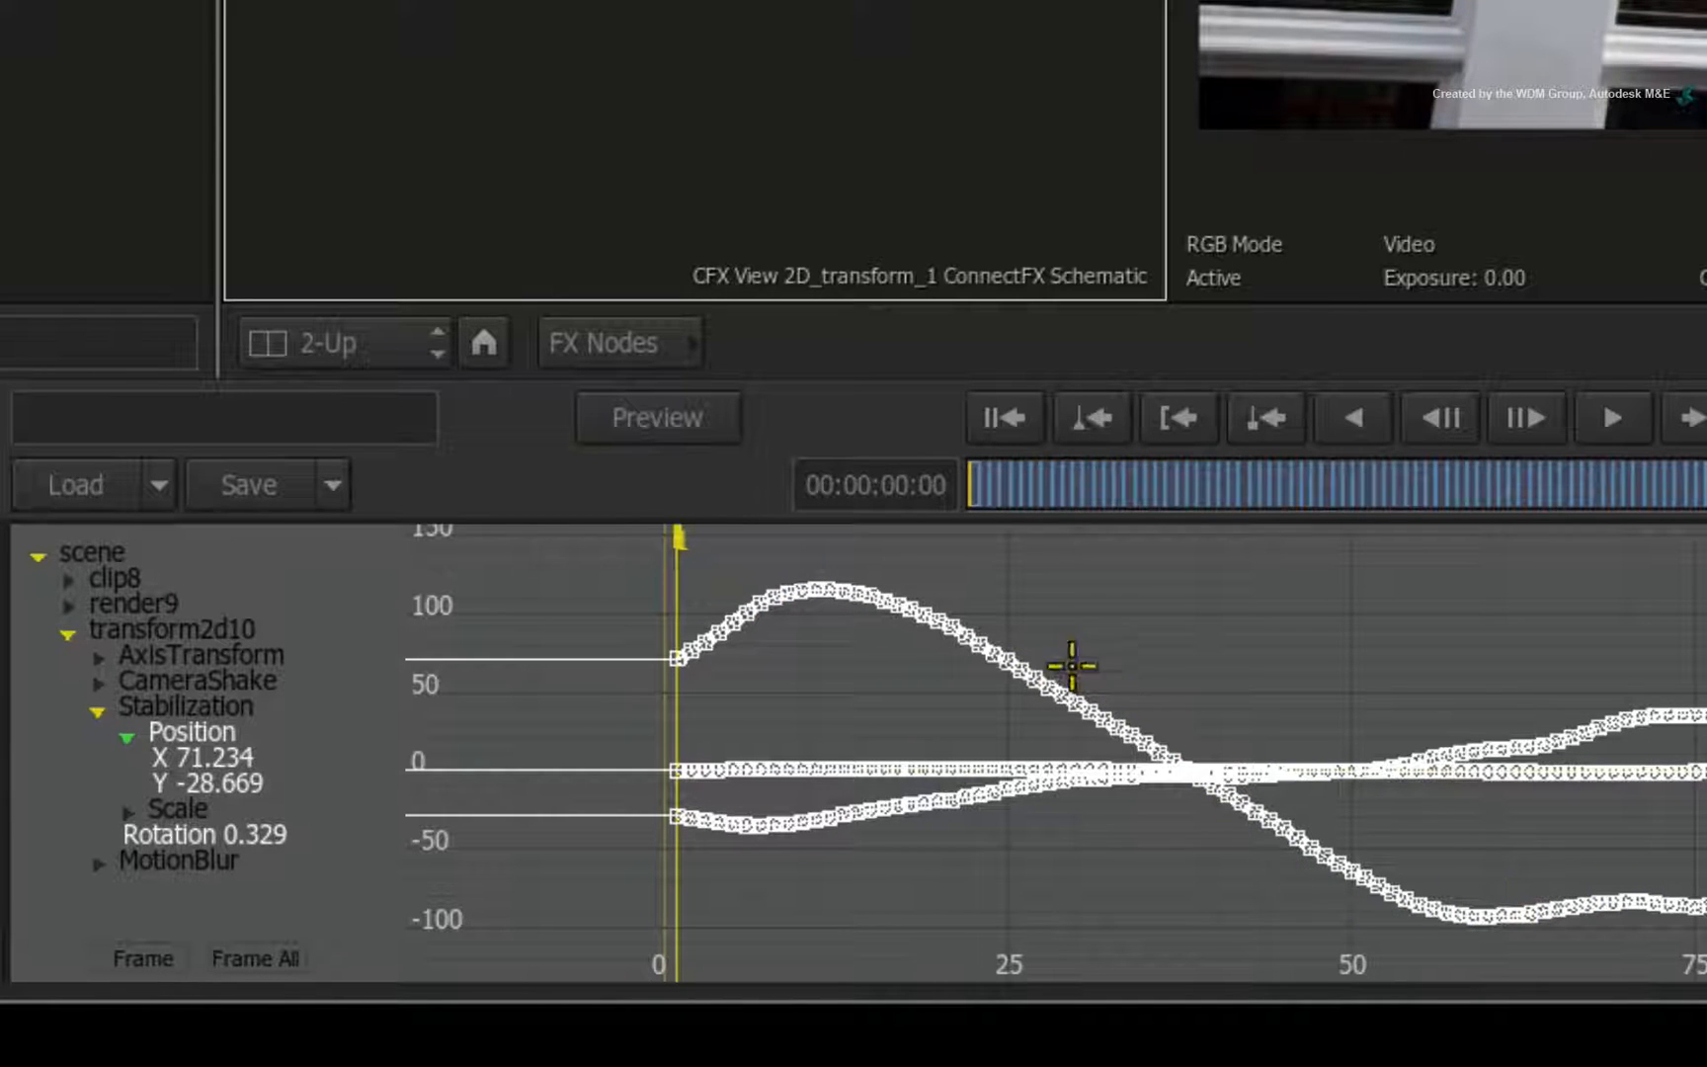
mouse_move(879, 563)
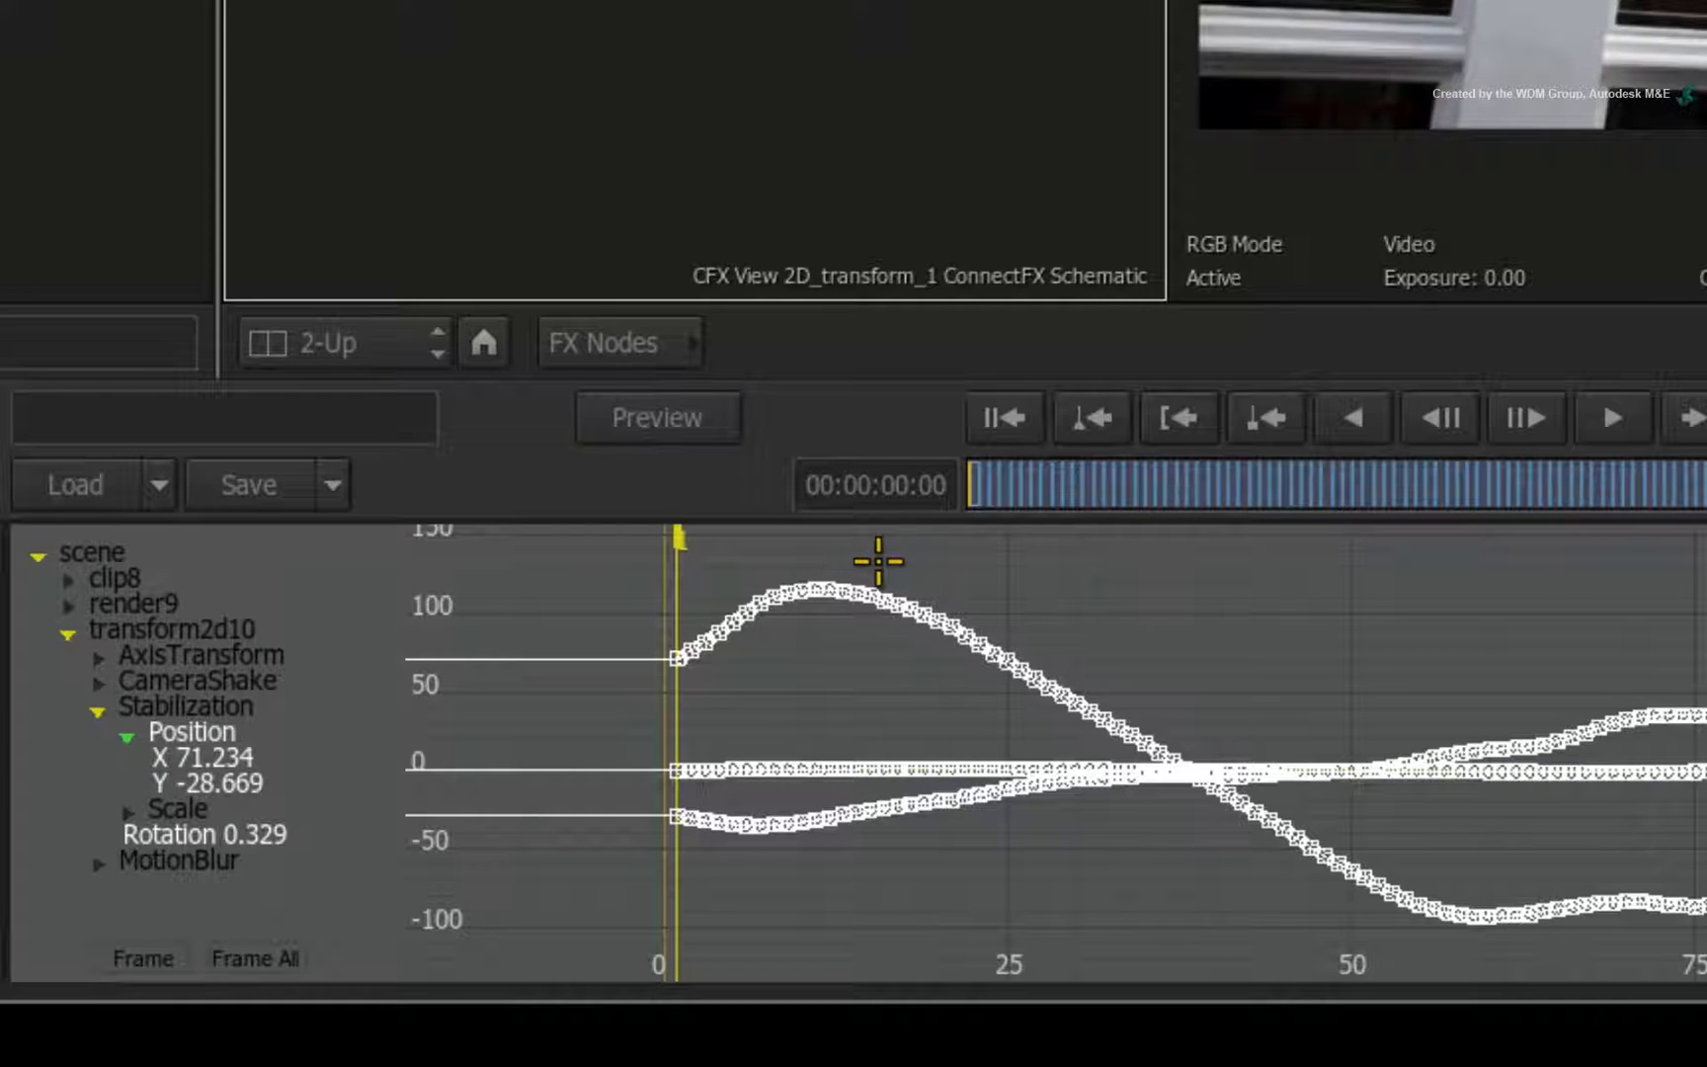
mouse_move(1548, 954)
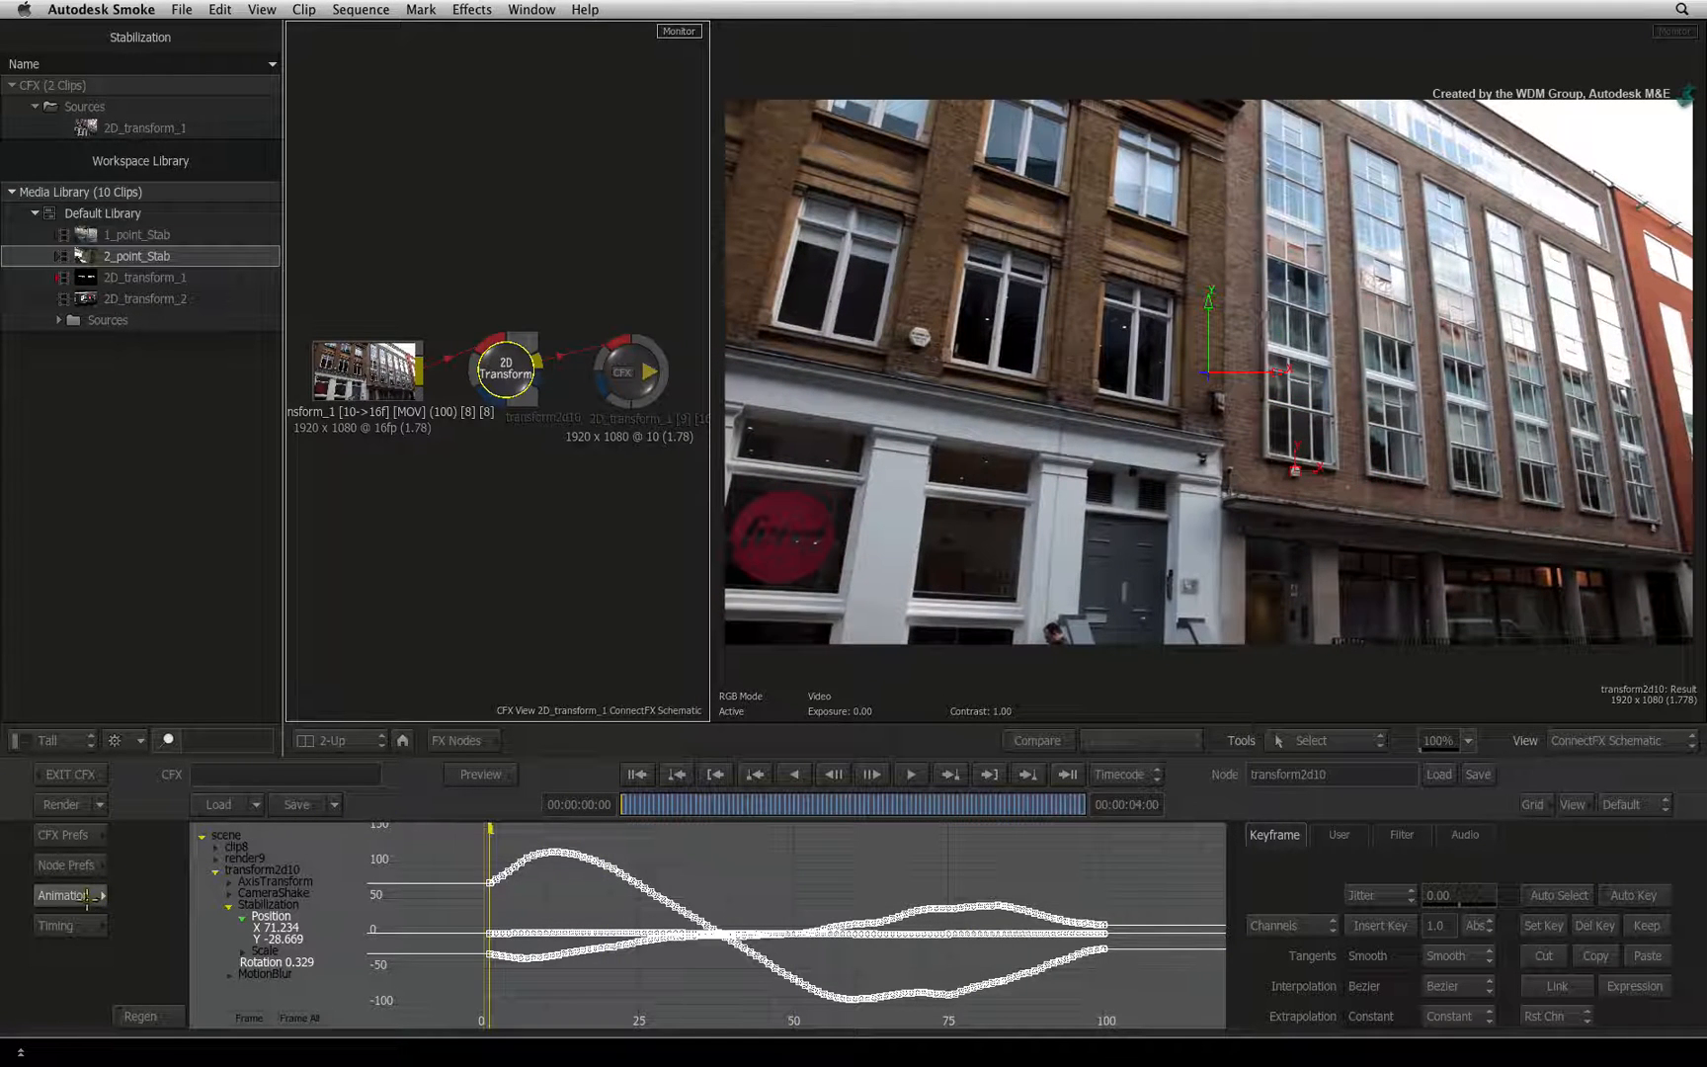
- Return to the 2D Transform node, check its Axis values and show Stabilization again
left_click(64, 896)
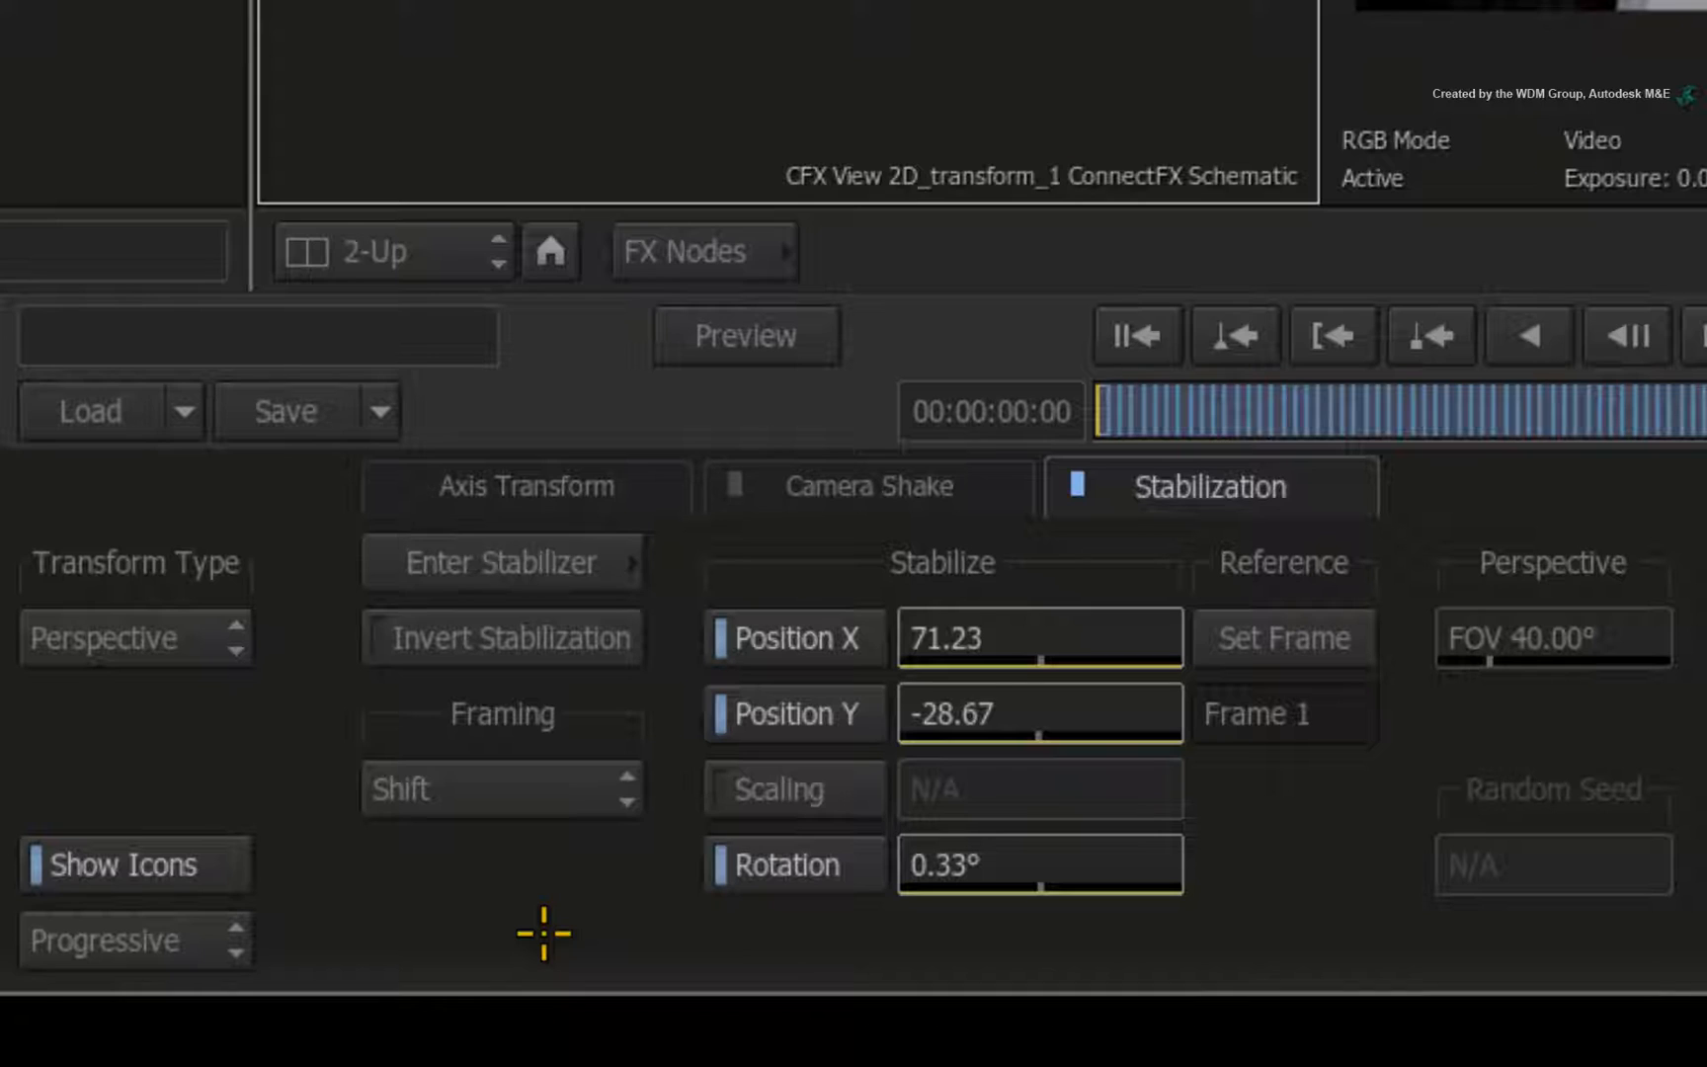
left_click(526, 486)
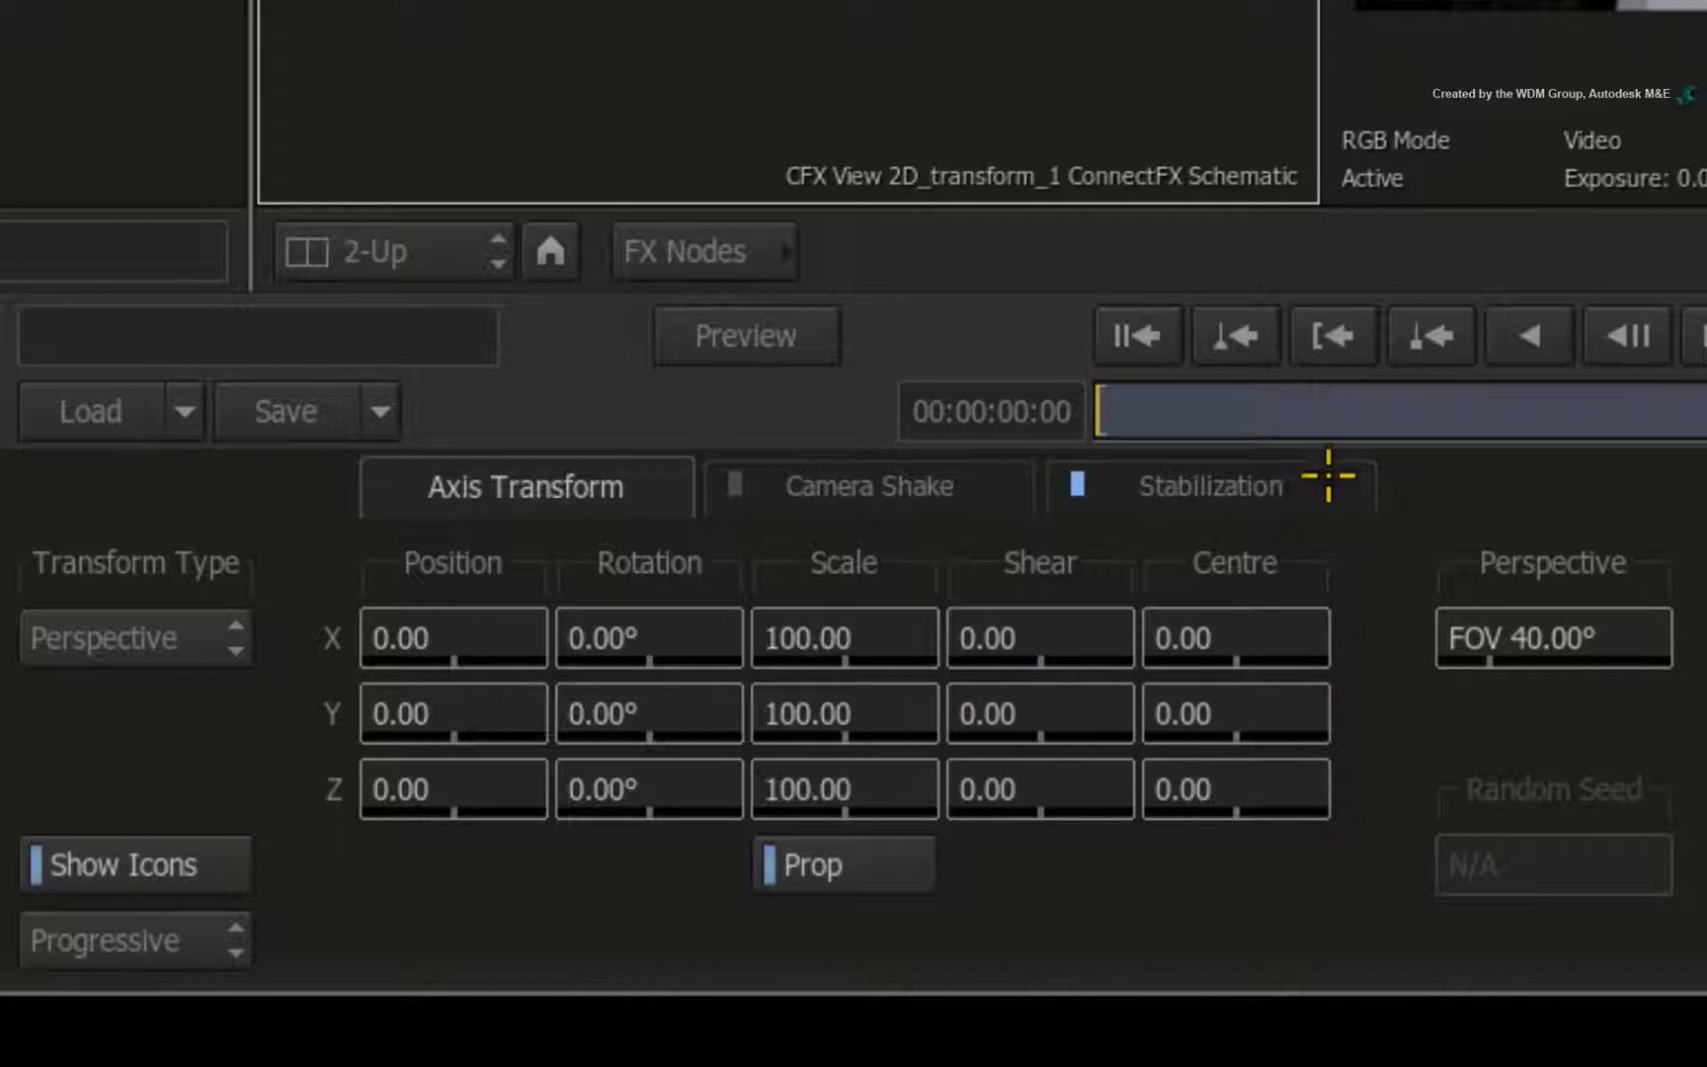
left_click(1212, 486)
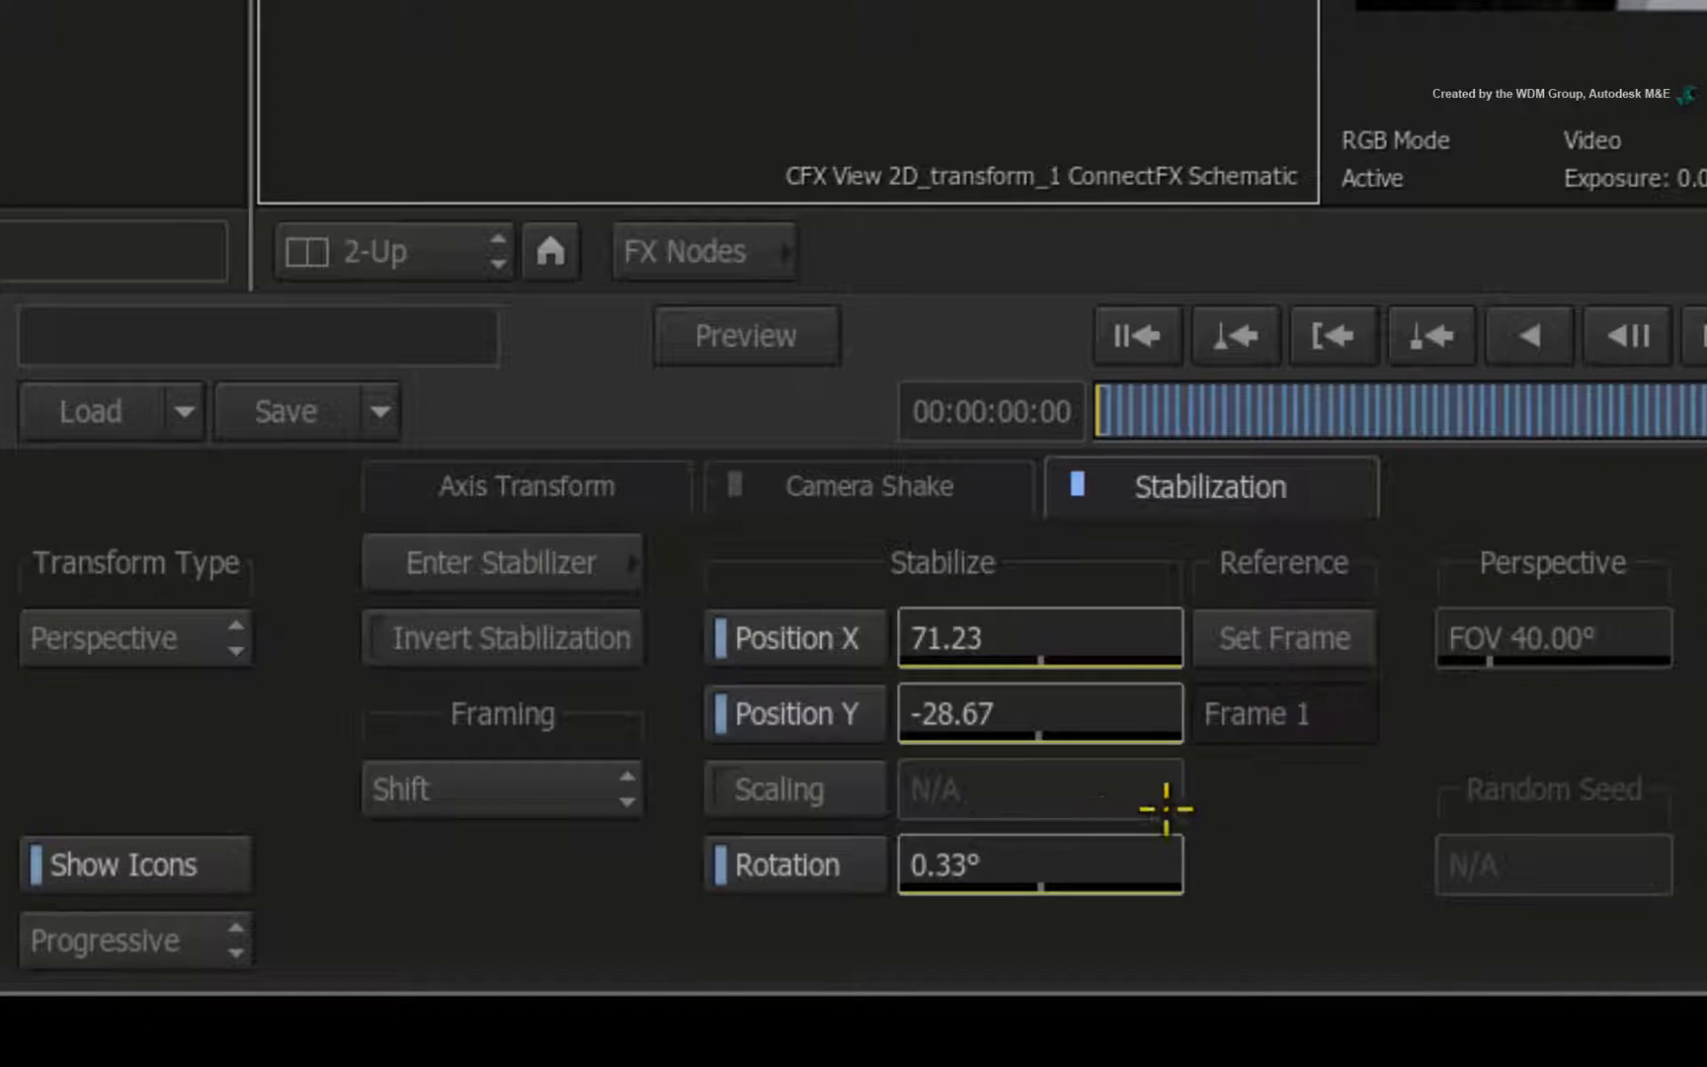
mouse_move(490, 865)
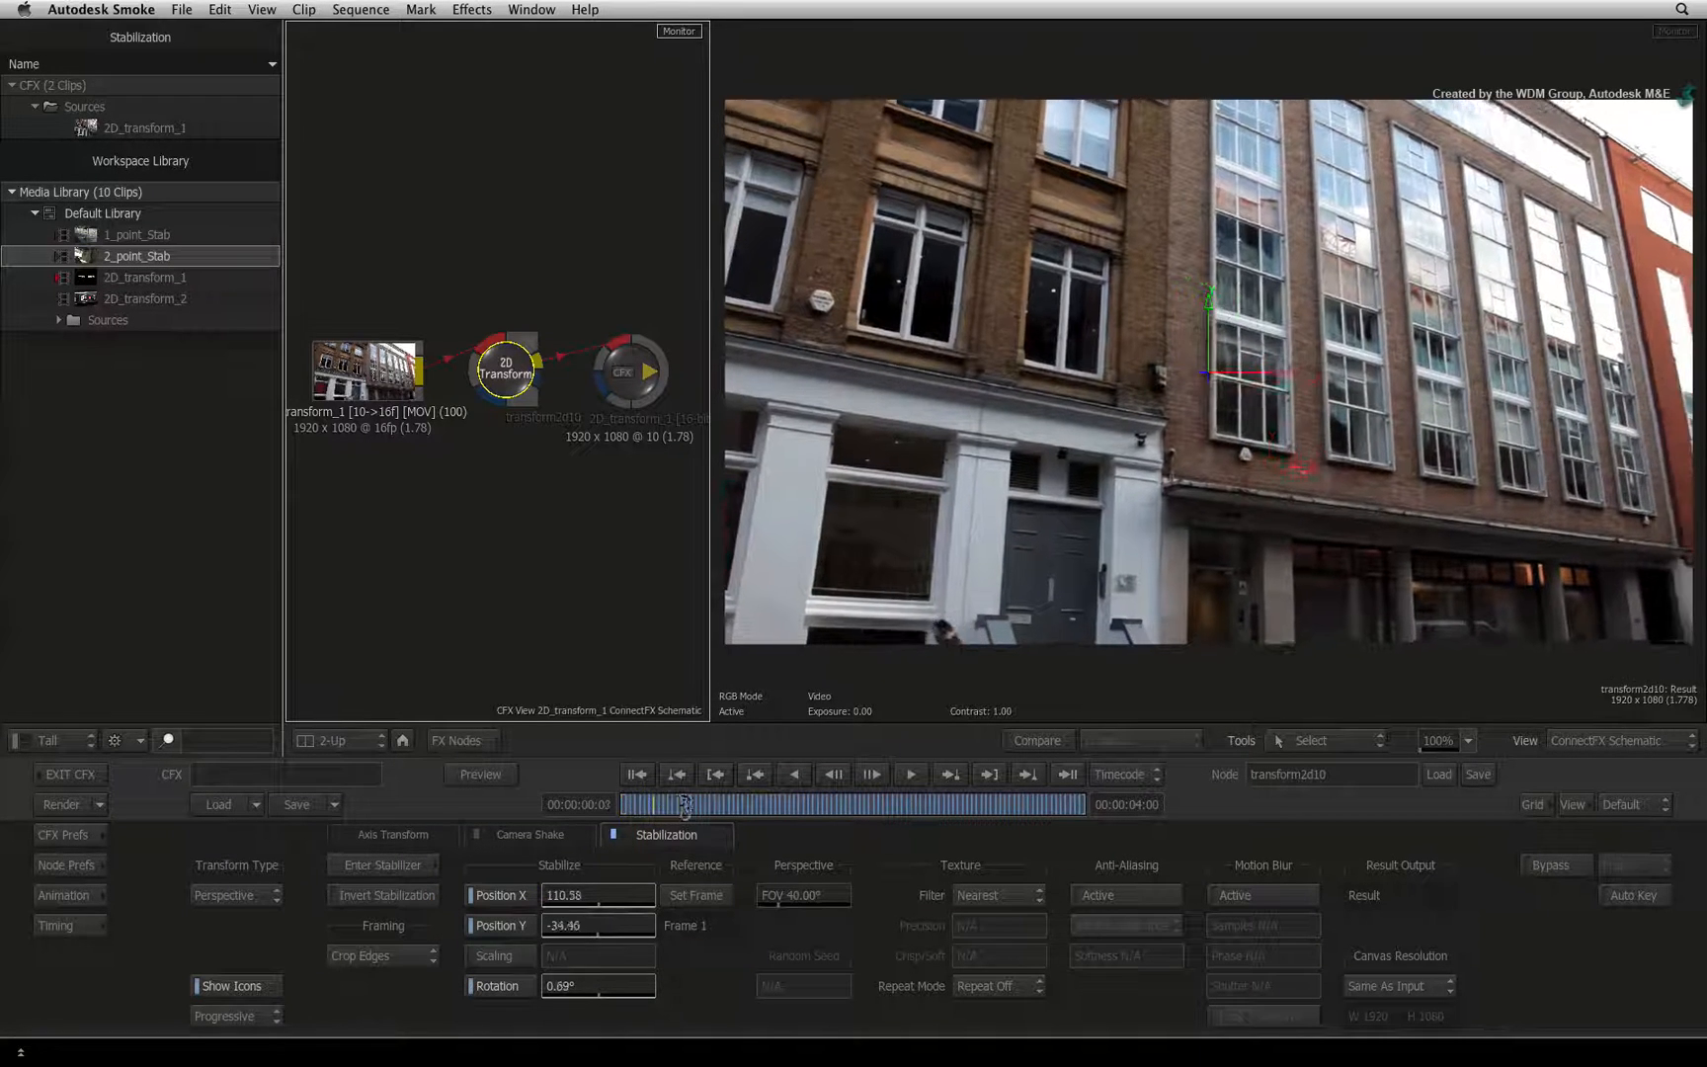
- Scrub across the clip to preview the stabilized pan
left_click_drag(682, 804, 1064, 804)
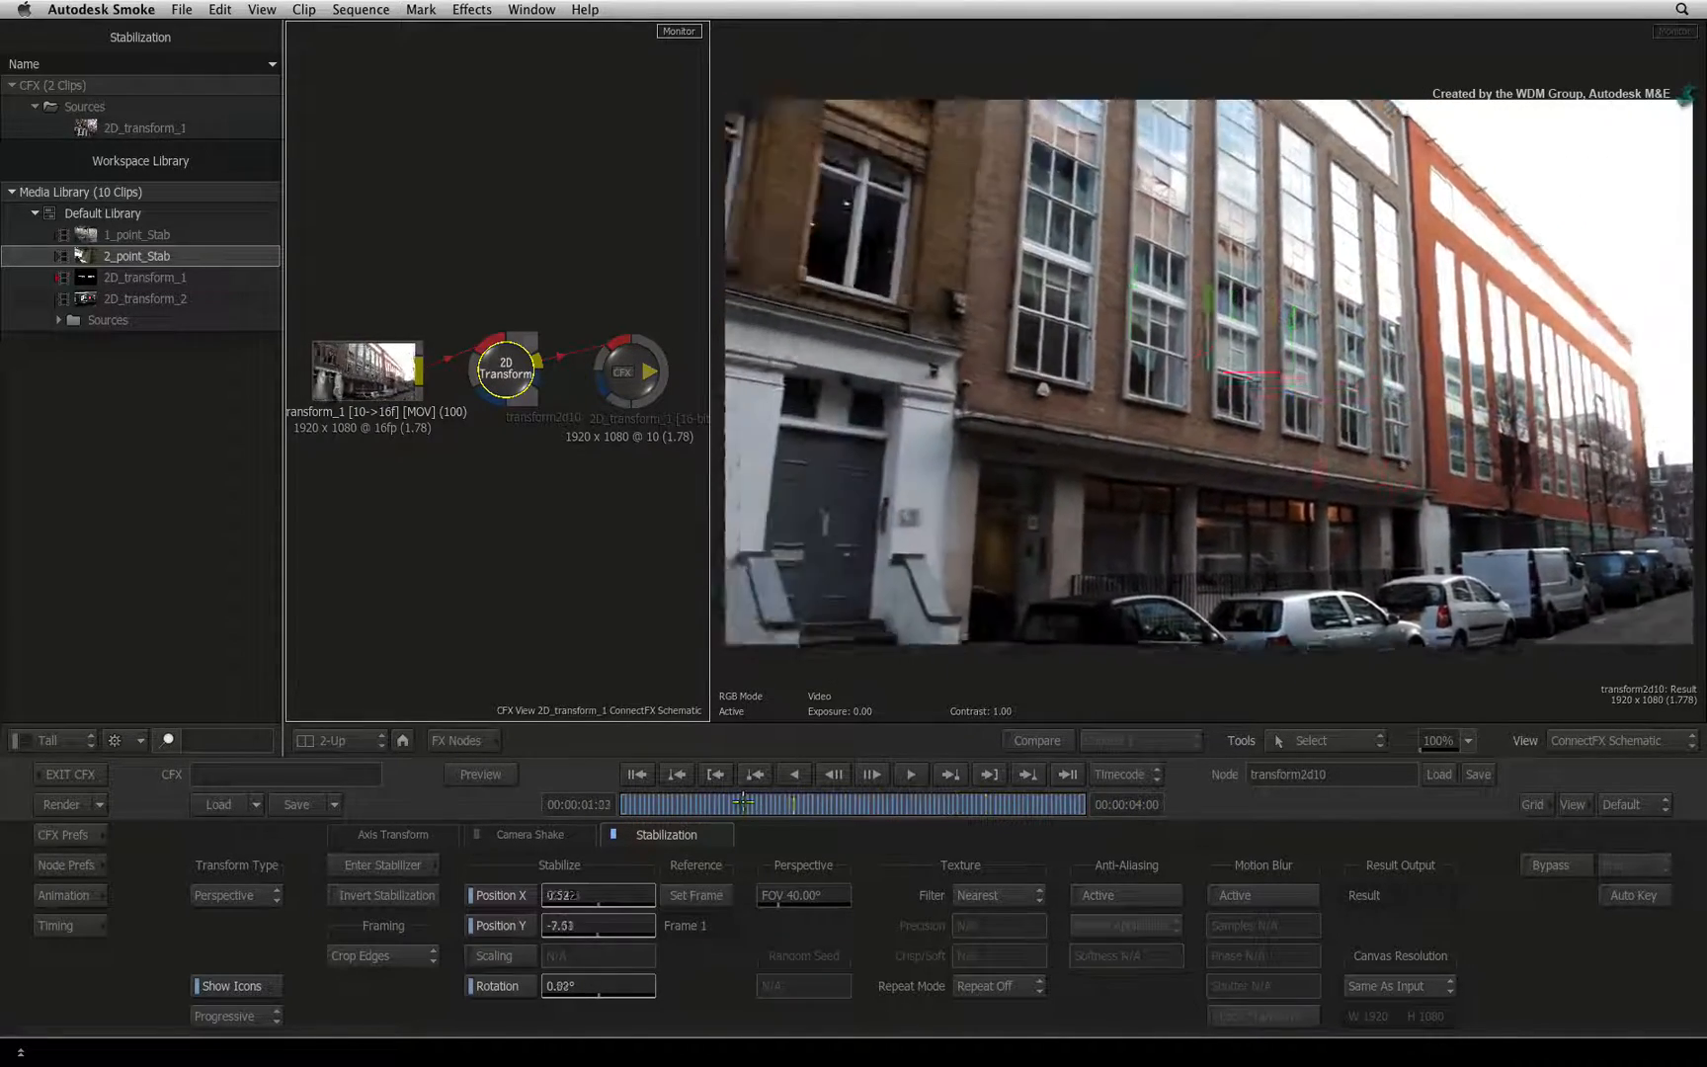
left_click(883, 805)
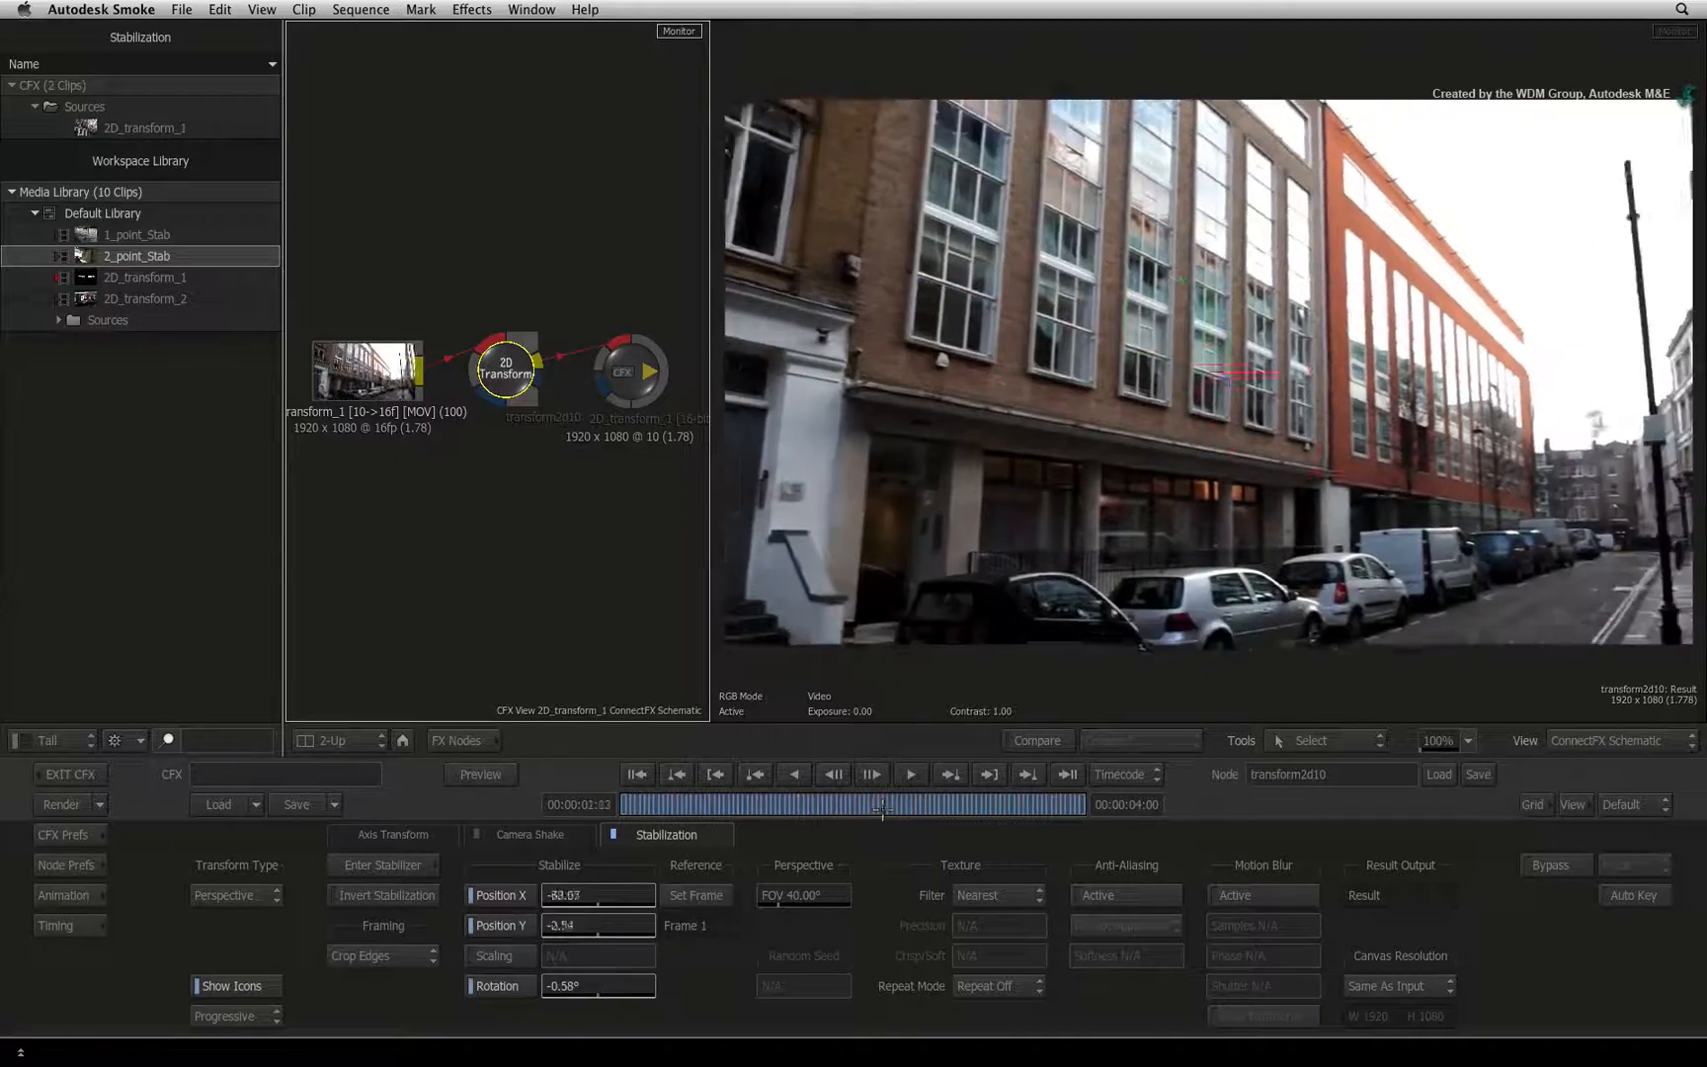
left_click(1004, 798)
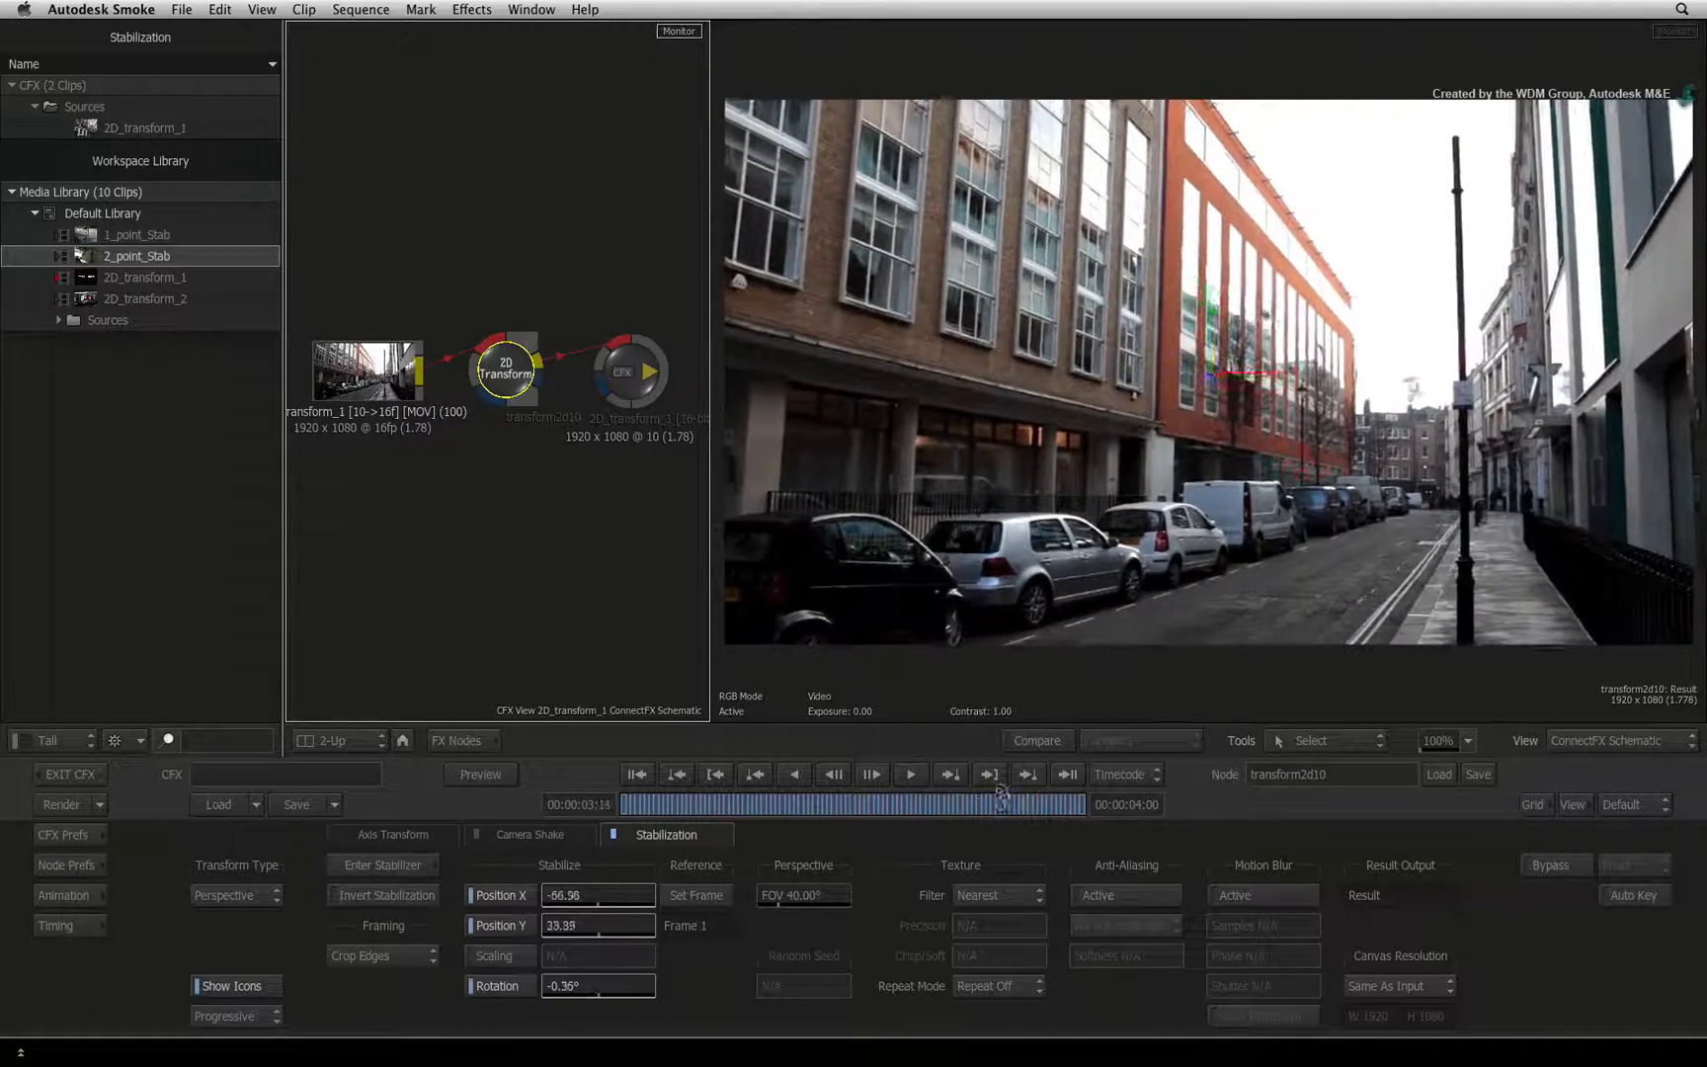
left_click_drag(998, 804, 891, 805)
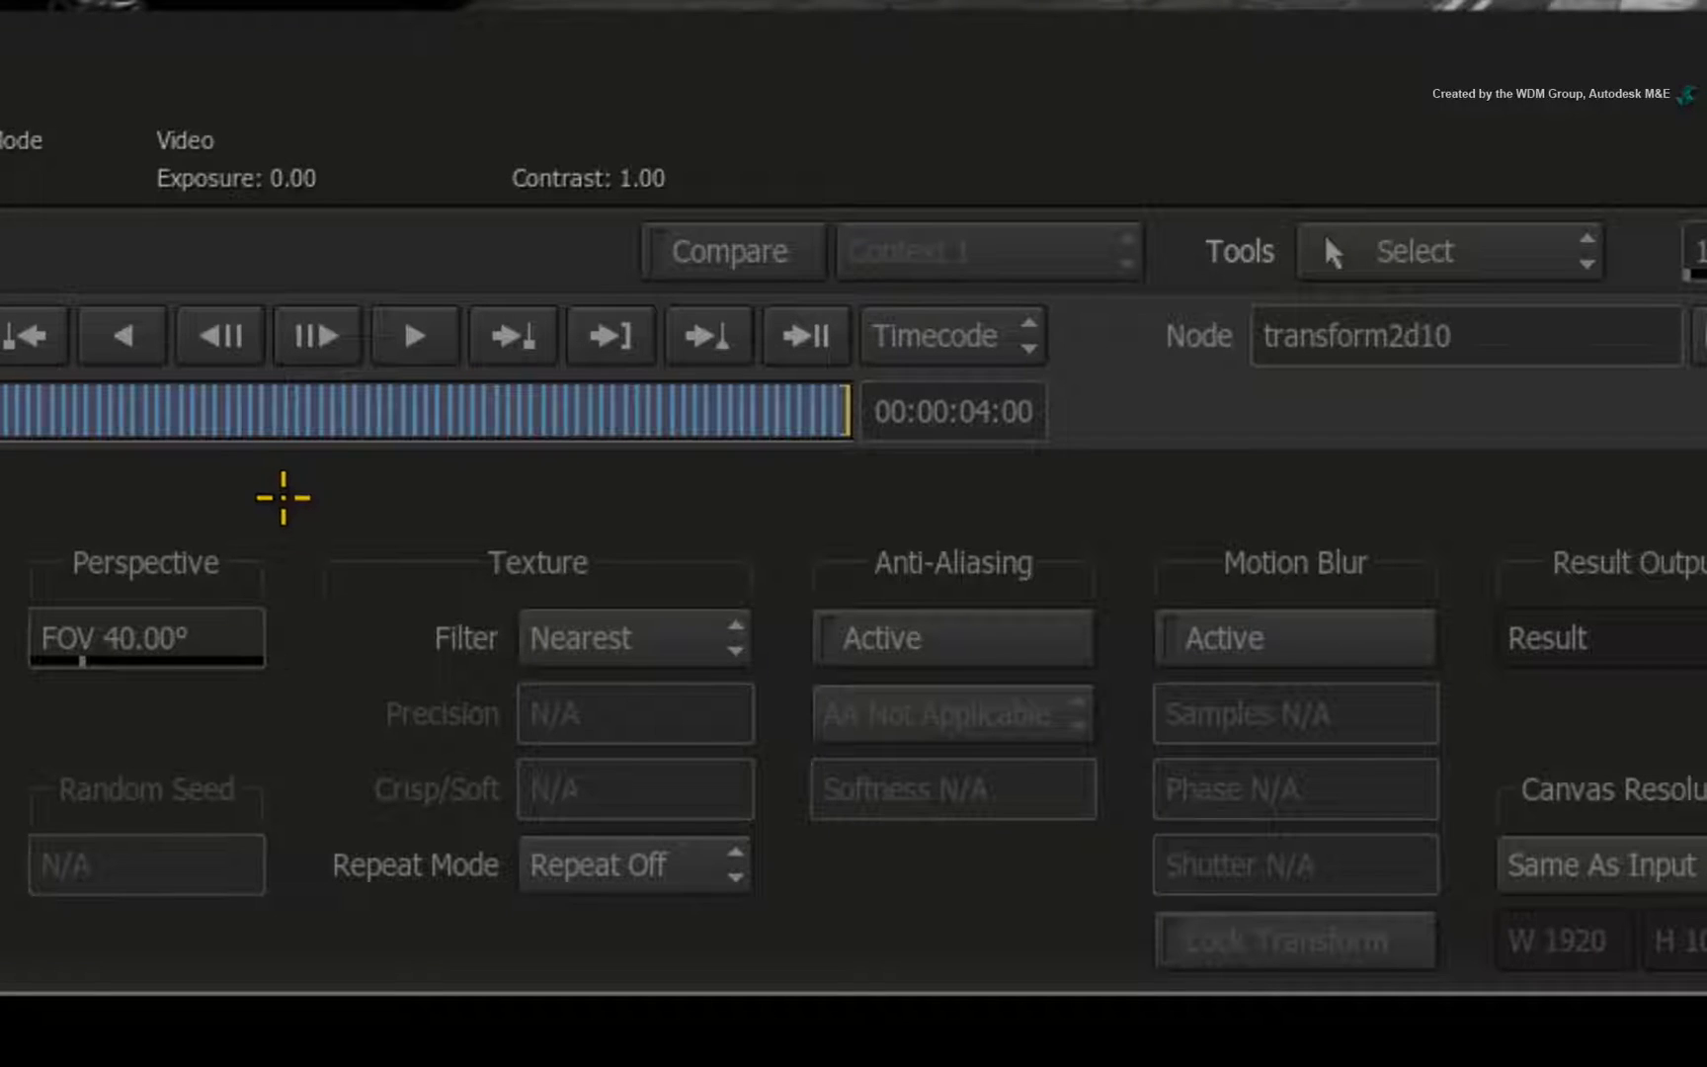
- Set the texture filter to Linear and exit ConnectFX to the timeline
left_click(633, 638)
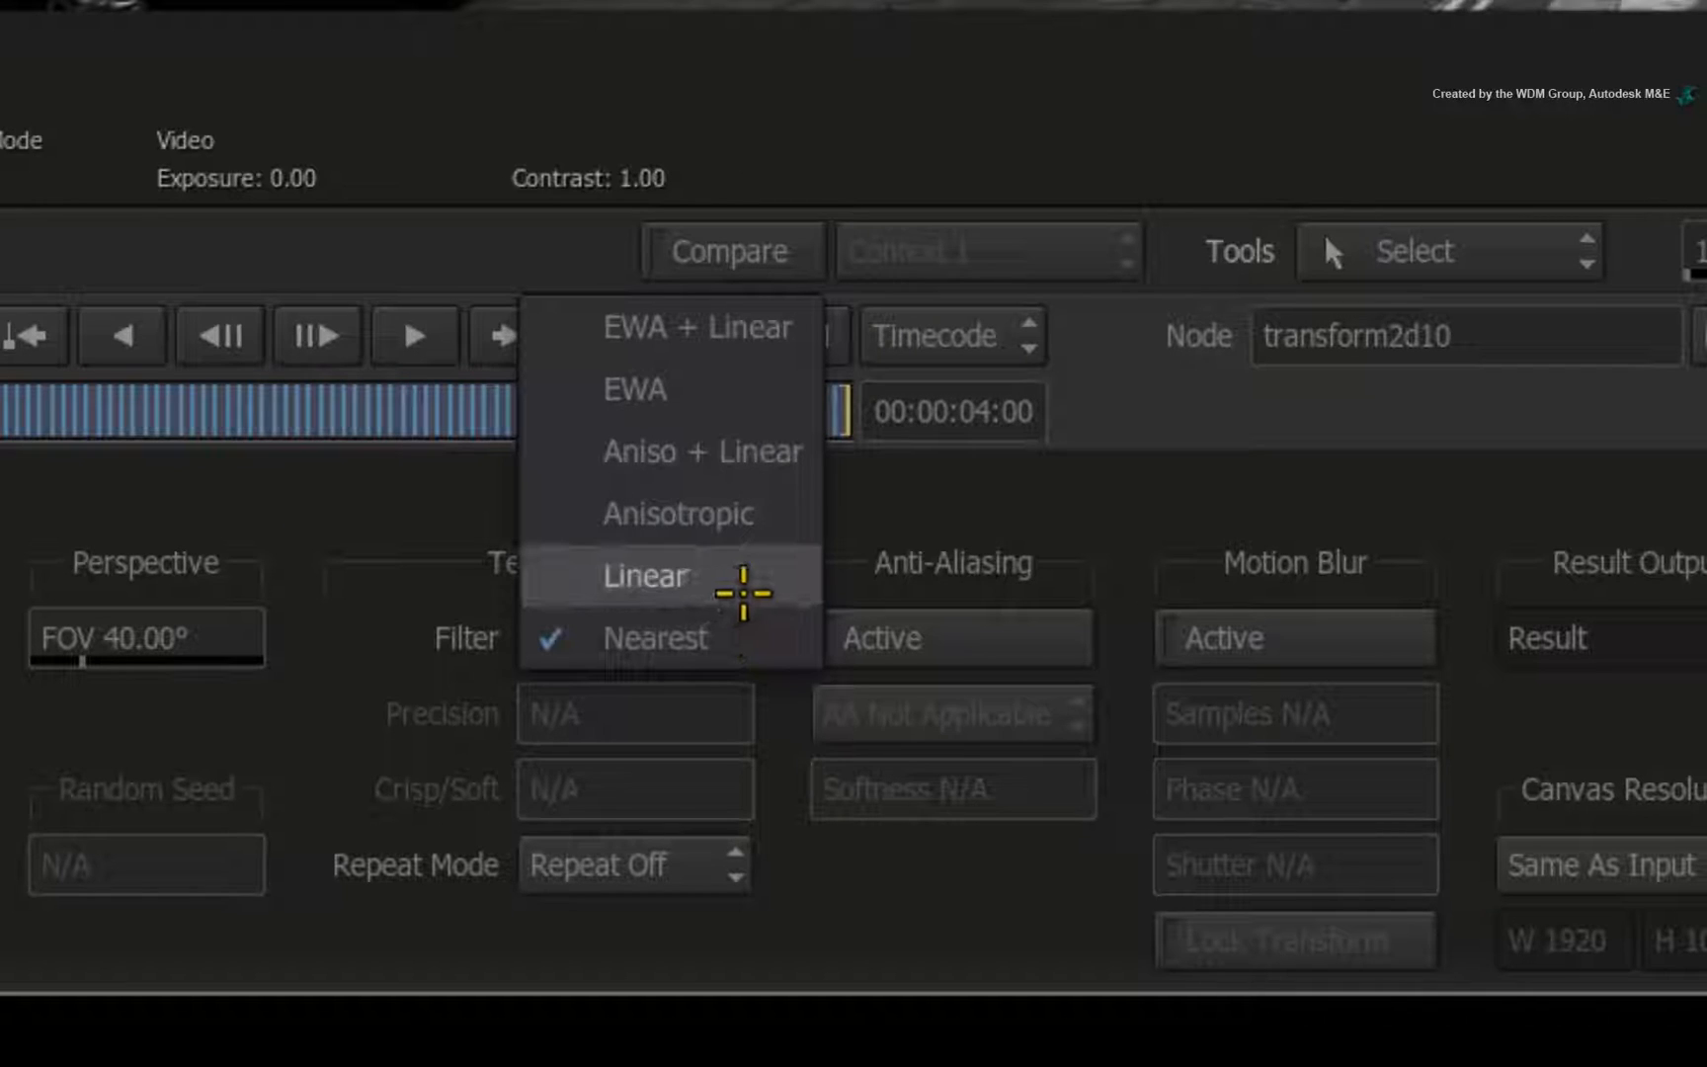
left_click(644, 575)
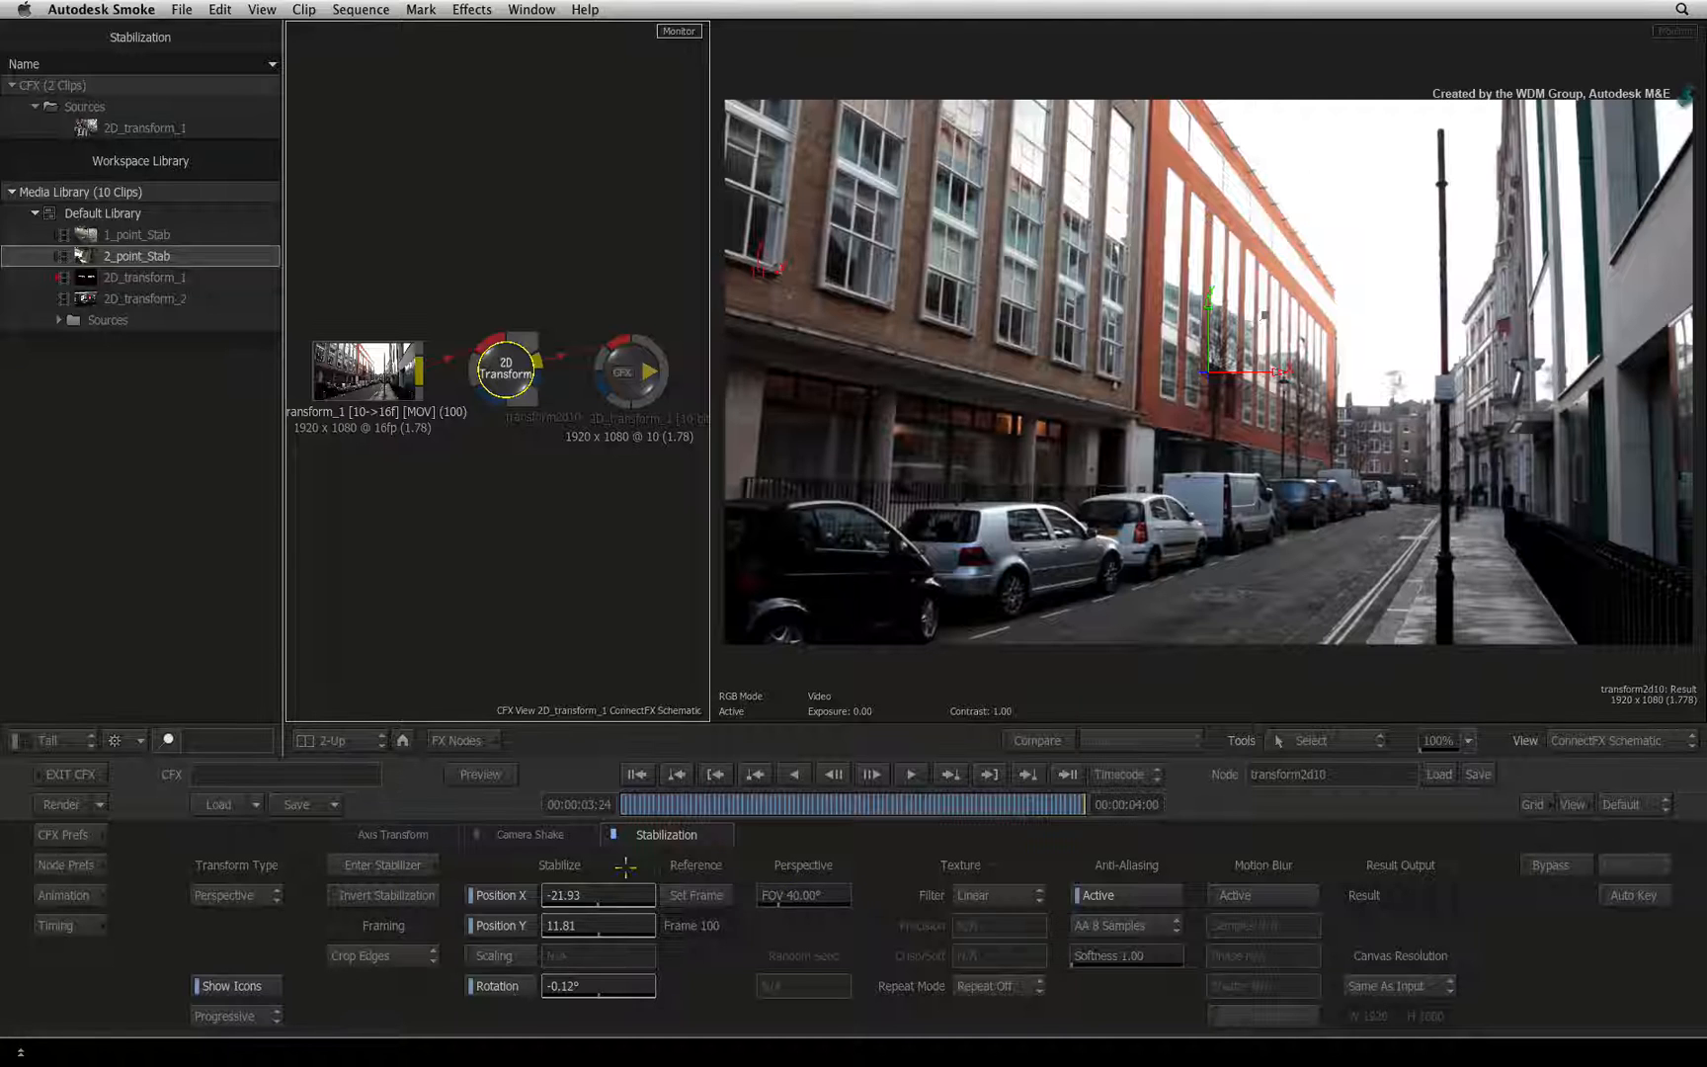
left_click(59, 774)
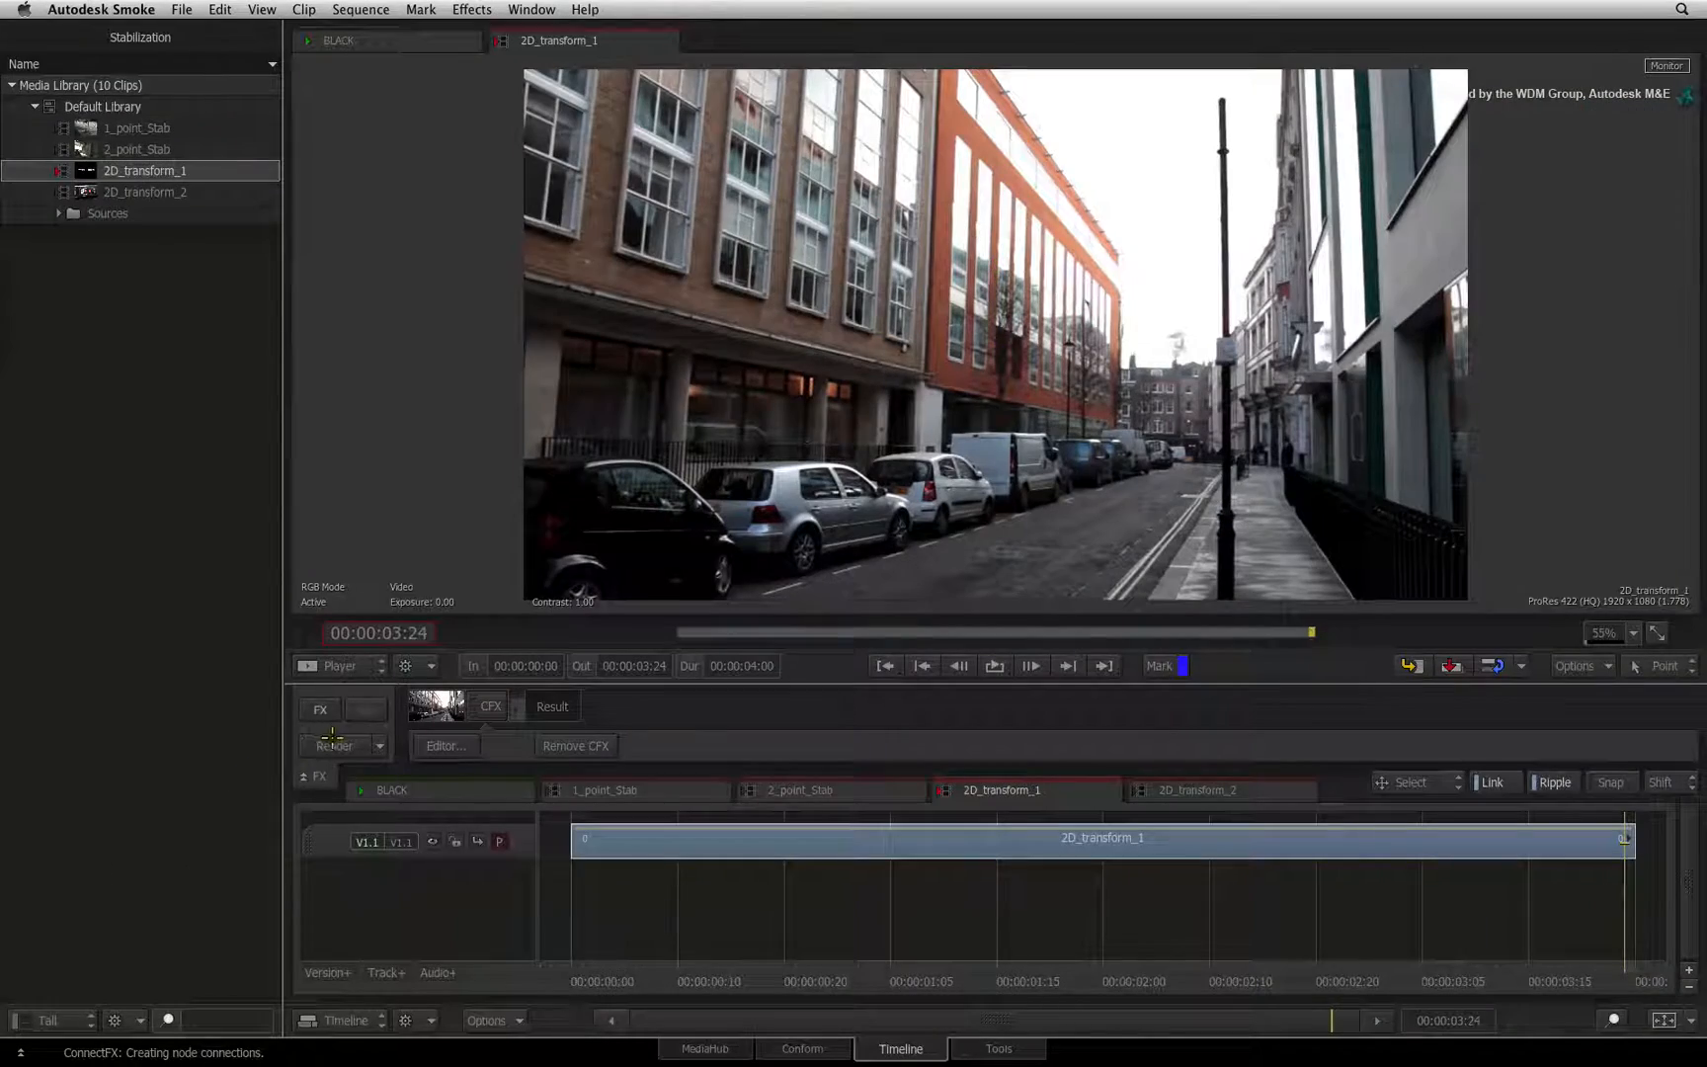